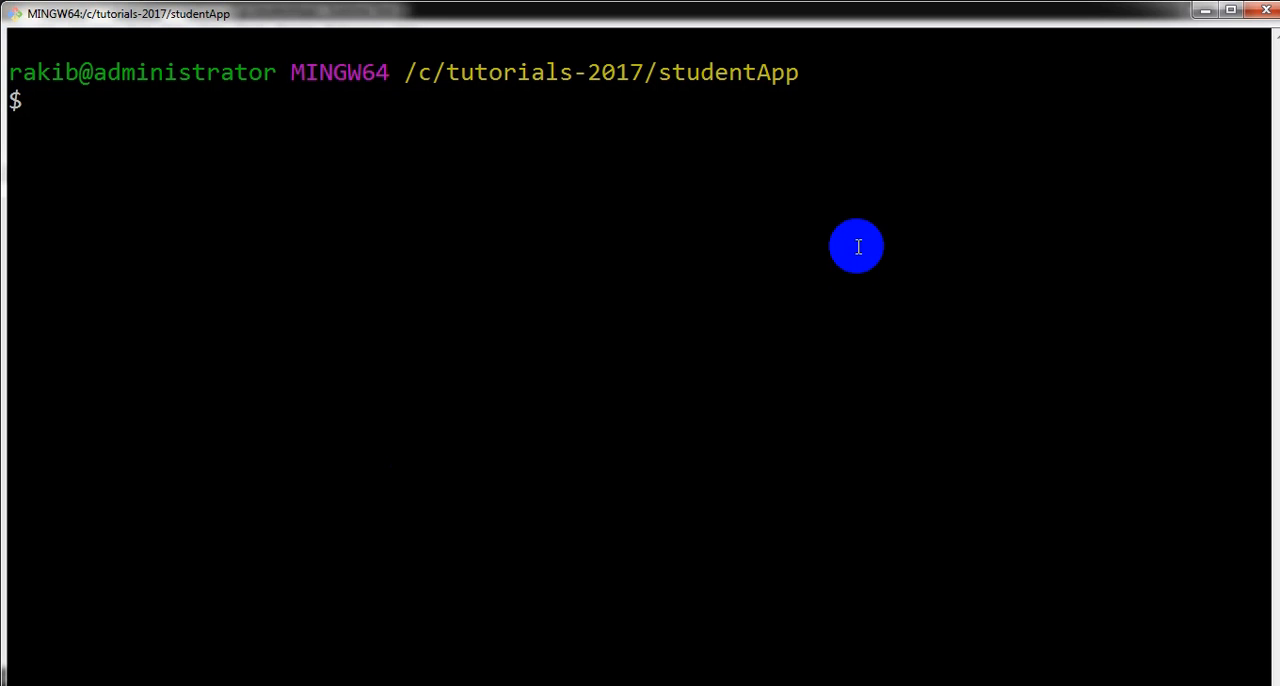
Serve the app with http-server and visit Add Student then Home to see the three-student list.
type("http-serve")
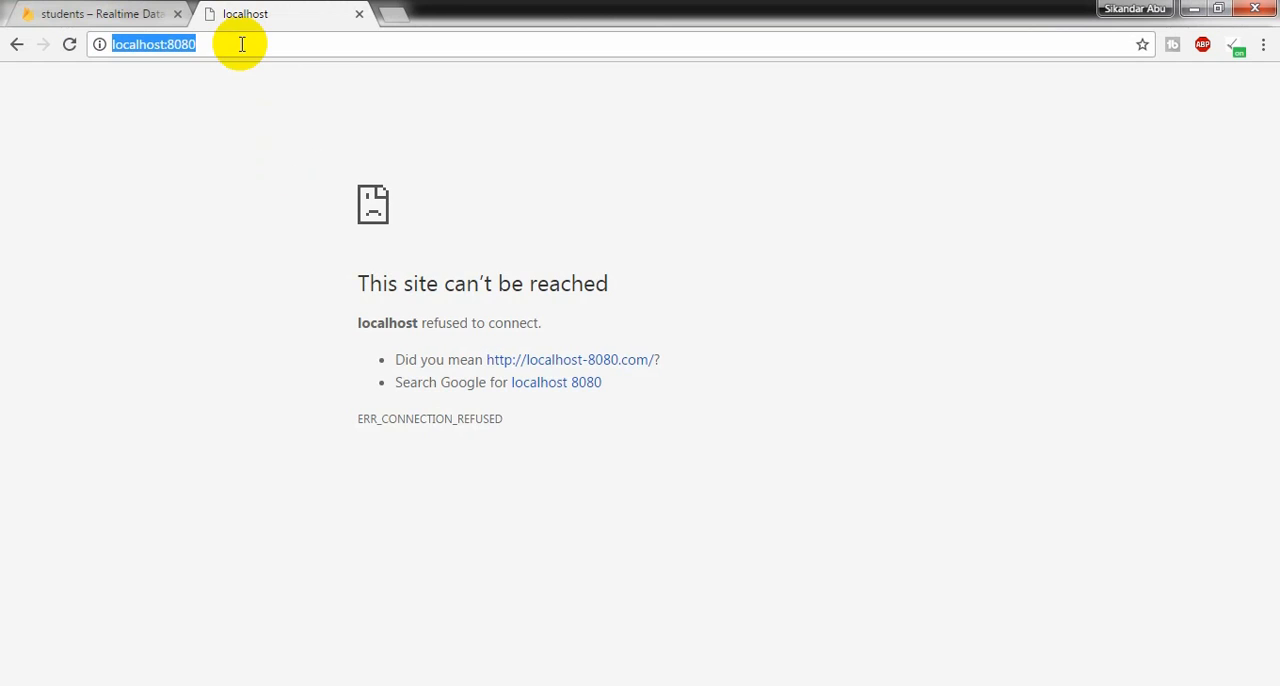
key("Return")
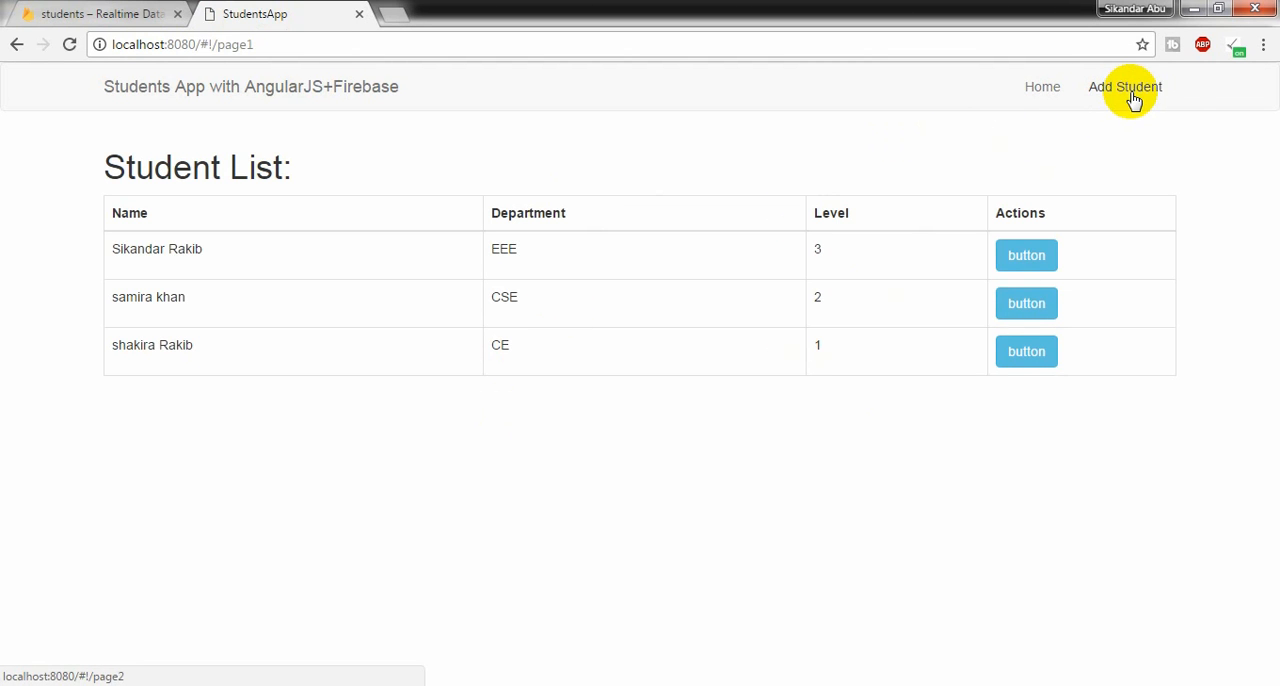
left_click(1124, 86)
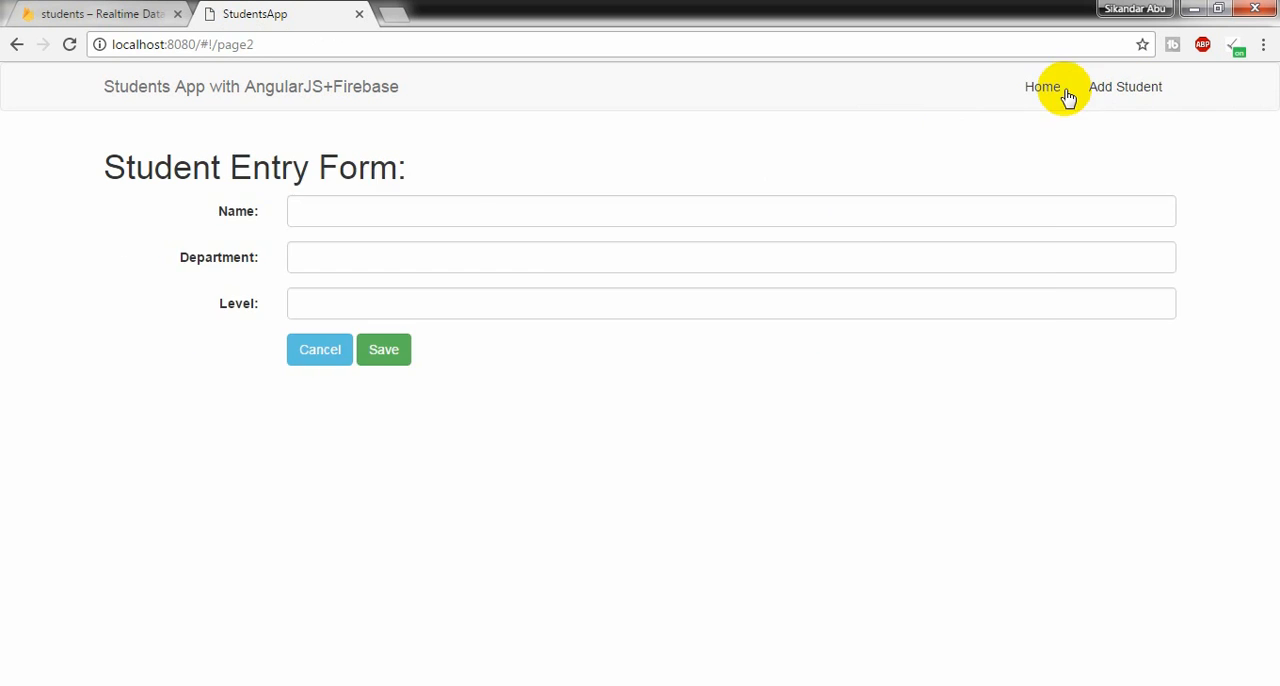
left_click(1042, 86)
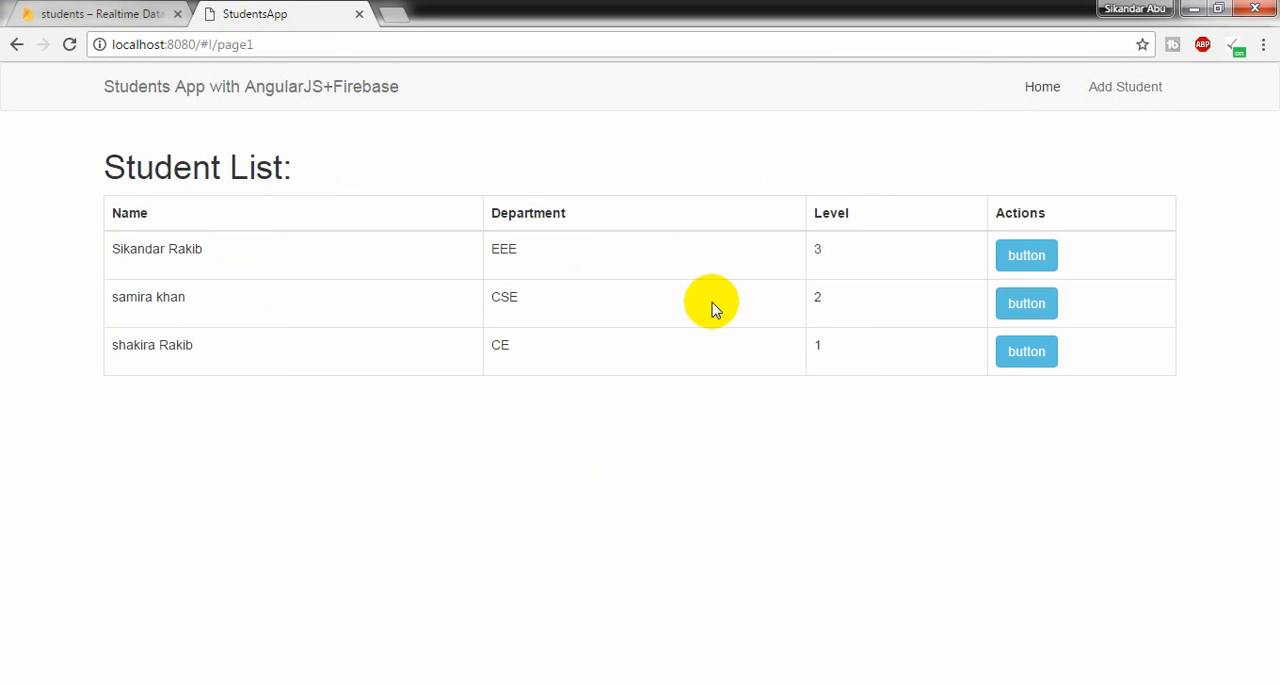
mouse_move(700, 432)
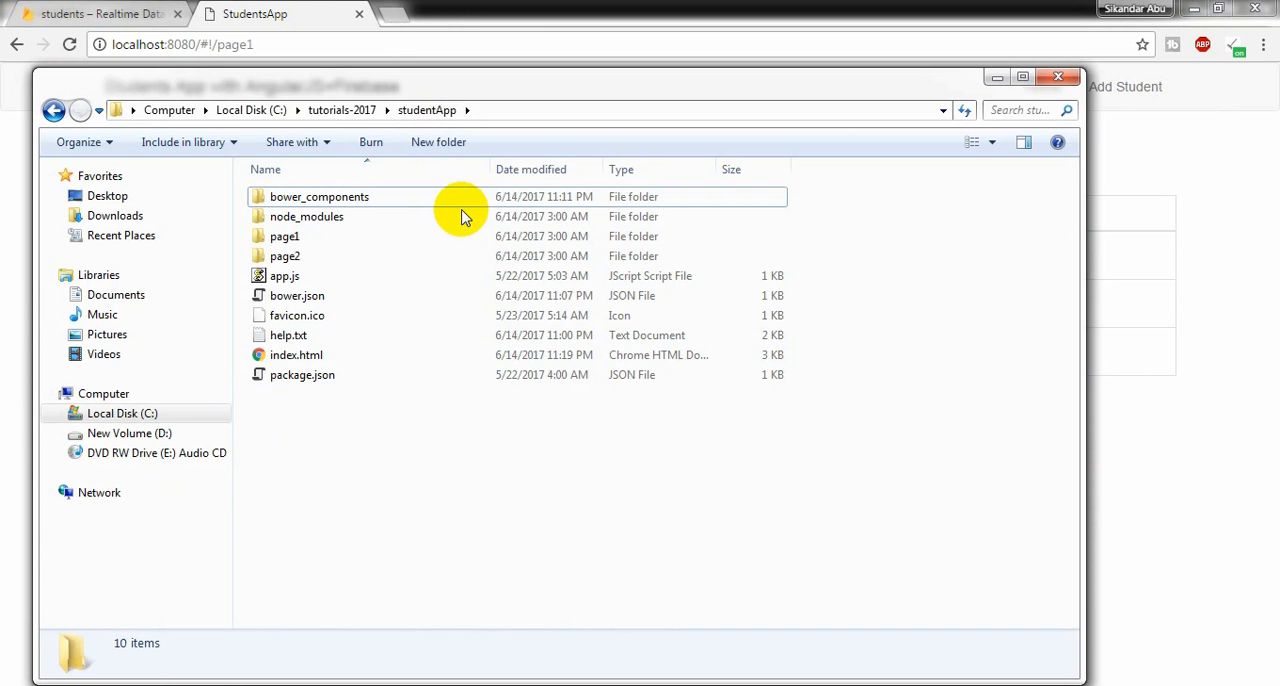
Browse the studentApp project folder with its page folders, components and app files.
left_click(284, 256)
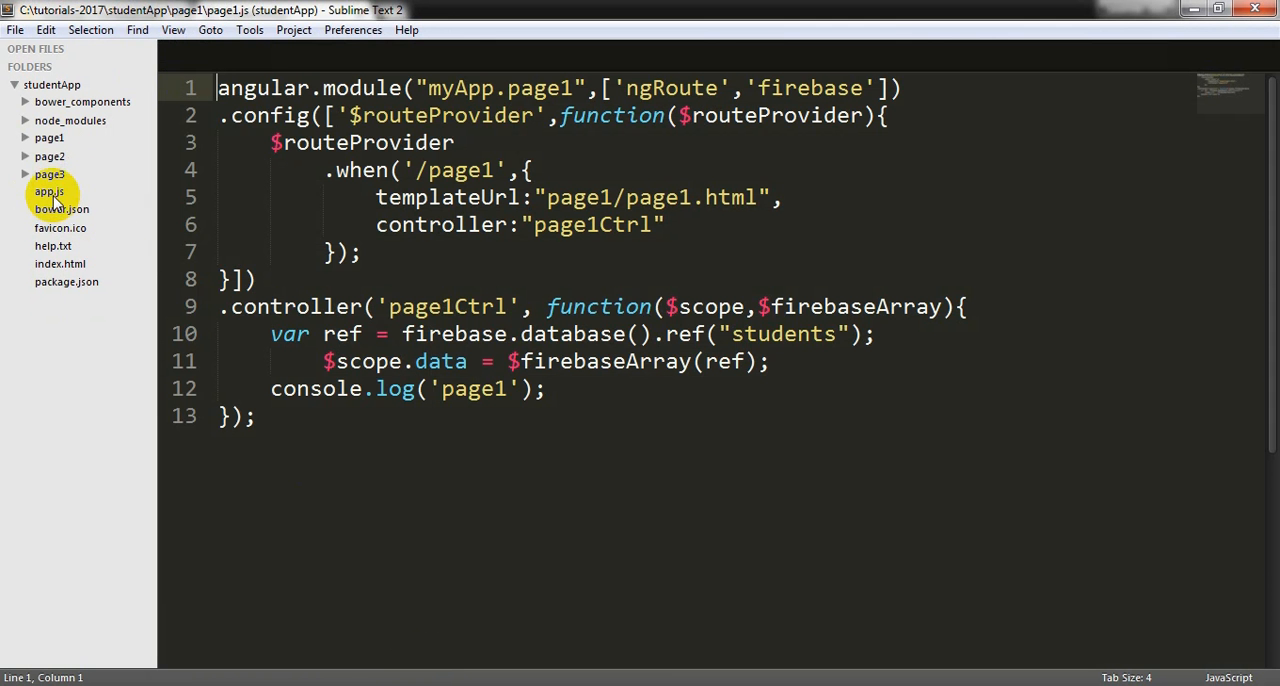
Add 'myApp.page3' to the module dependencies in app.js, save, and move to index.html.
left_click(48, 192)
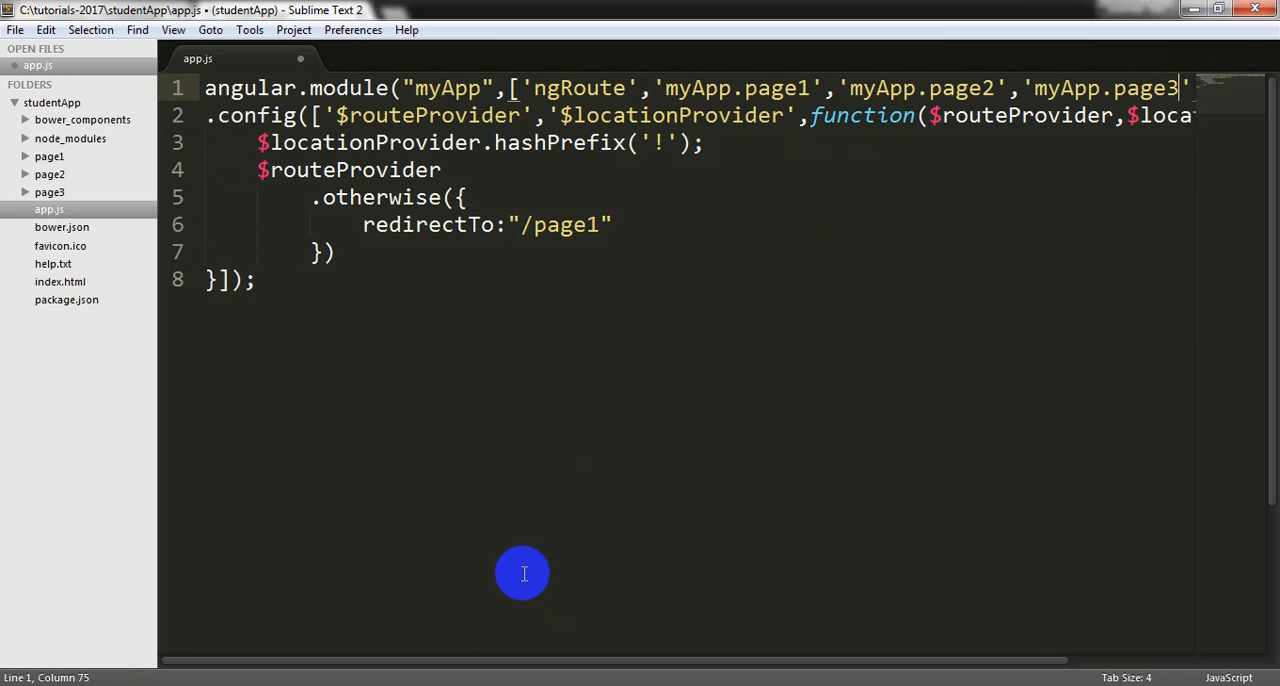
key("ctrl+s")
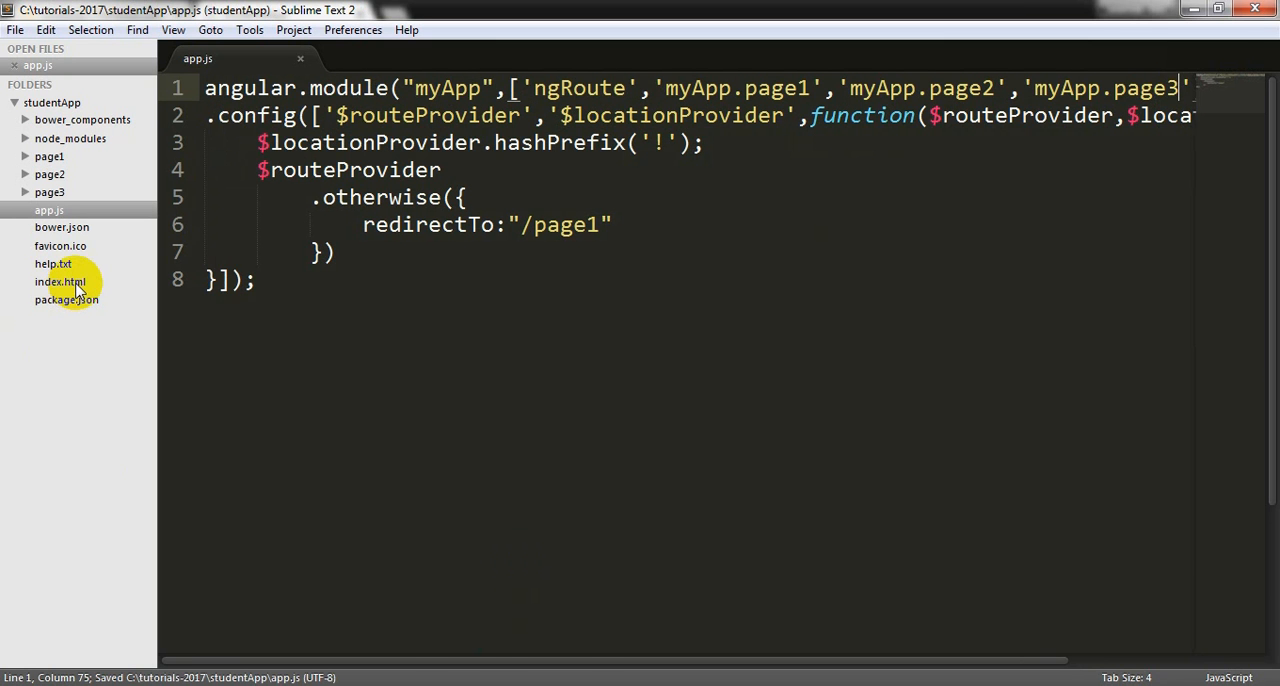
left_click(60, 280)
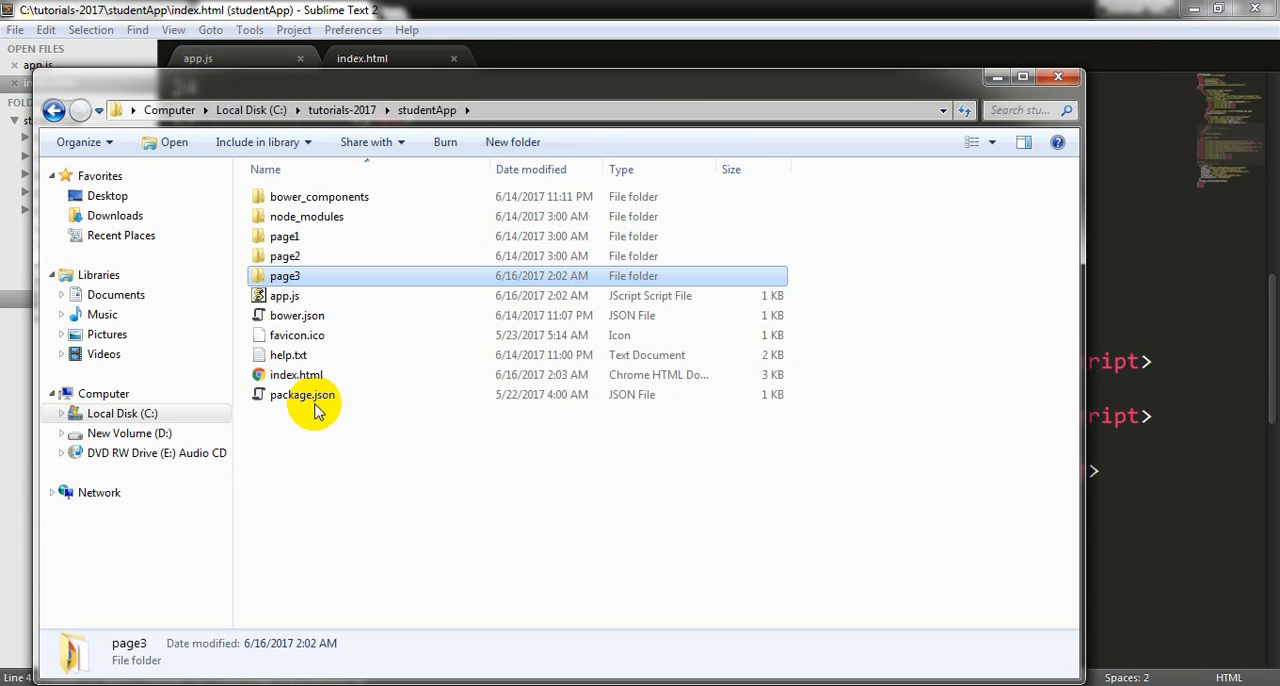
Inside the page3 folder rename page2.html to page3.html and begin renaming page2.js.
double_click(284, 276)
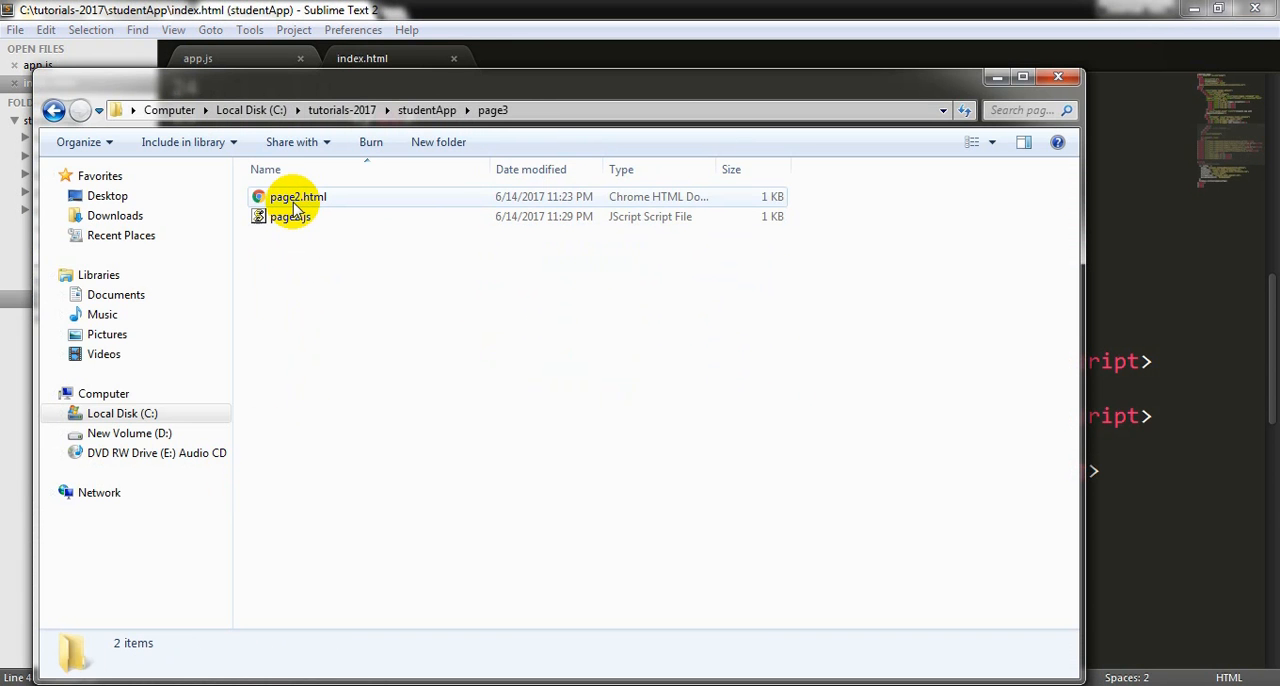
left_click(296, 196)
type("3")
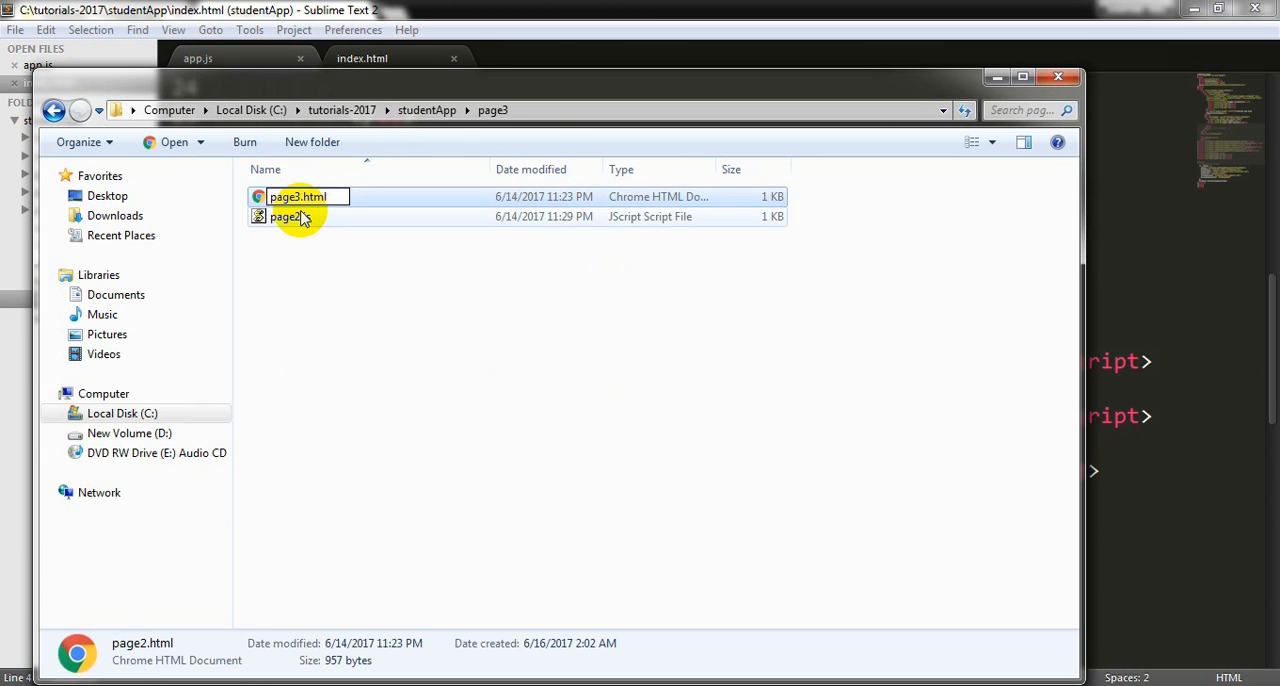
left_click(290, 216)
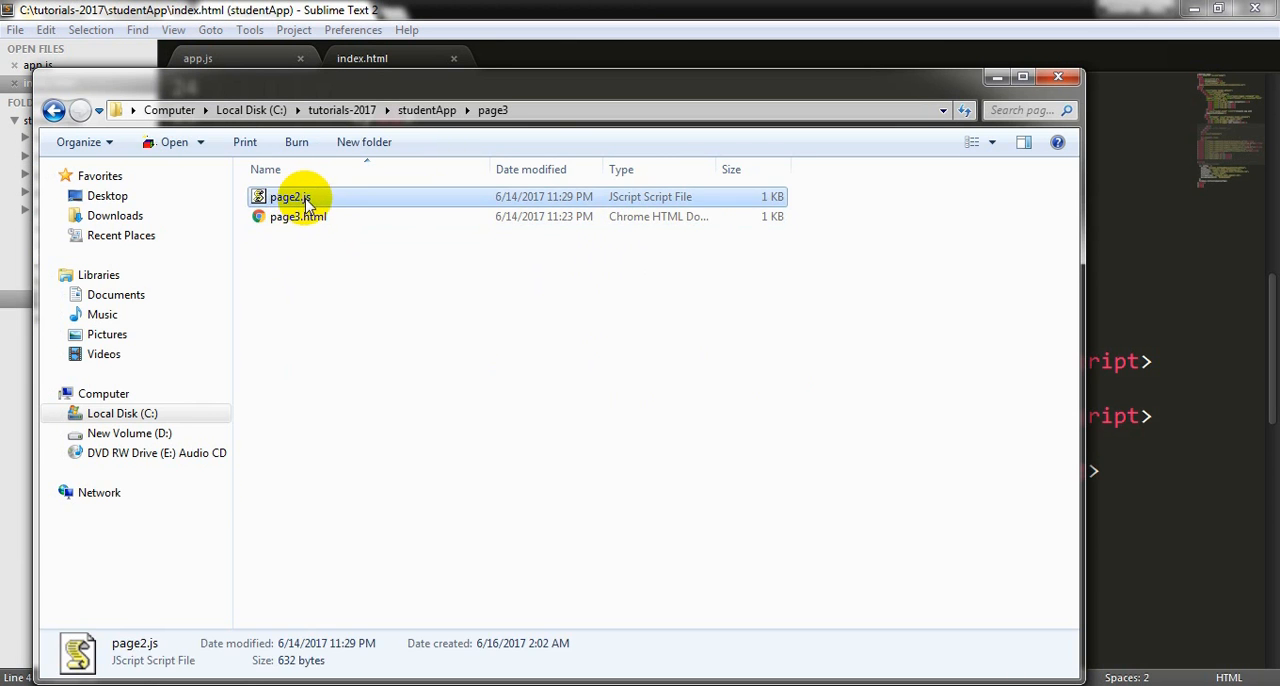
left_click(288, 196)
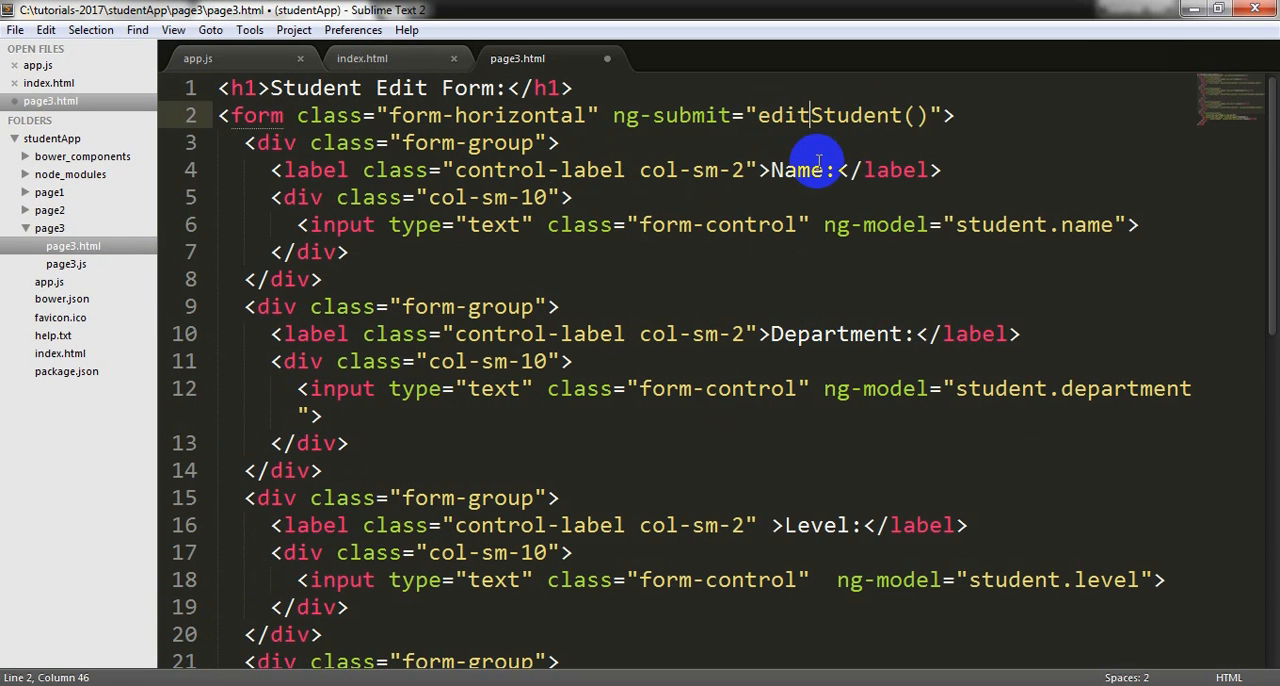
Make page3.html a Student Edit Form calling editStudent() and route /page3 to page3.html with page3Ctrl.
scroll("down", 3)
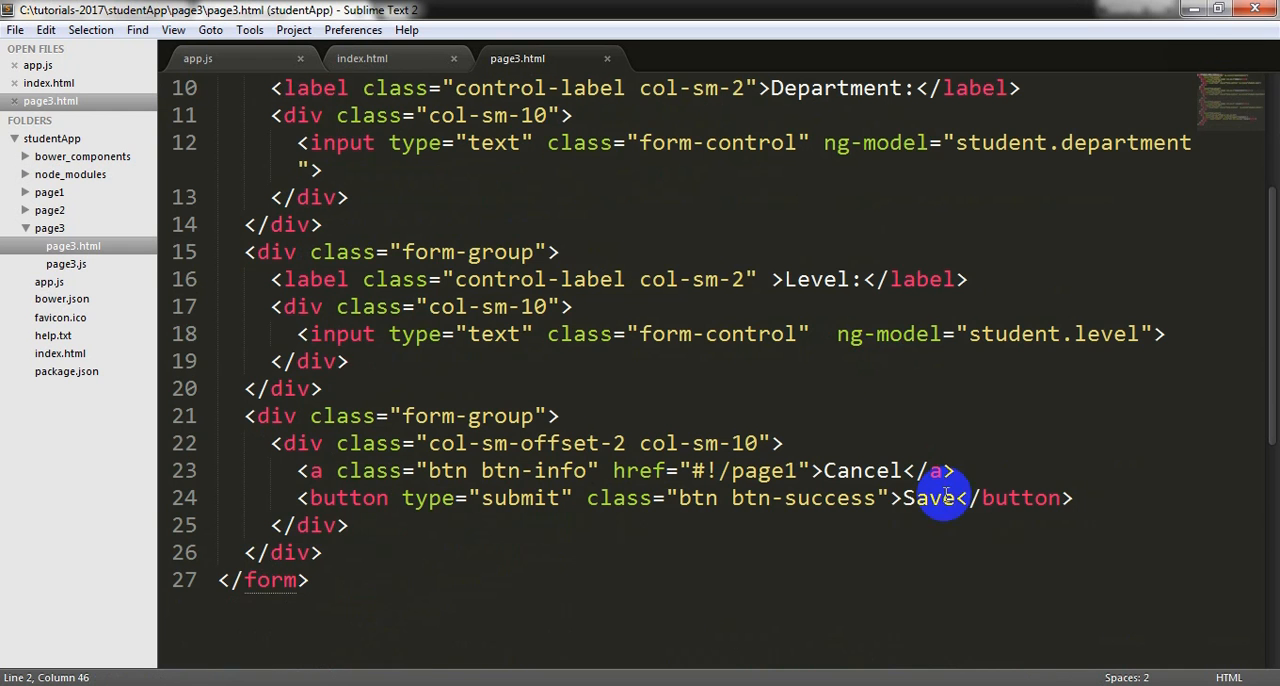
left_click(66, 264)
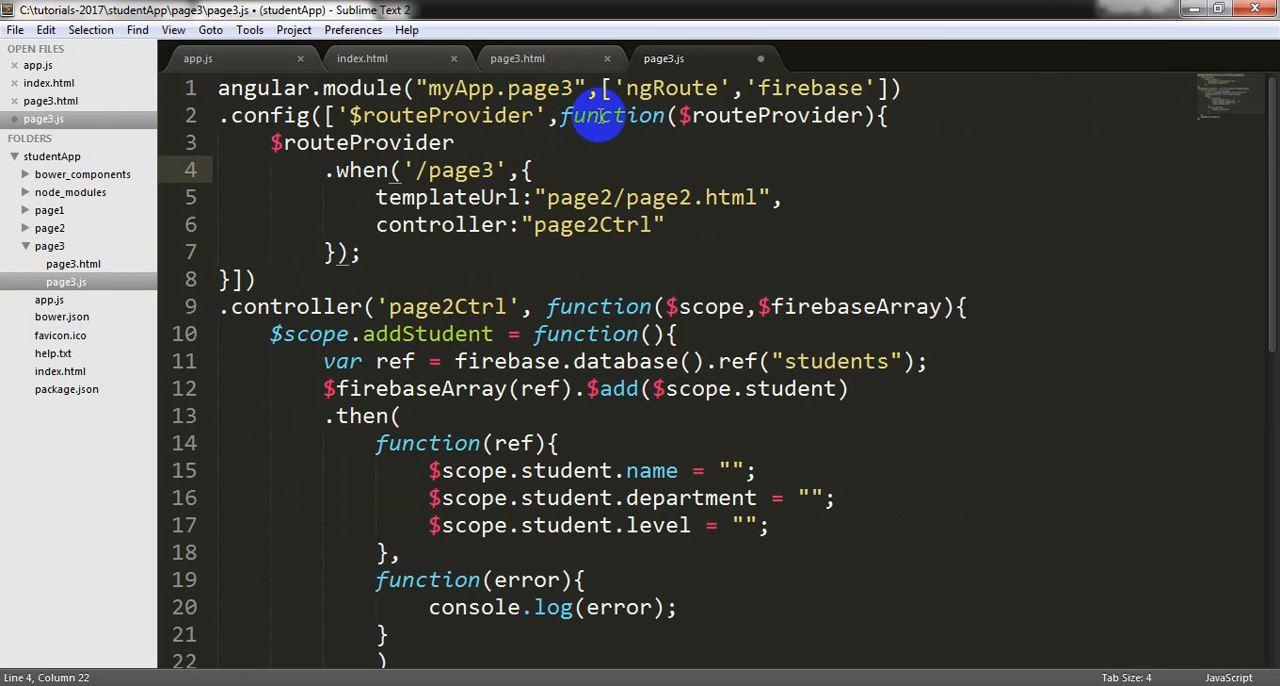
left_click(716, 196)
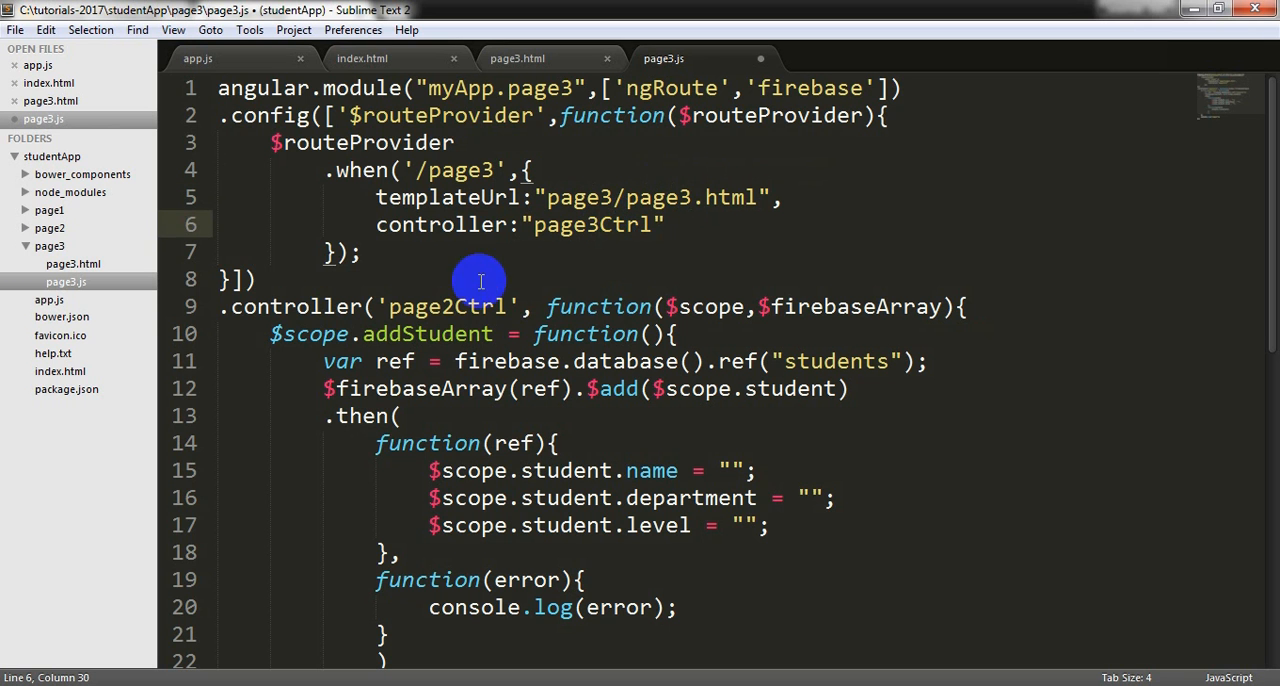
scroll("down", 3)
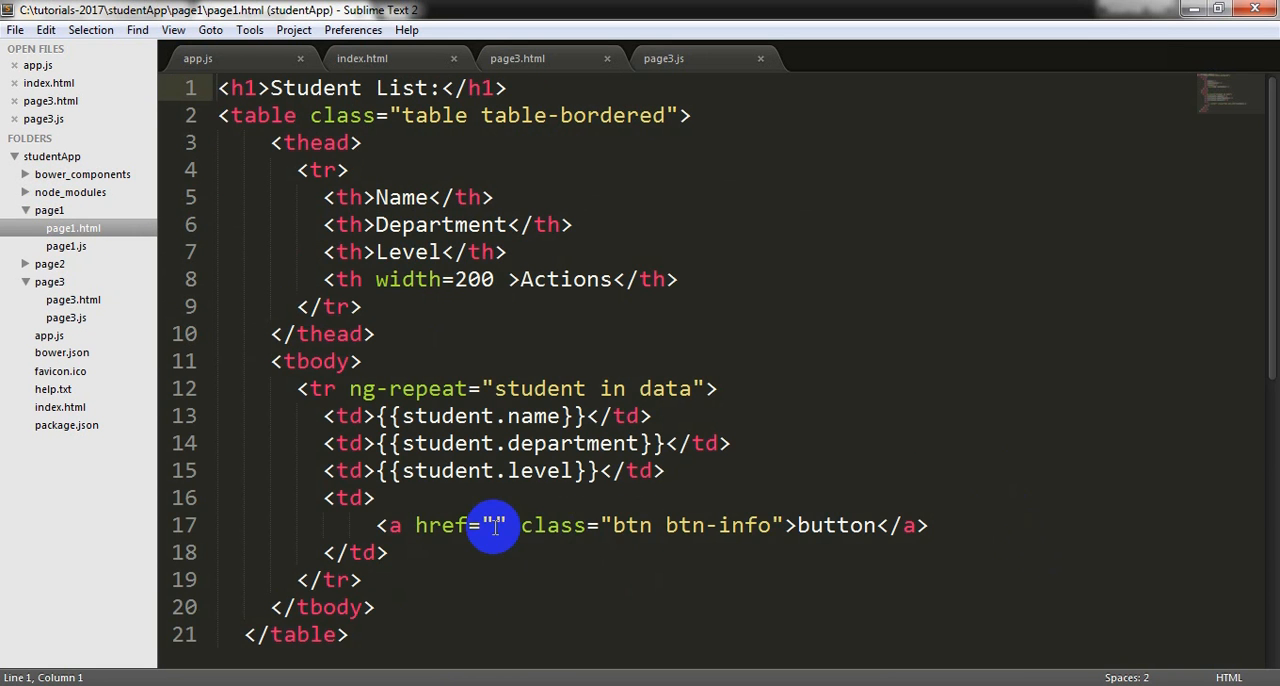
Point each row's action link to #!/page3/{{student.$id}} with the text Edit.
type("#!/pag")
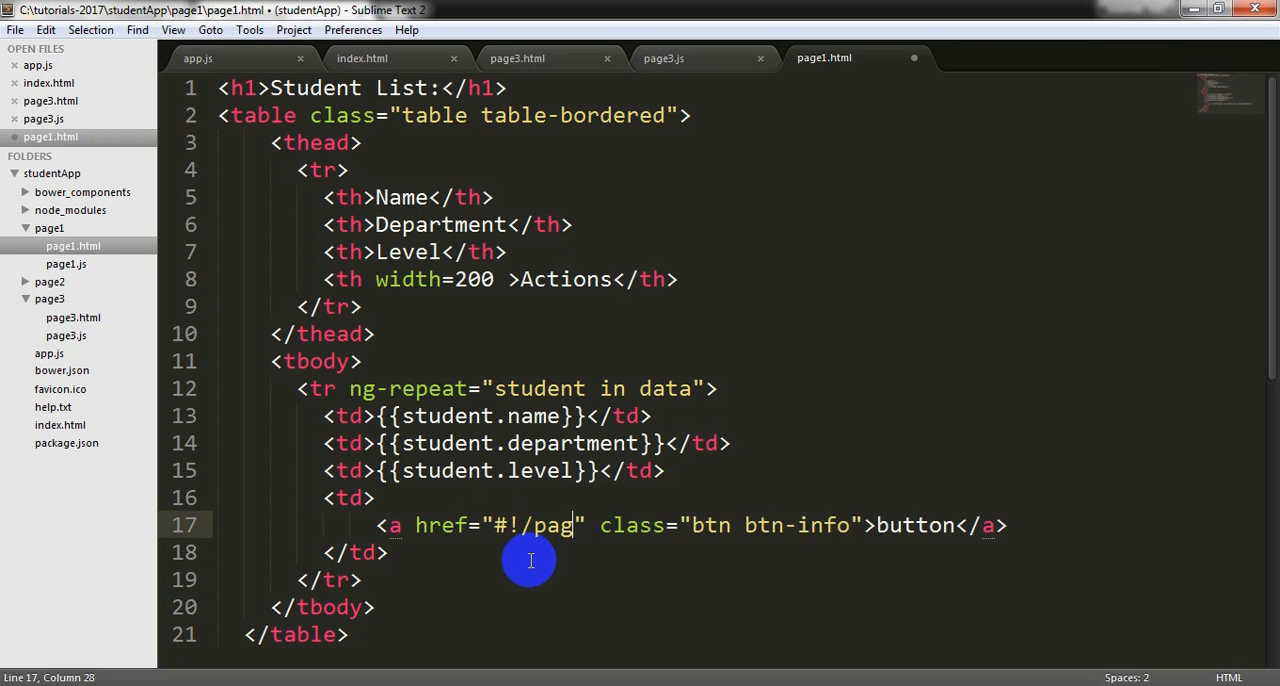
type("e3/")
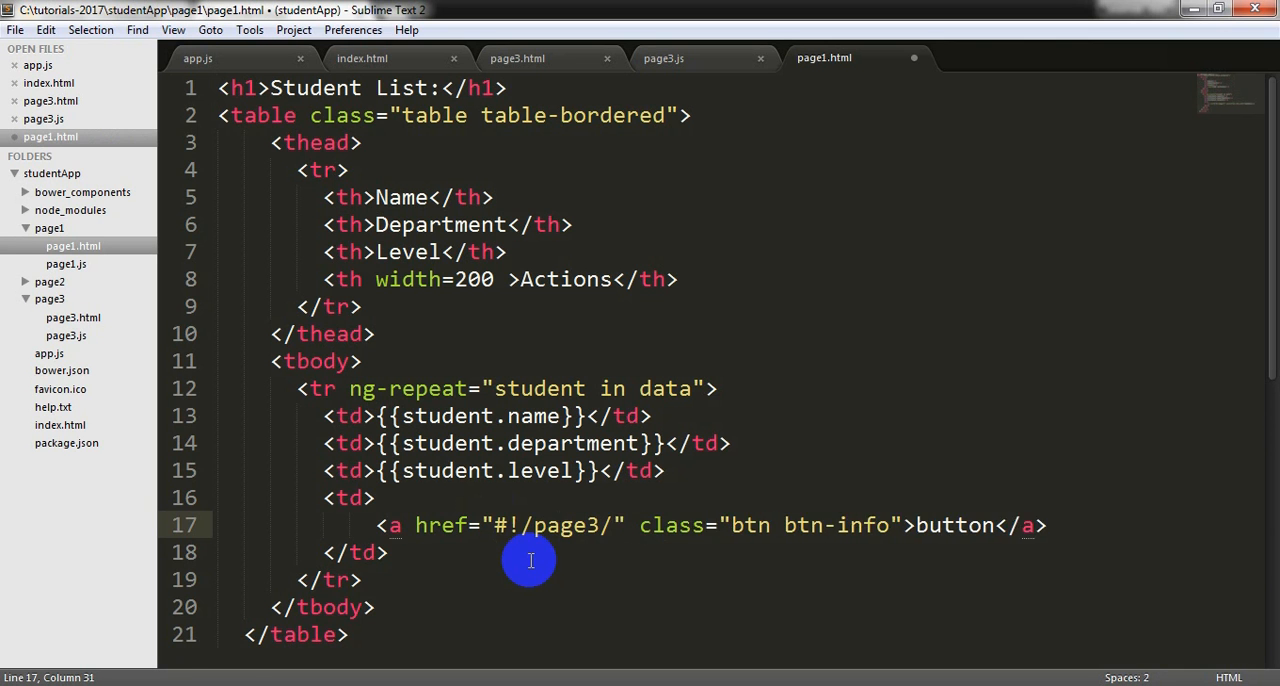
type("{{student.")
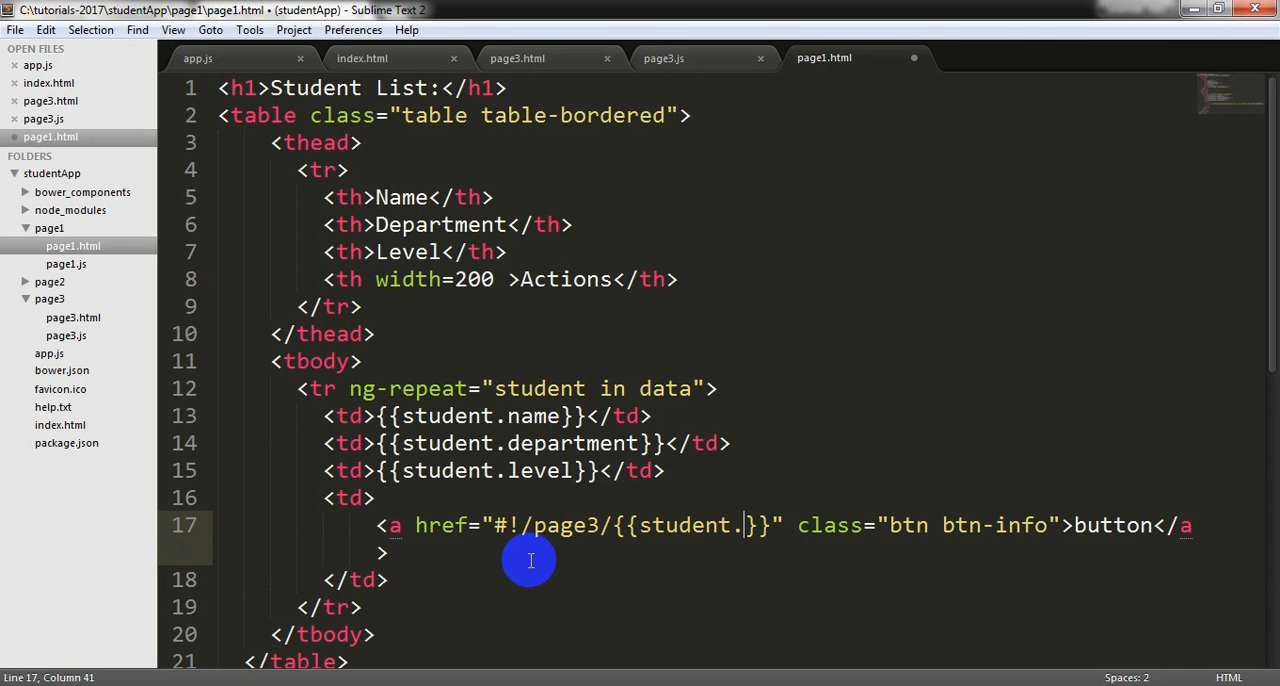
type("$id")
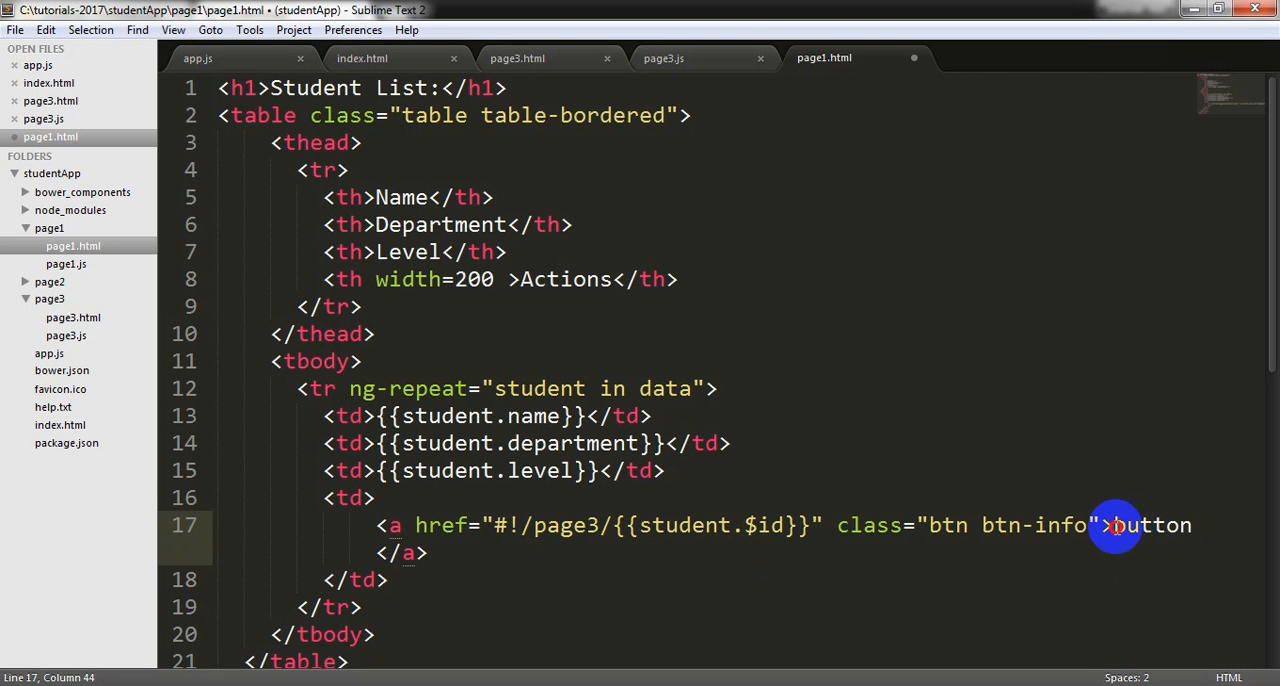
type("Edit</a>")
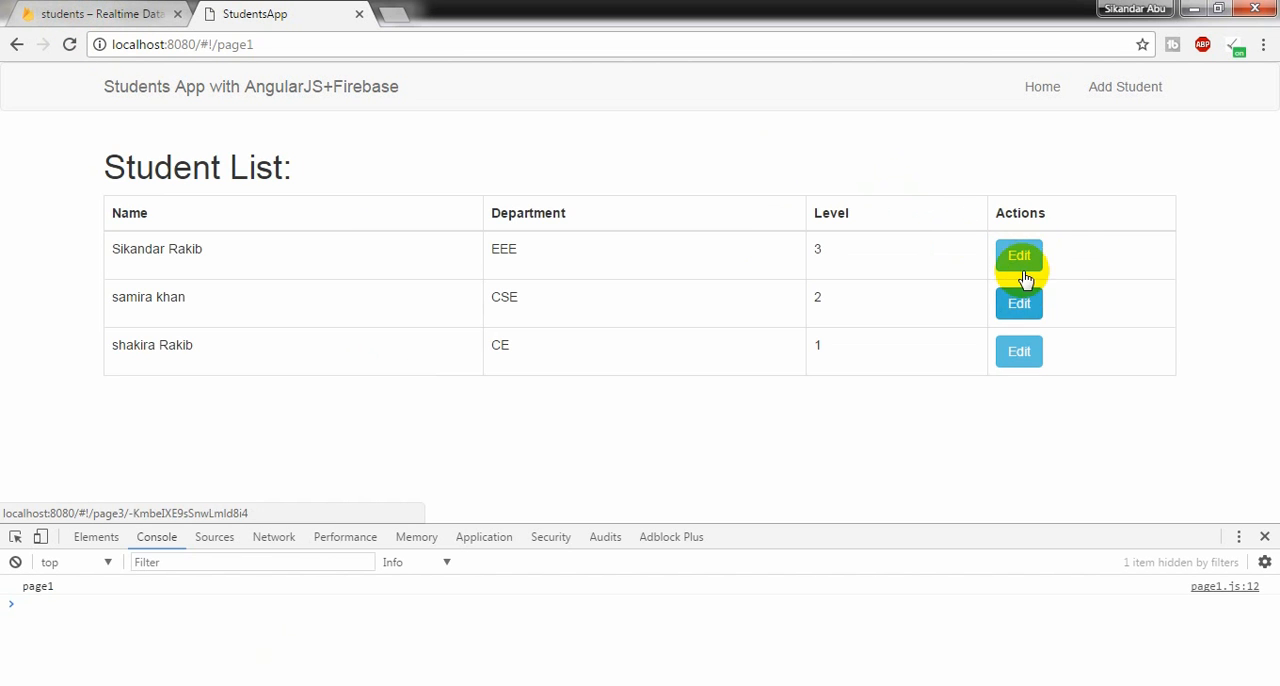
mouse_move(1020, 304)
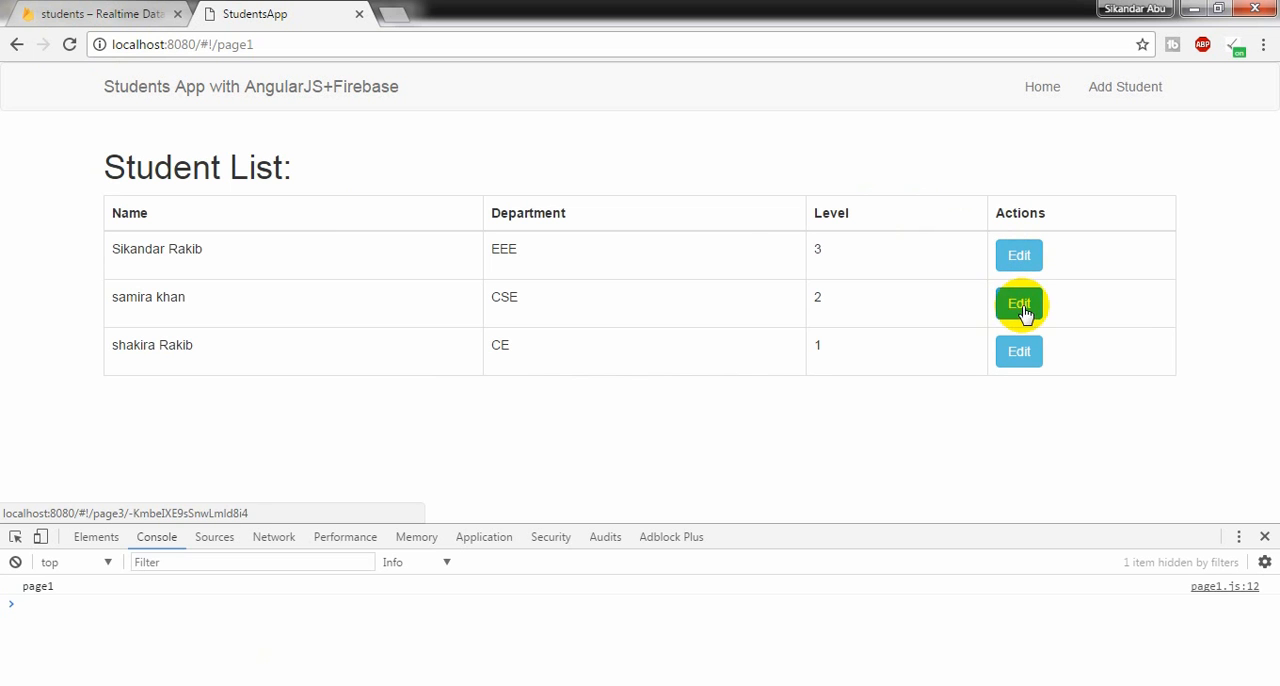
mouse_move(1018, 350)
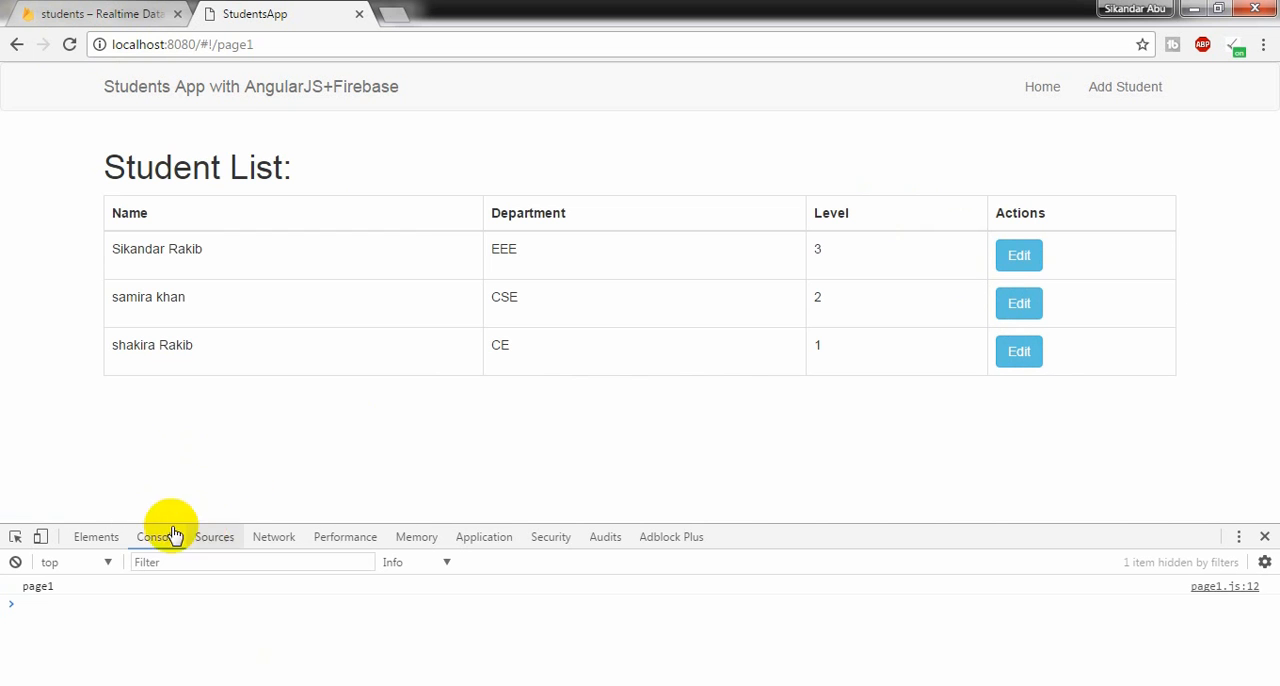
left_click(1018, 304)
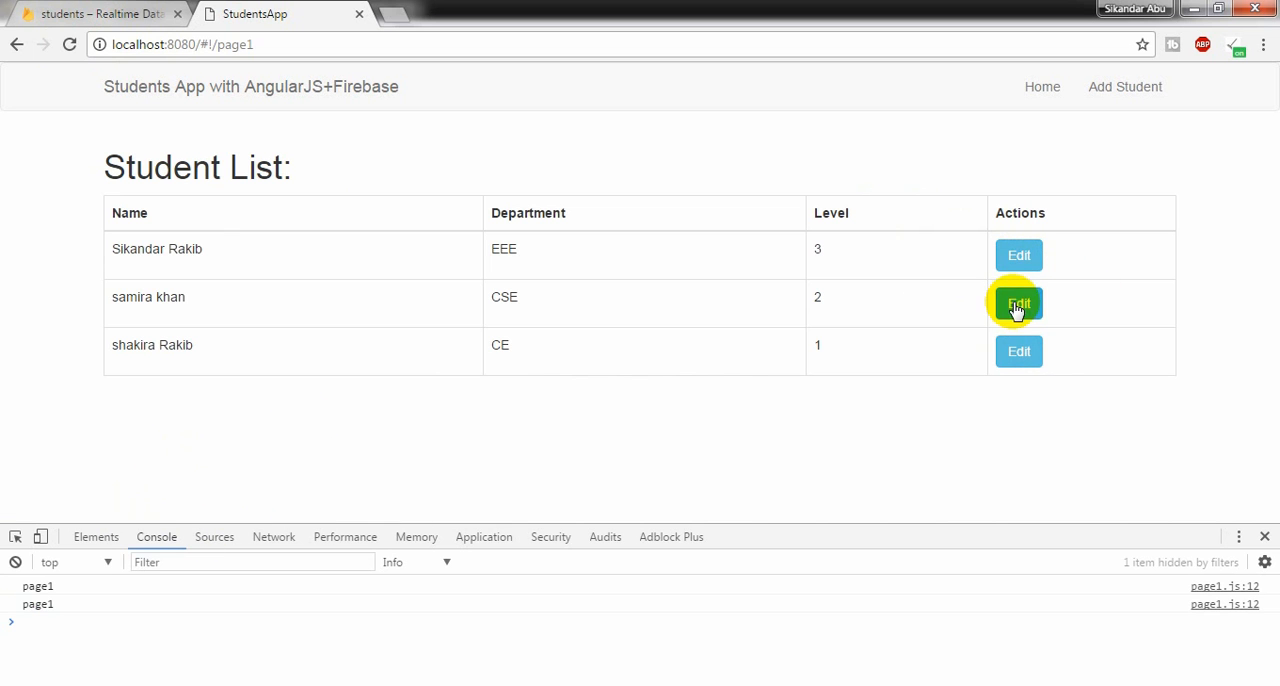
mouse_move(1018, 254)
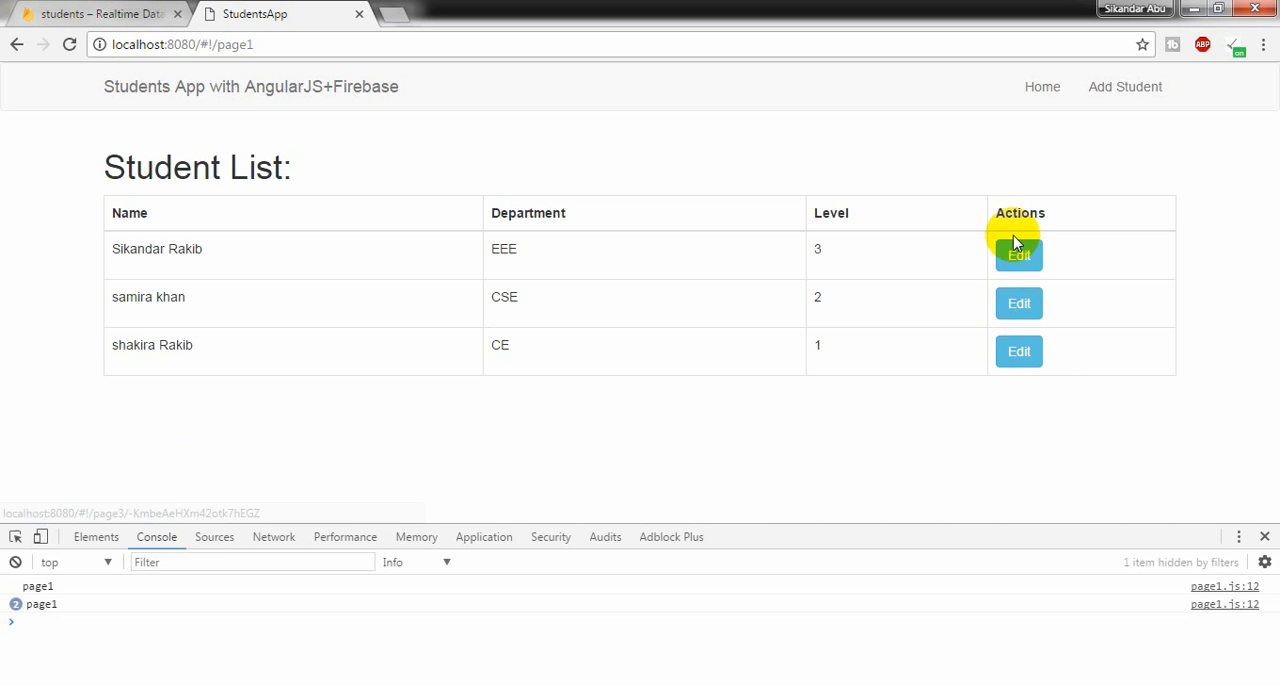
mouse_move(602, 438)
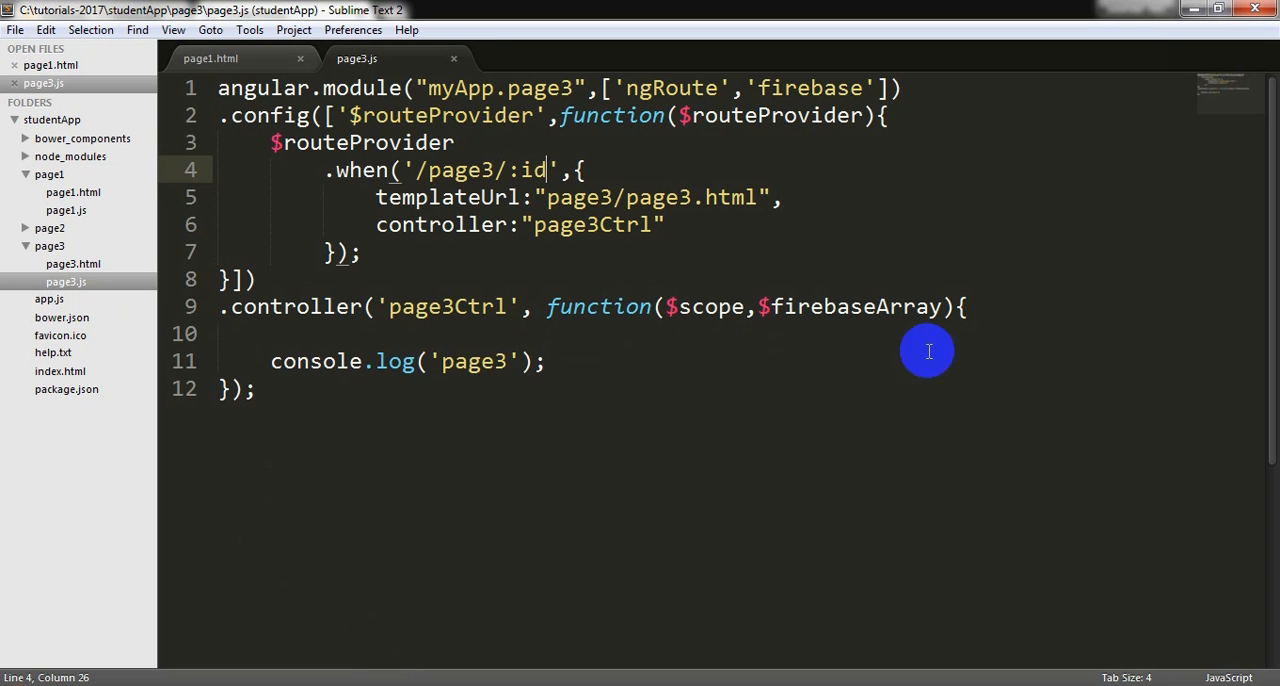
Inject $routeParams into page3Ctrl and read var id = $routeParams.id.
key("enter")
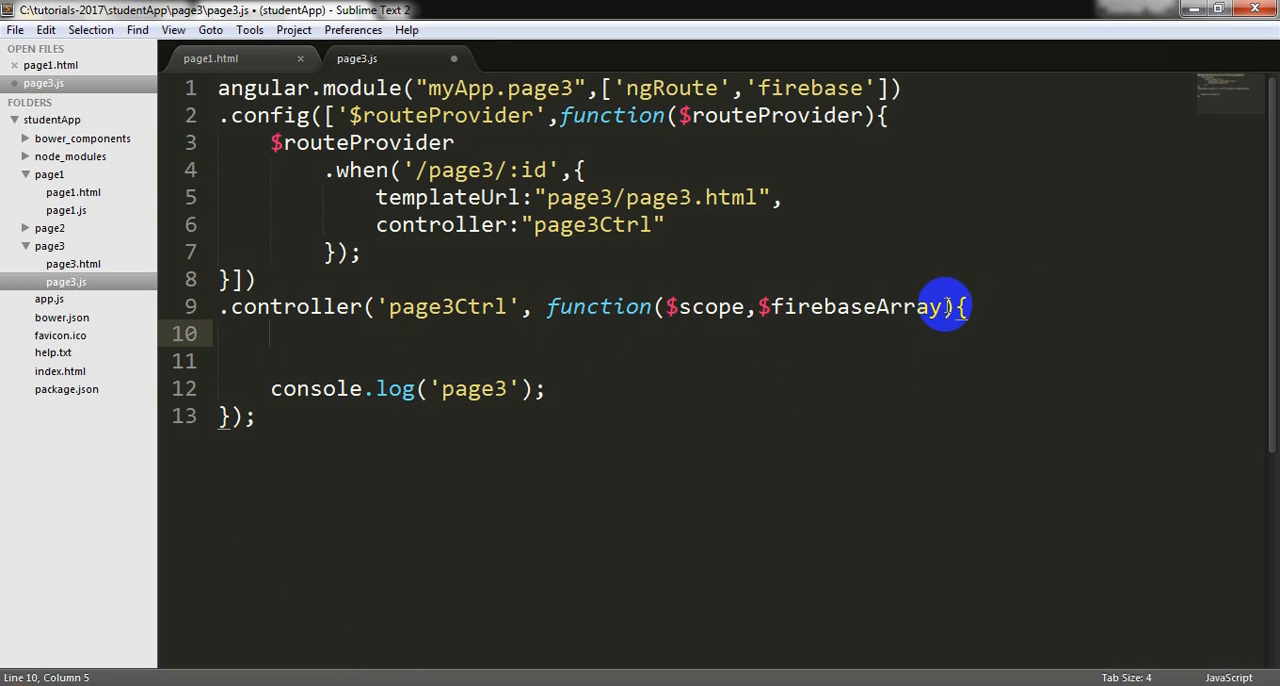
type(",$fire")
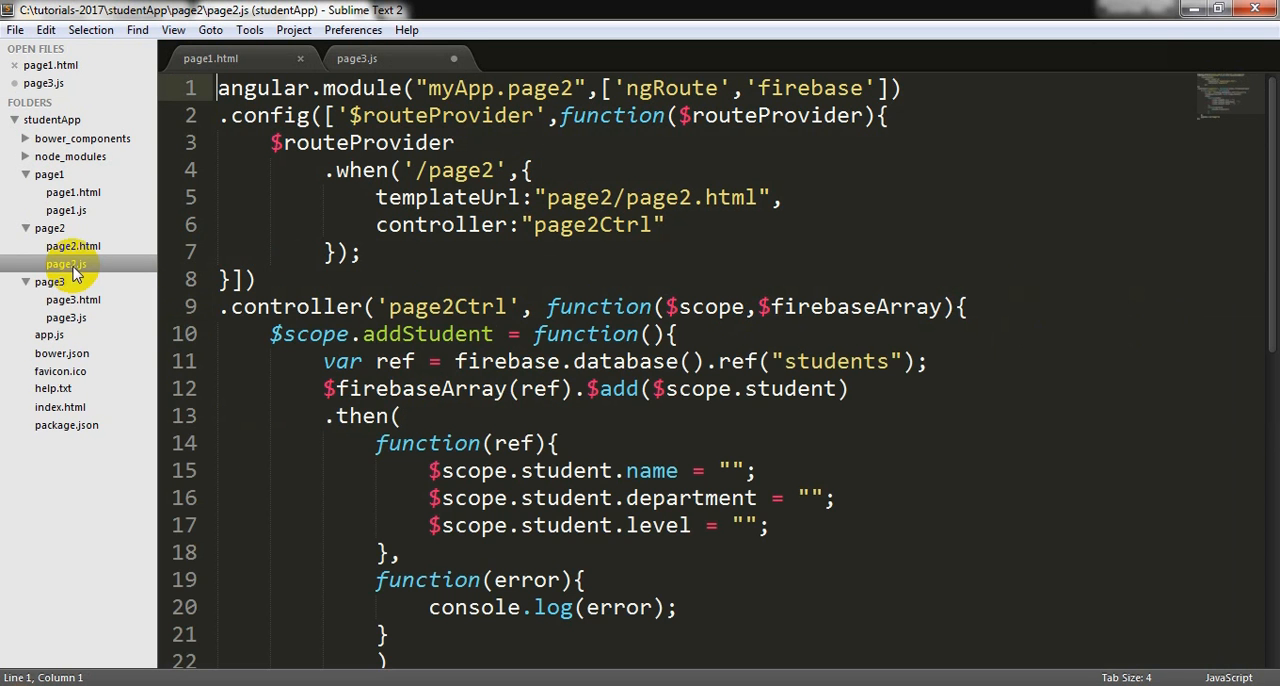
left_click_drag(324, 360, 930, 360)
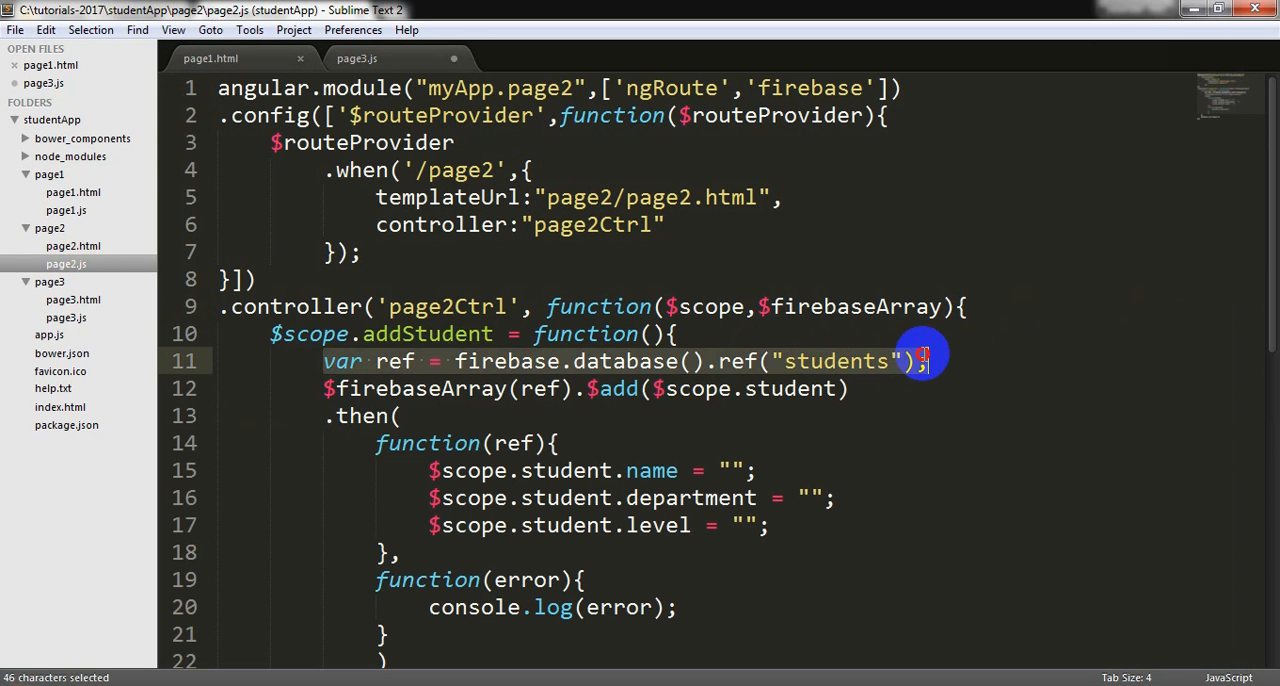
left_click(66, 316)
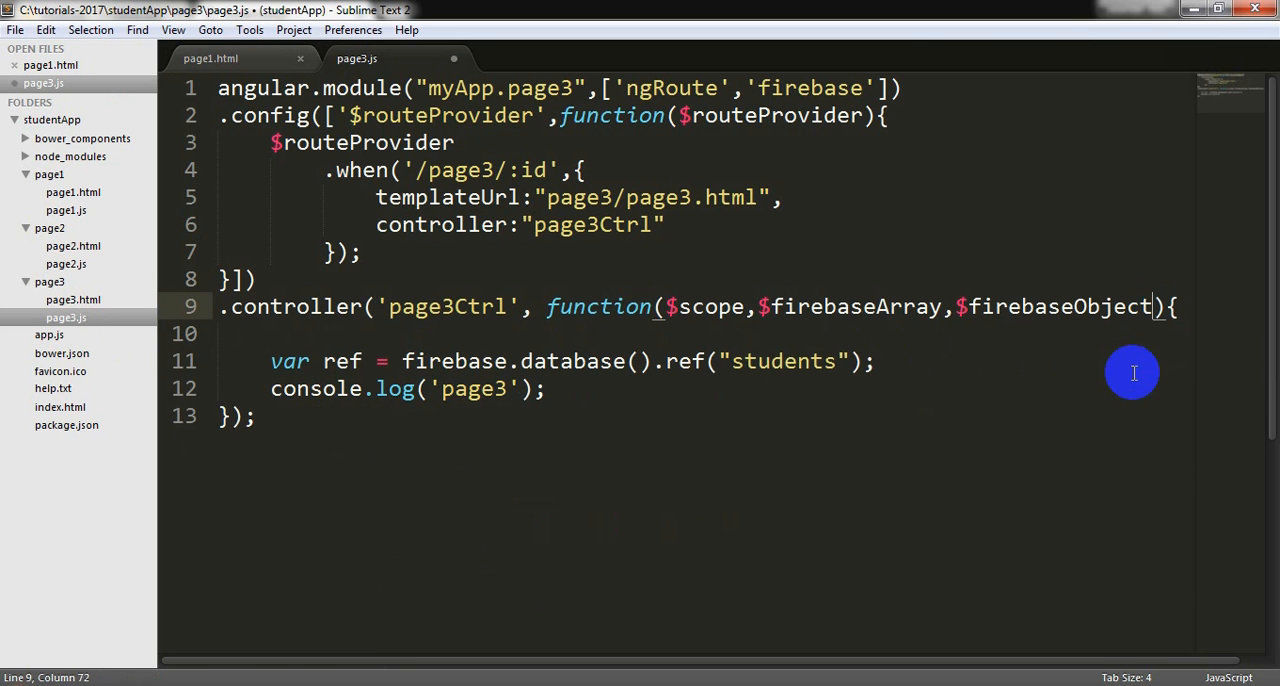
type(",$r")
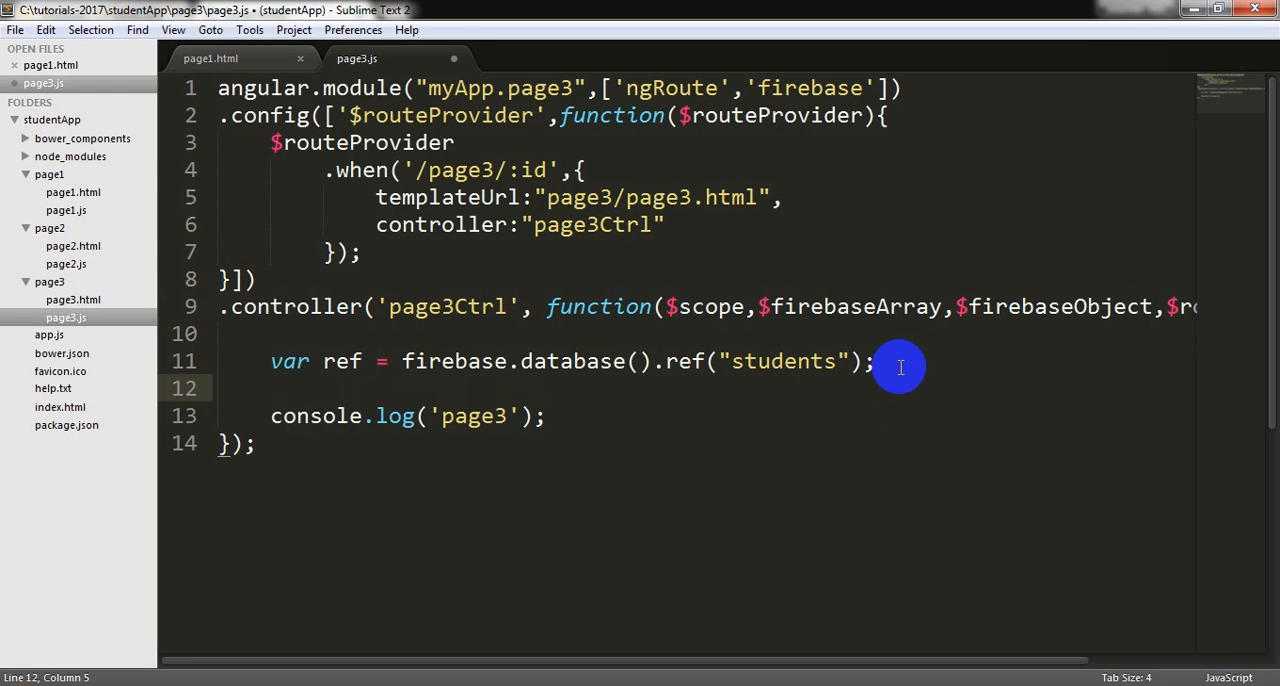
type("var")
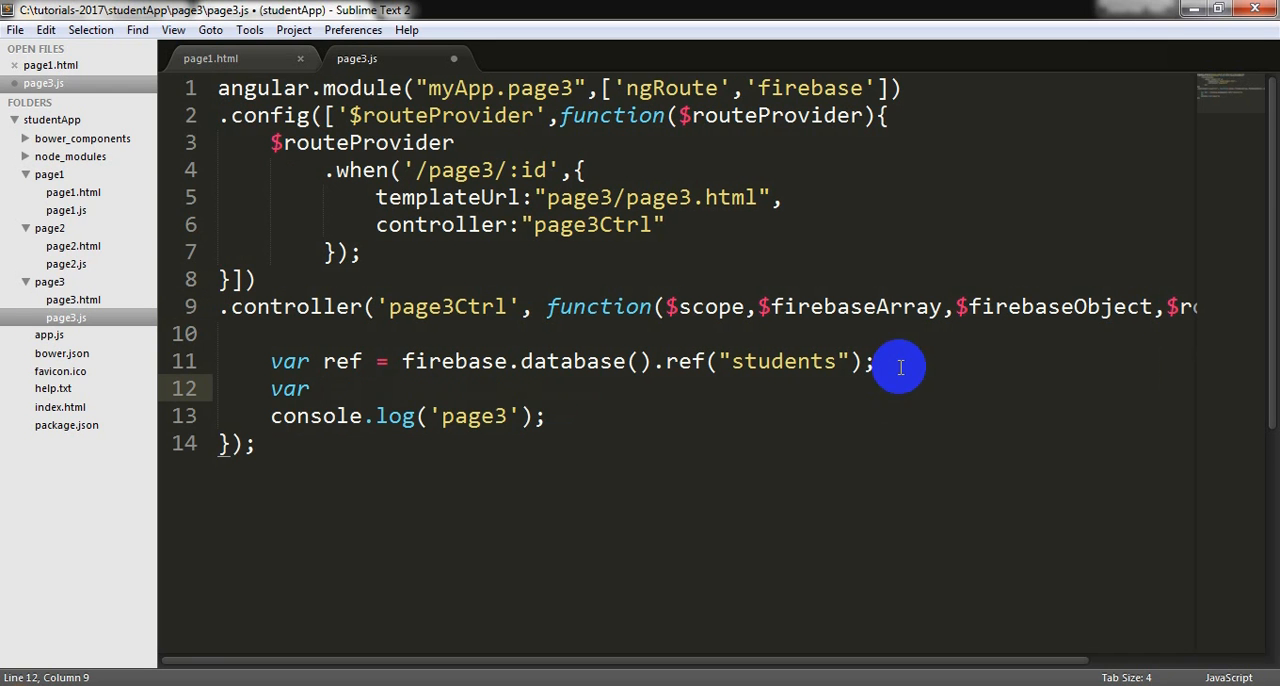
type("id =")
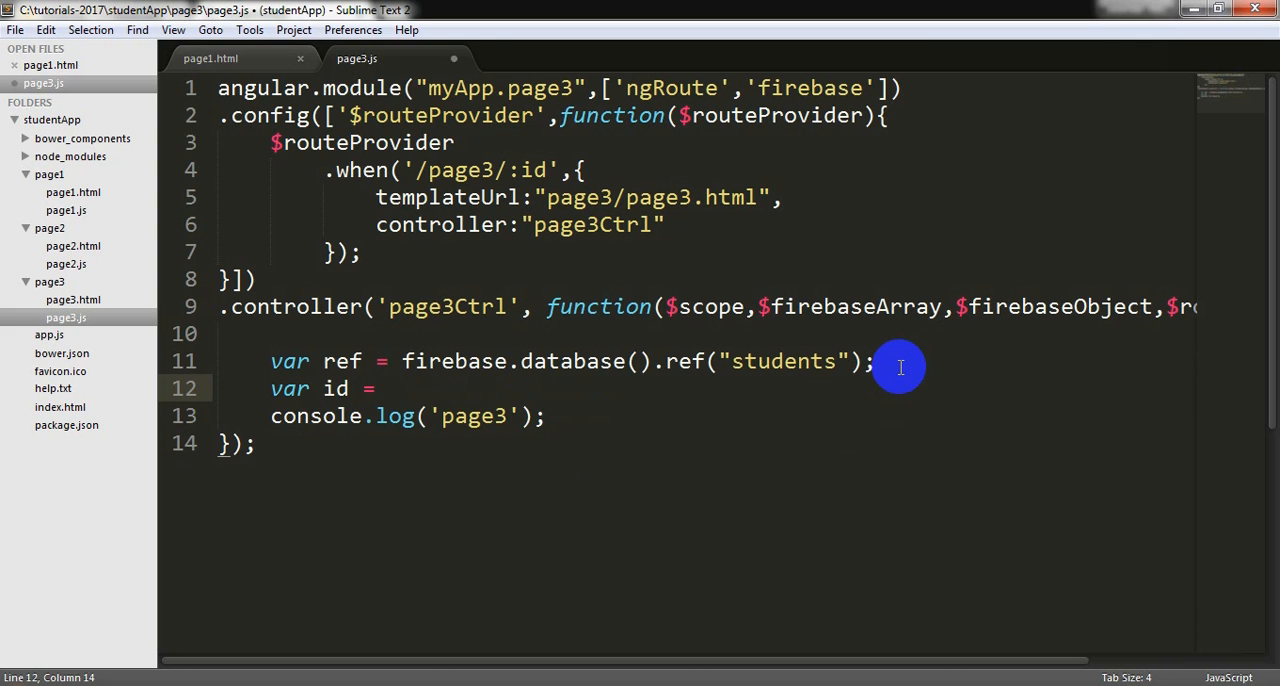
type("$routeParams")
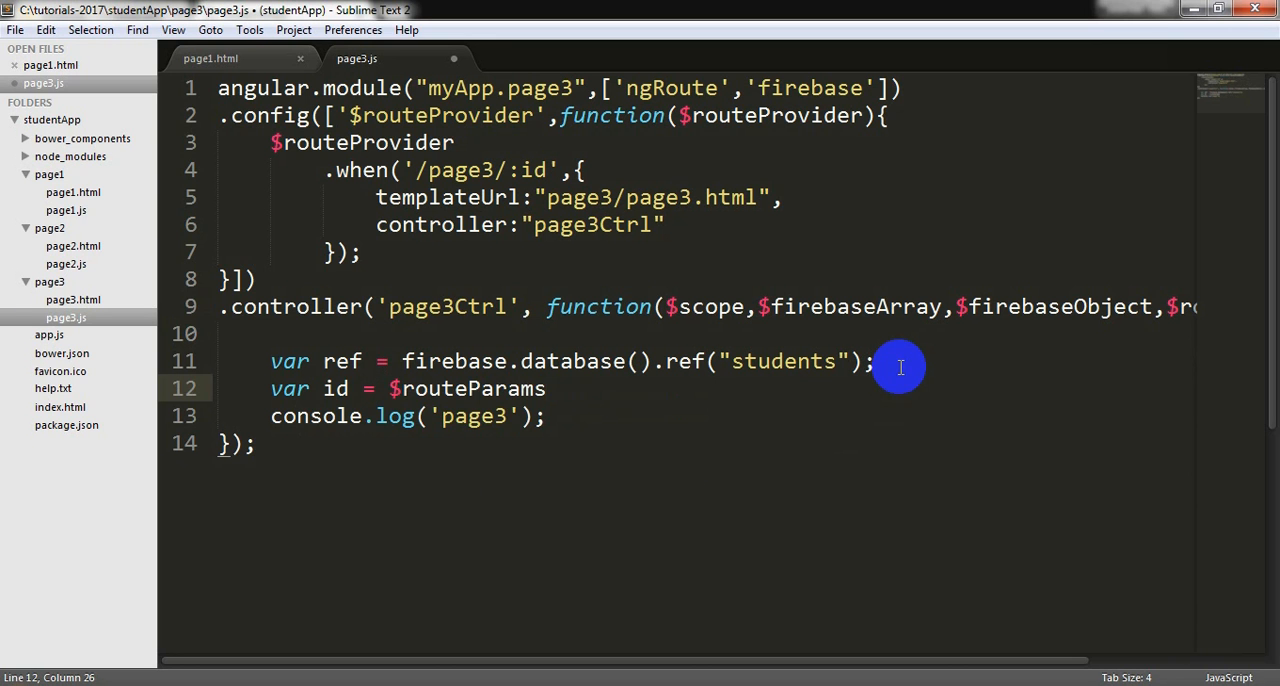
type(".id;")
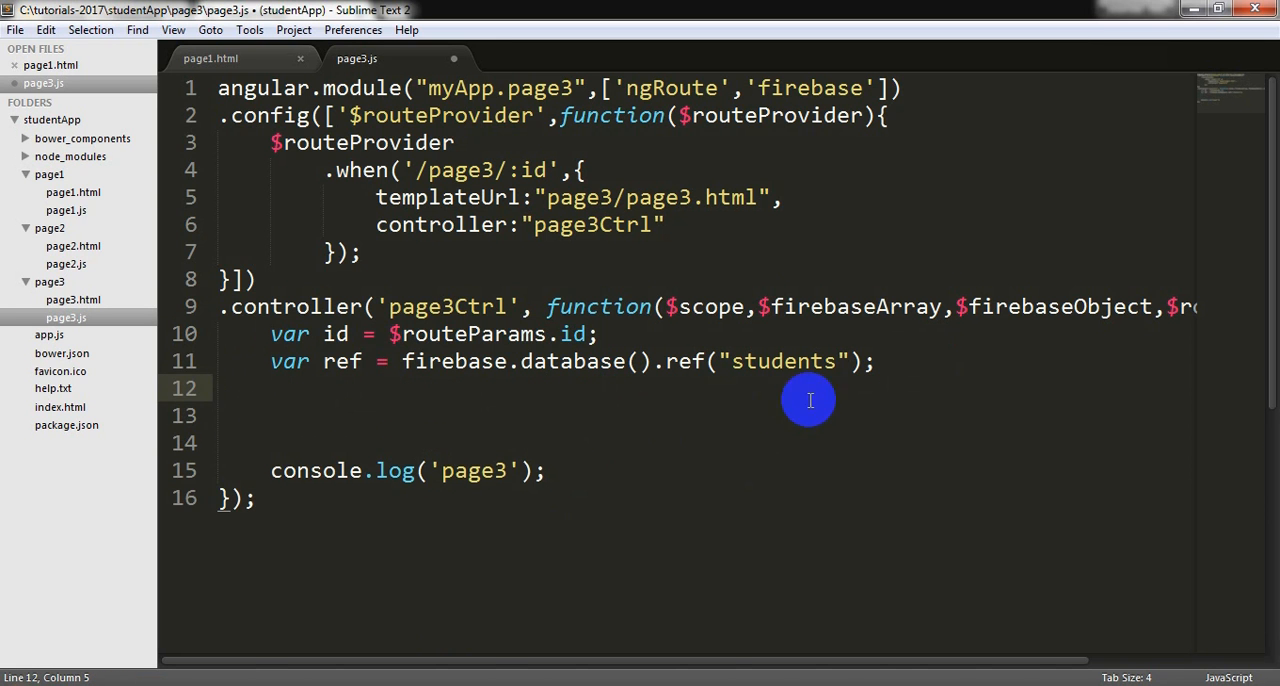
Point ref at "students/"+id, bind $scope.student = $firebaseObject(ref), and save.
type("/\"+id")
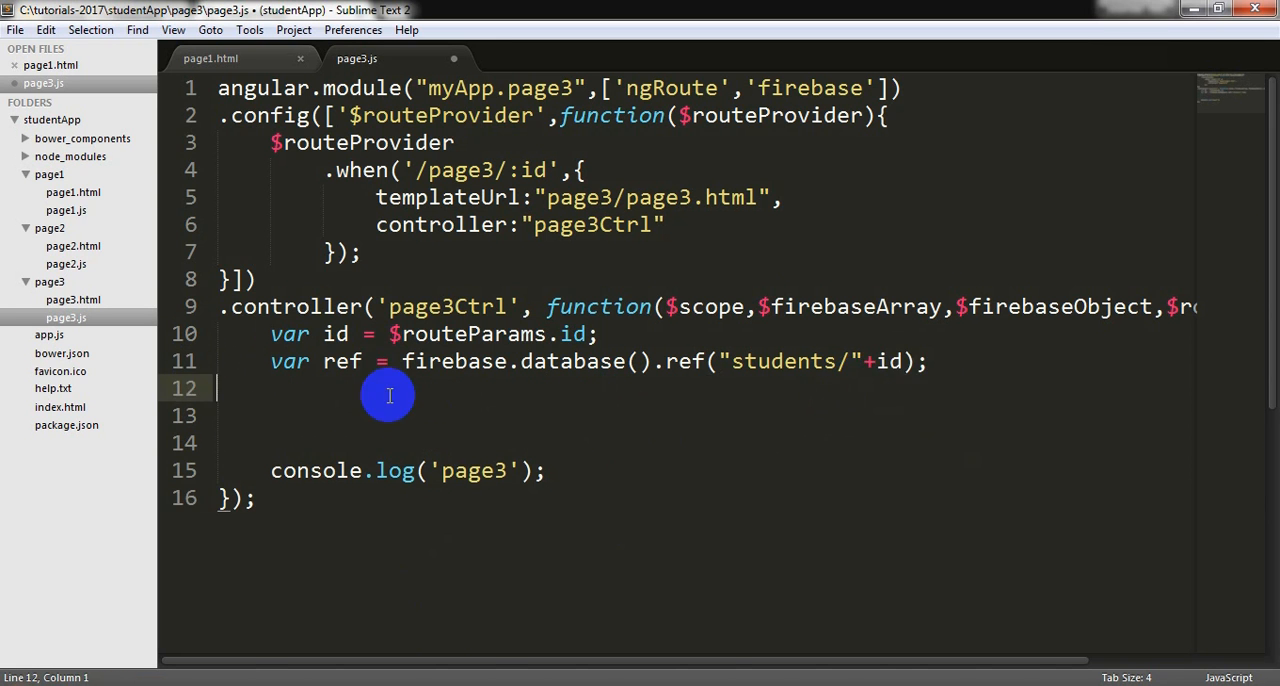
type("$scope.students =")
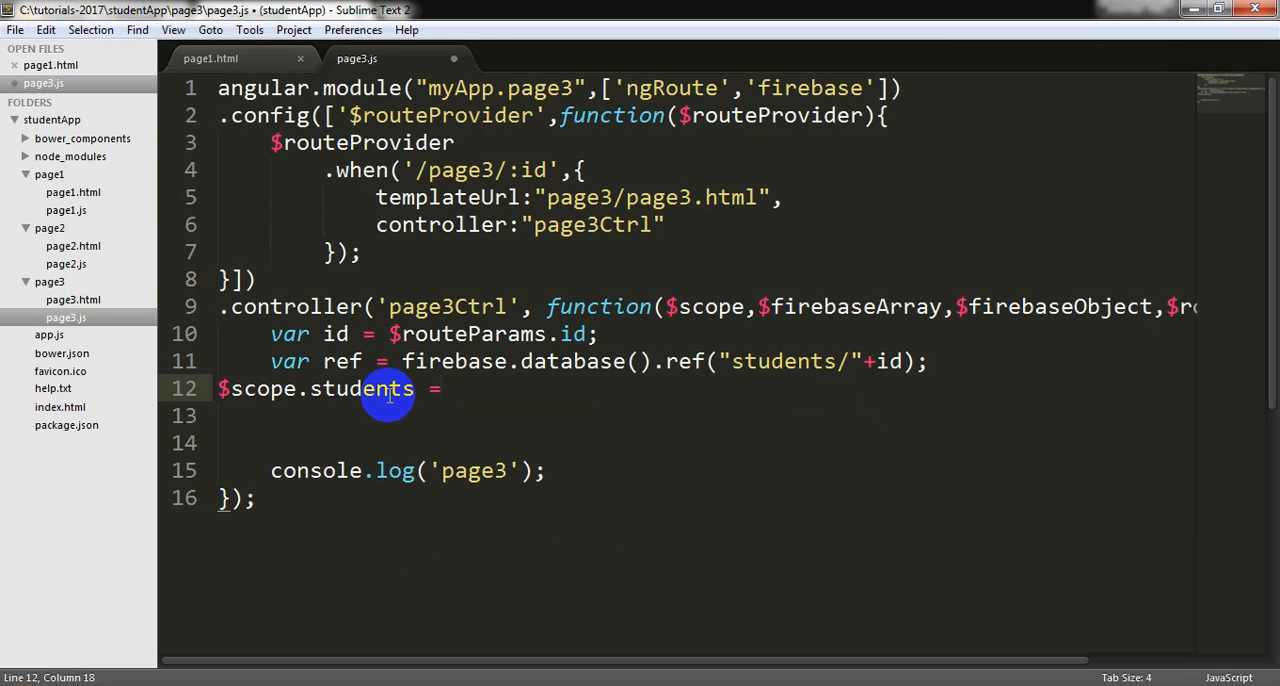
type("$firebaseObject();")
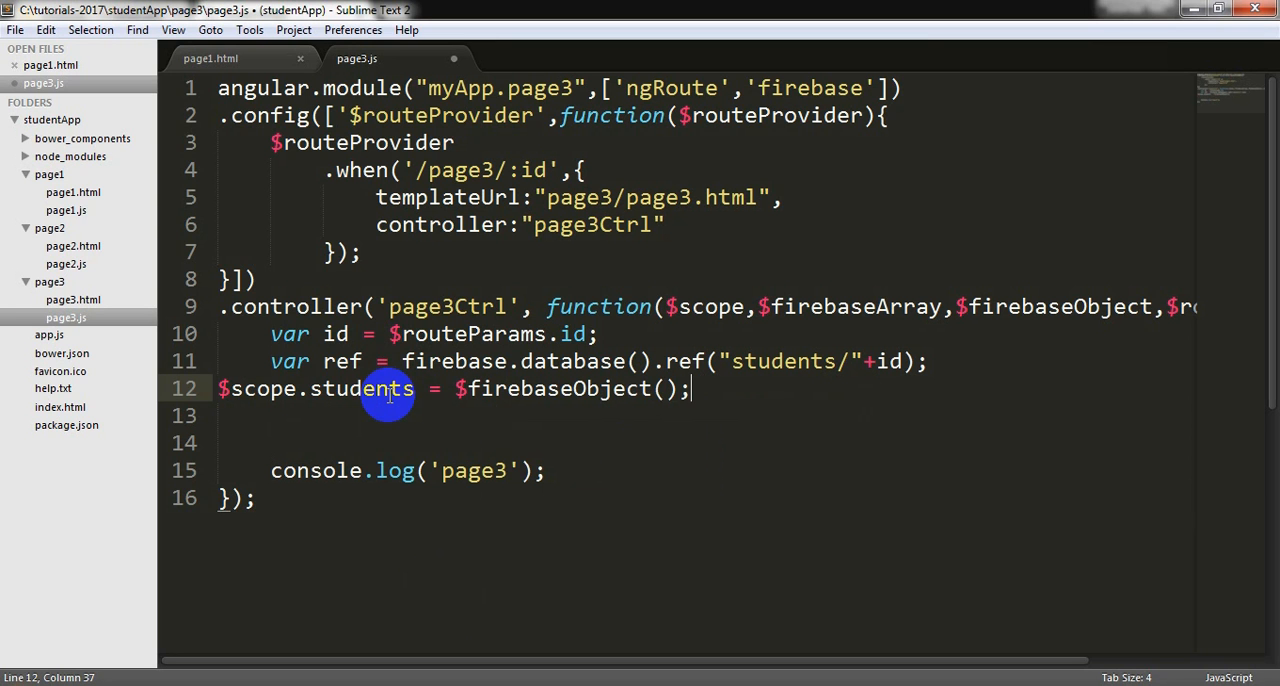
type("ref")
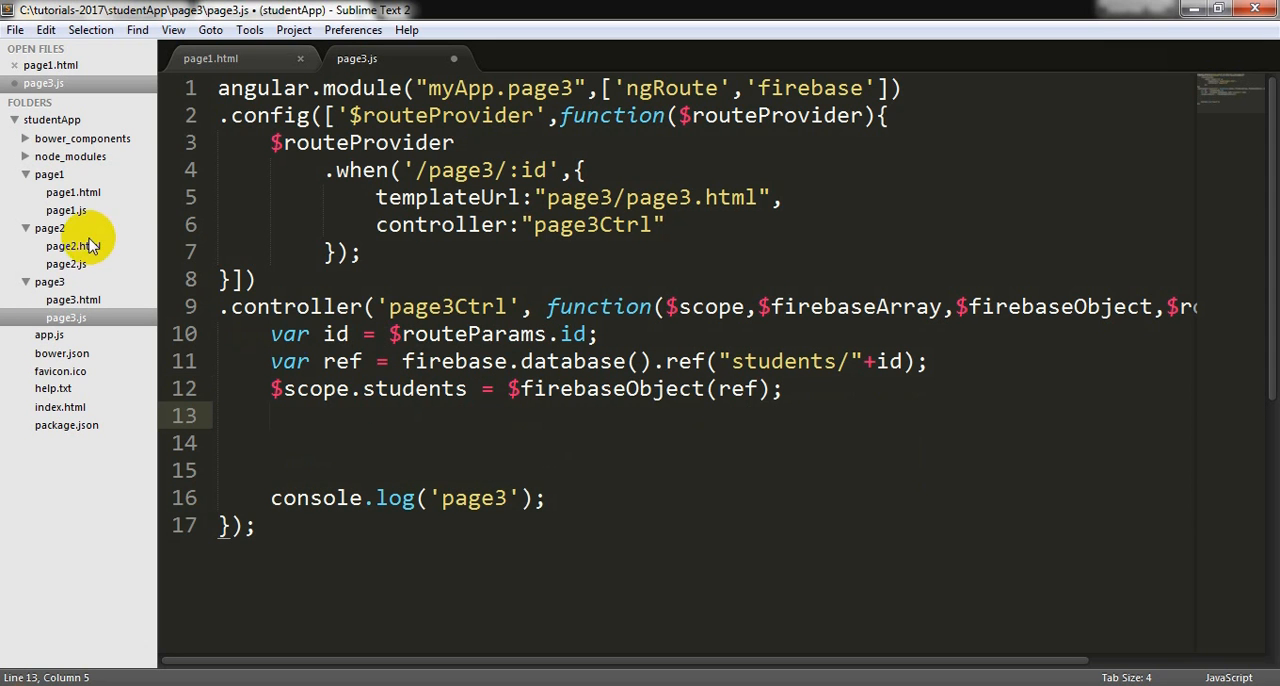
left_click(464, 388)
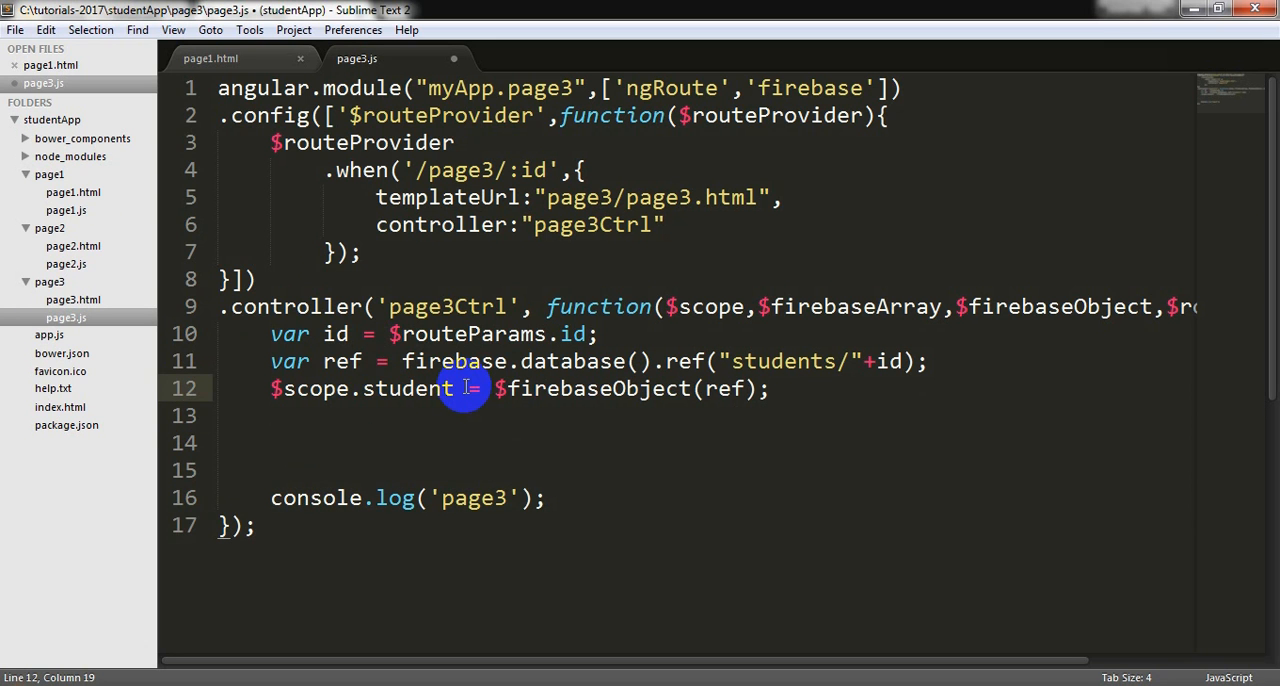
key("ctrl+s")
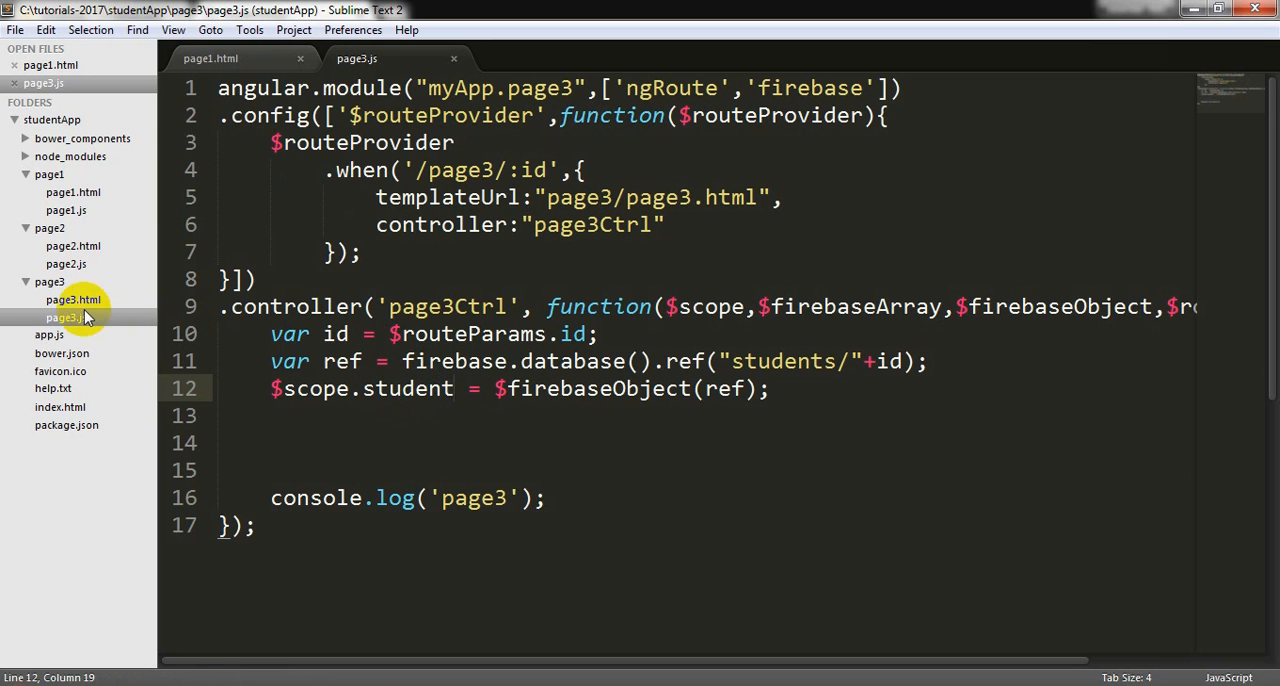
left_click(72, 300)
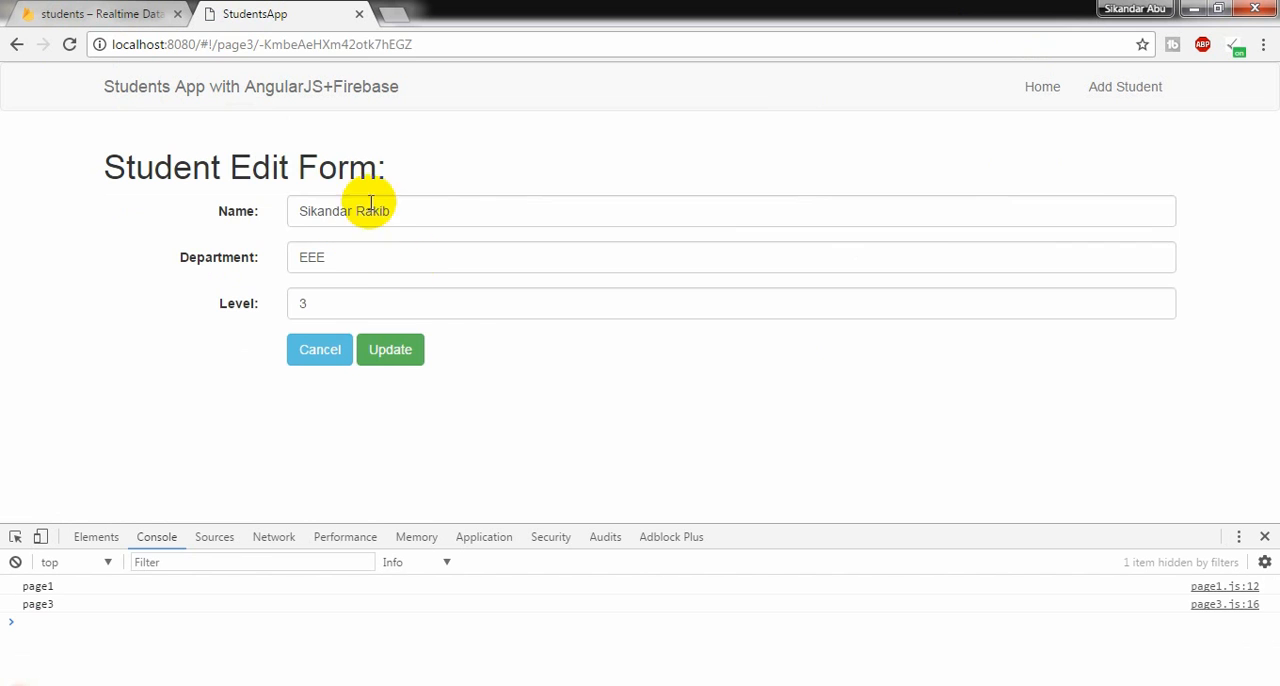
mouse_move(1042, 86)
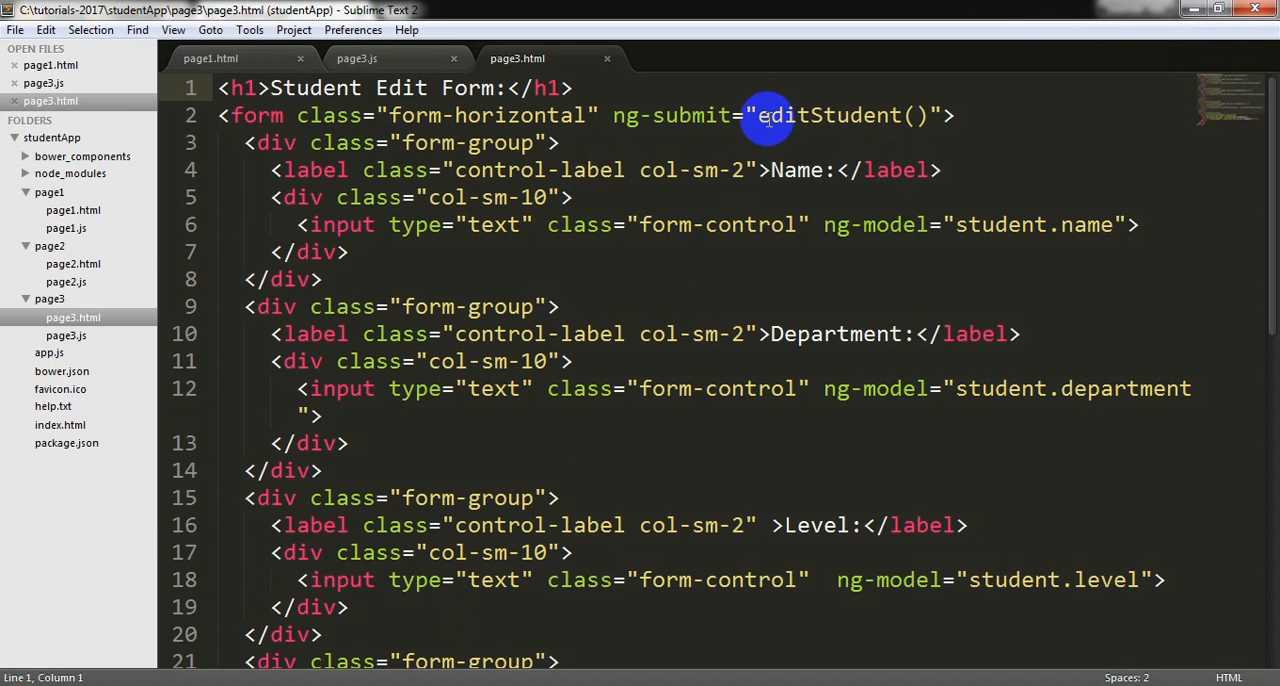
Define $scope.editStudent logging 'page3 inside' and calling ref.update({}) on students/+id.
left_click_drag(758, 116, 924, 116)
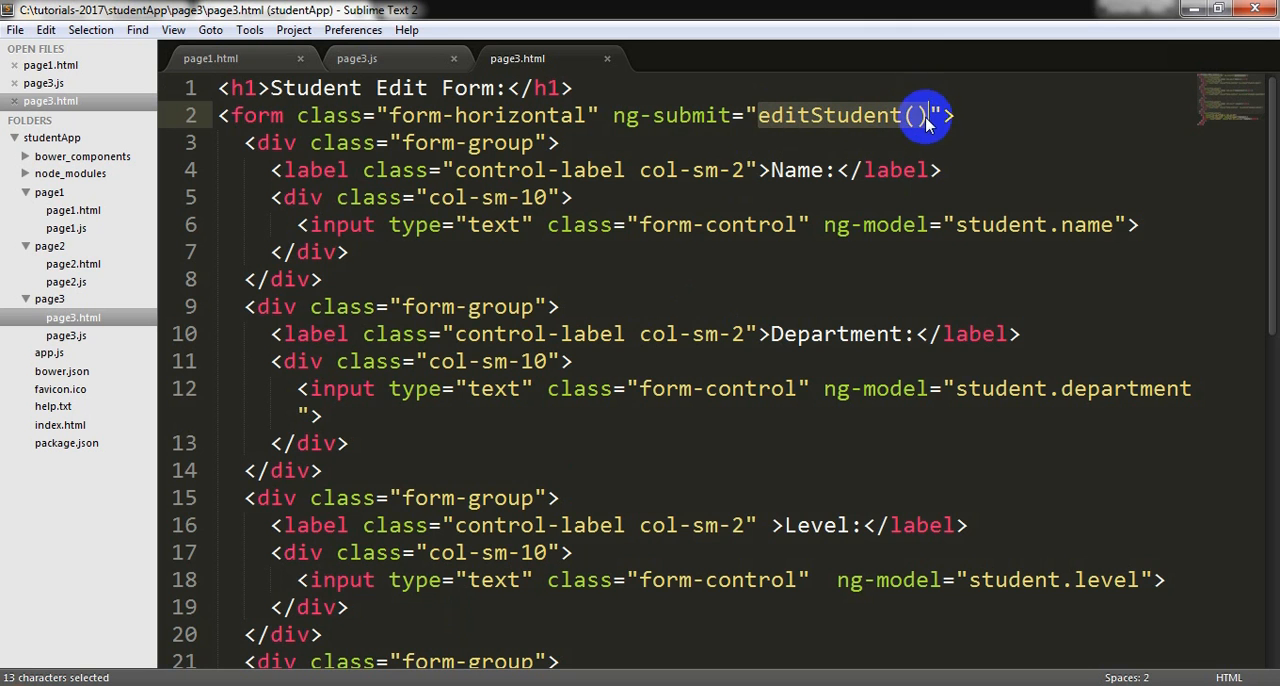
left_click(356, 58)
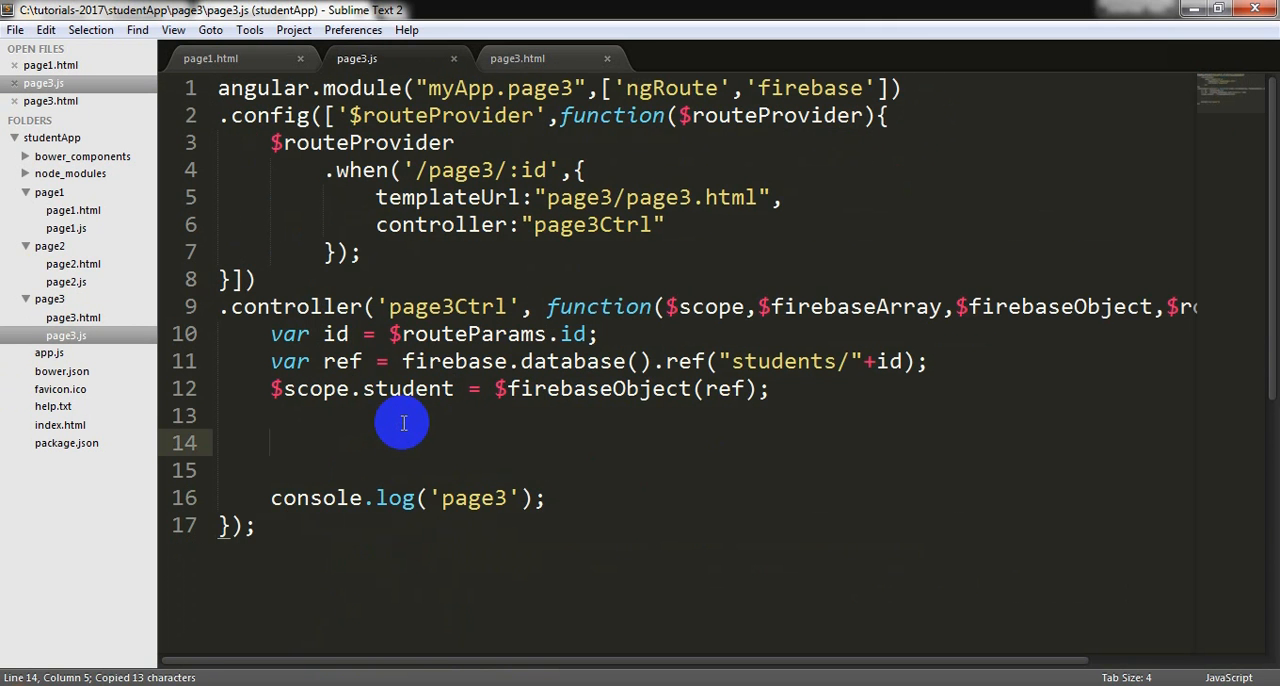
type("$cop")
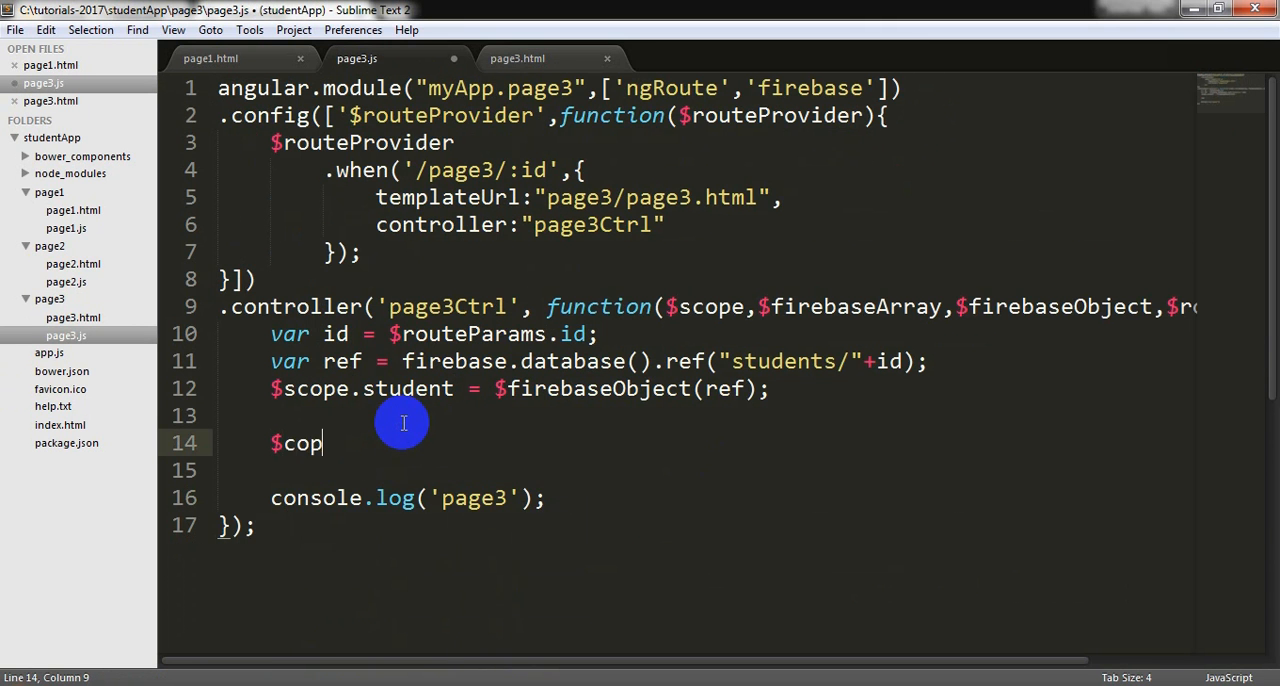
type("scope.edit")
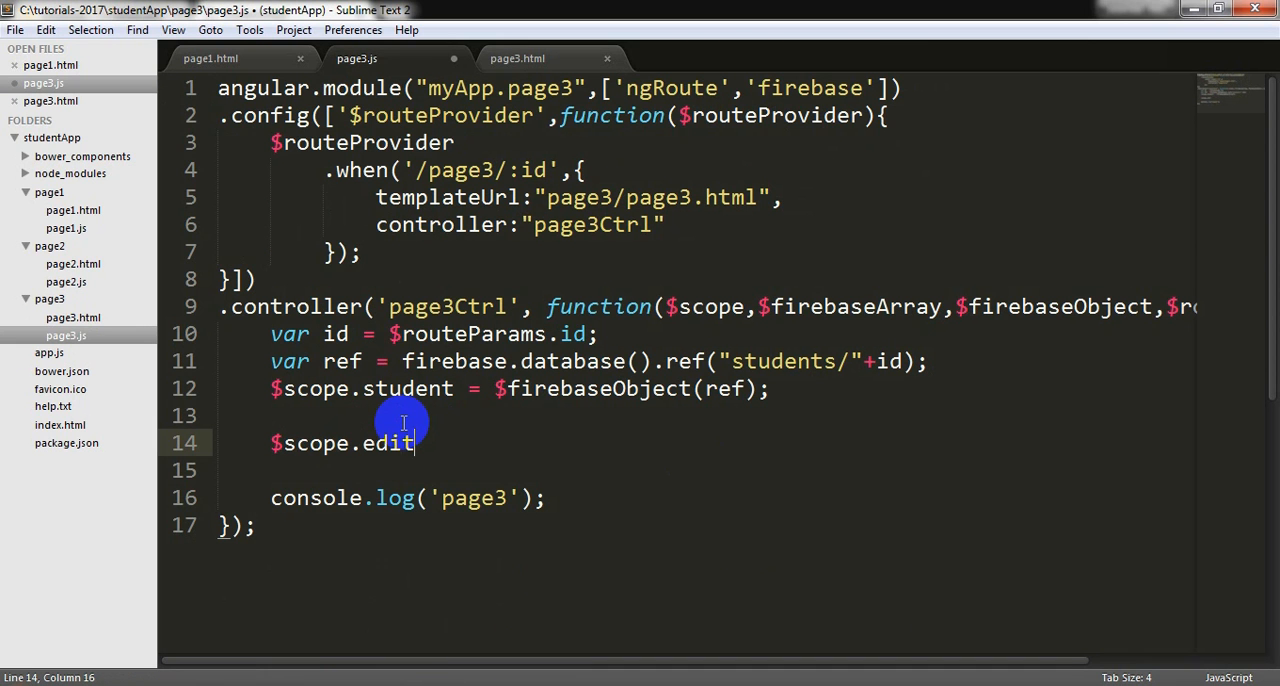
type("Student = function(){")
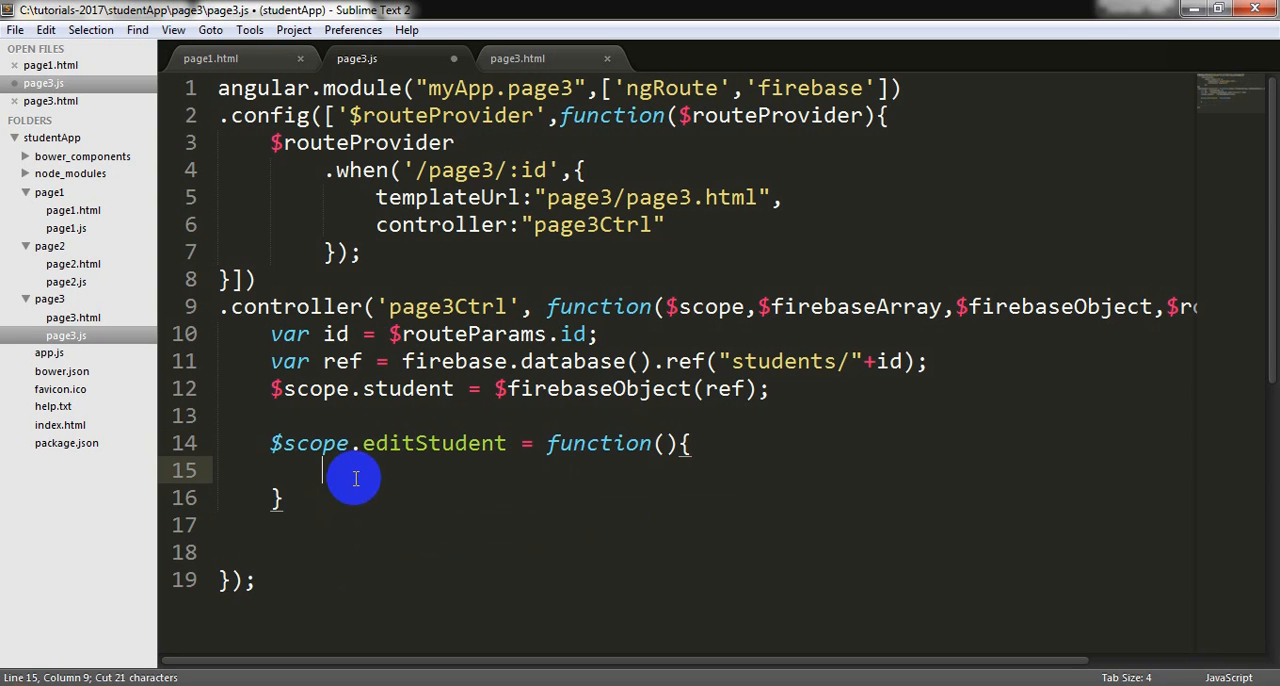
type("console.log('page3 inside');")
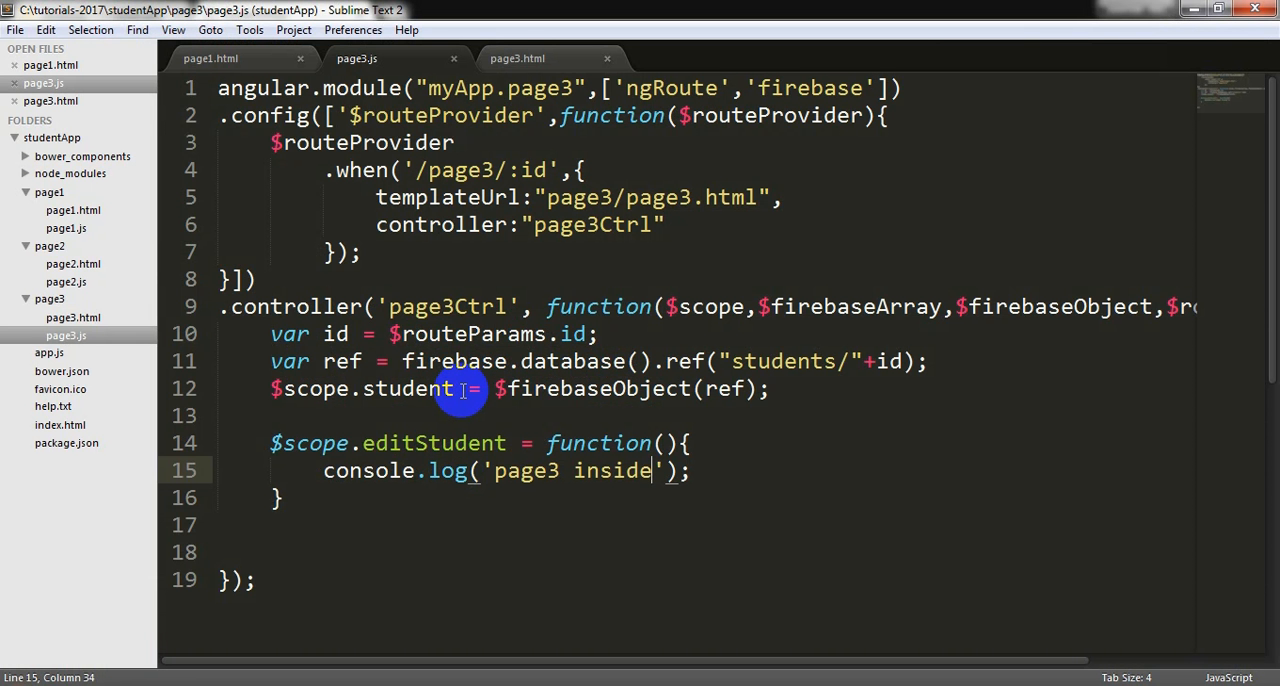
key("enter")
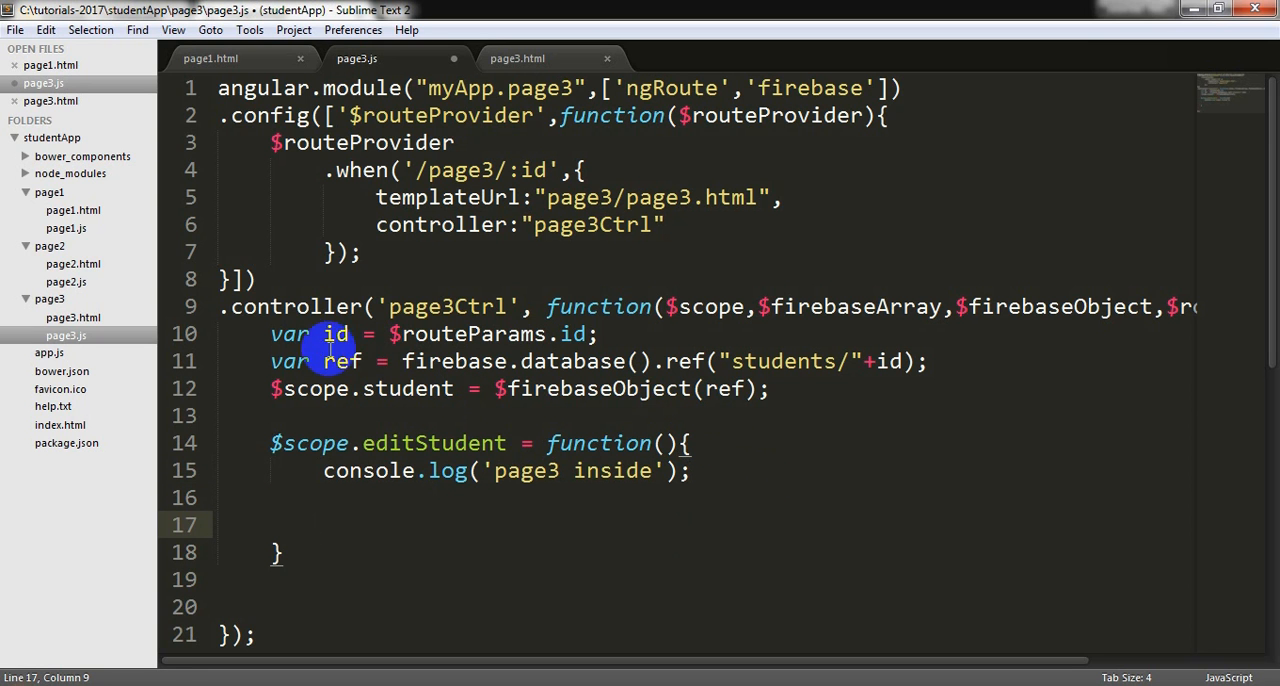
key("ctrl+v")
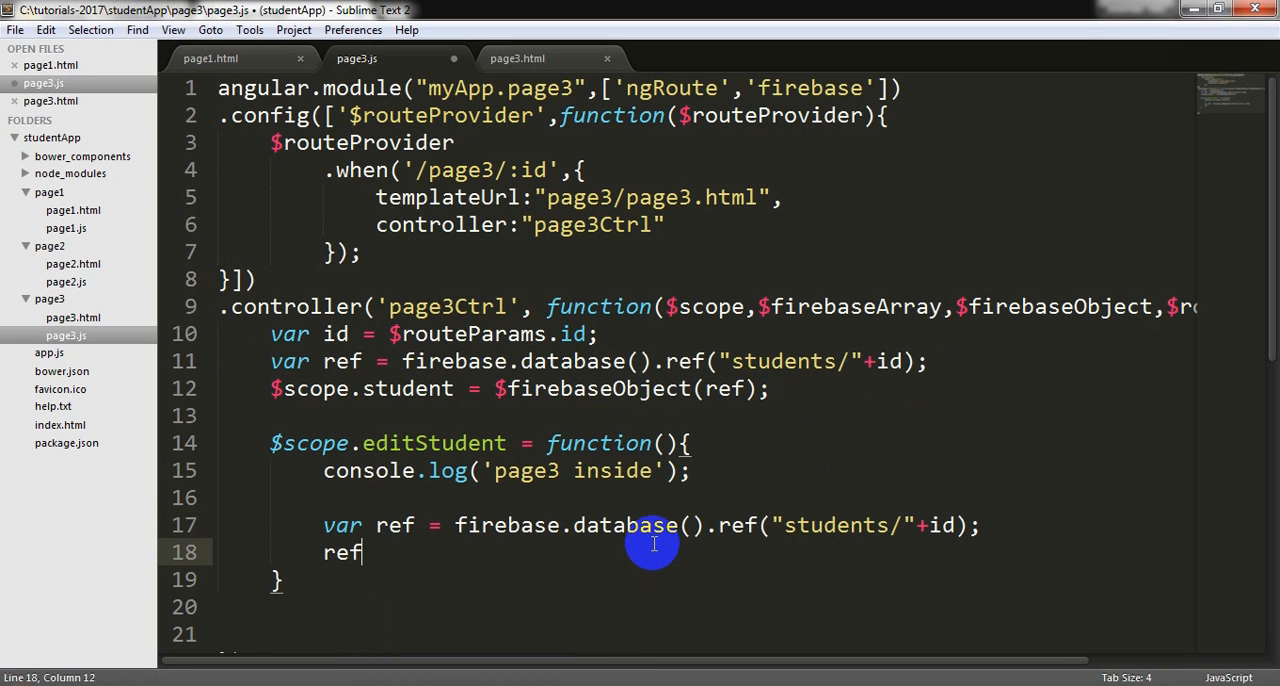
type(".update({});")
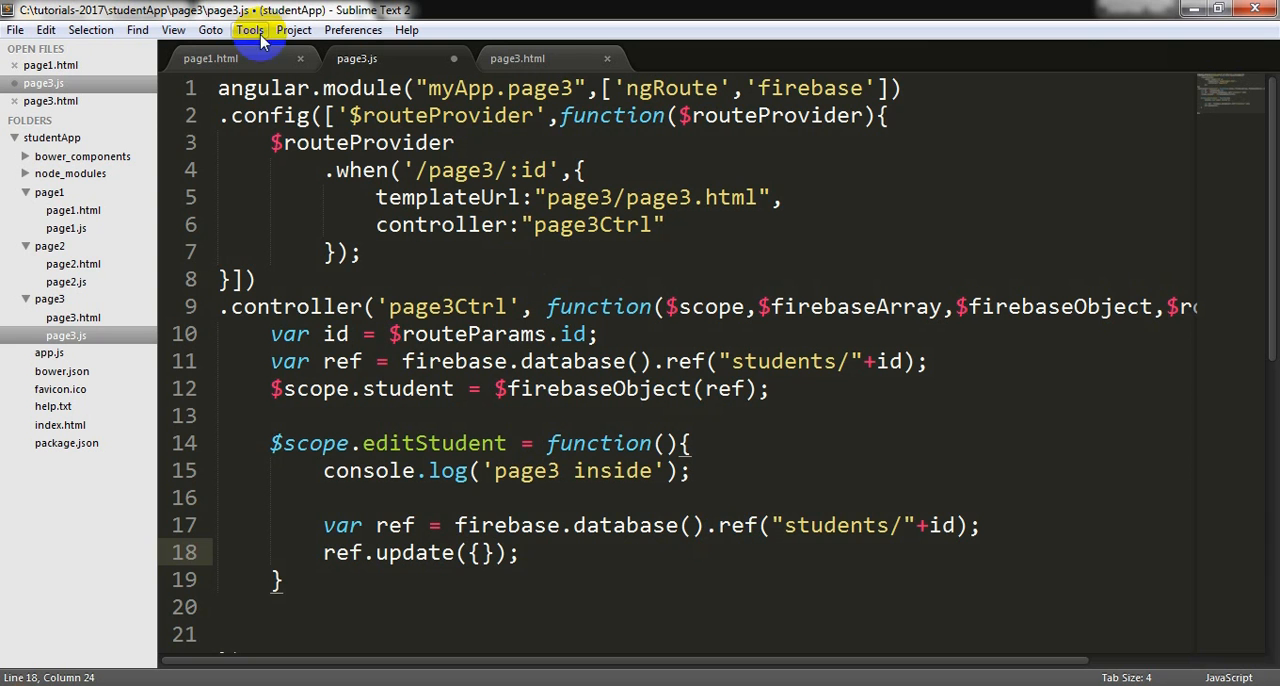
Pass student.$id to editStudent, log that id parameter, and test it from the second student's Edit.
left_click(516, 58)
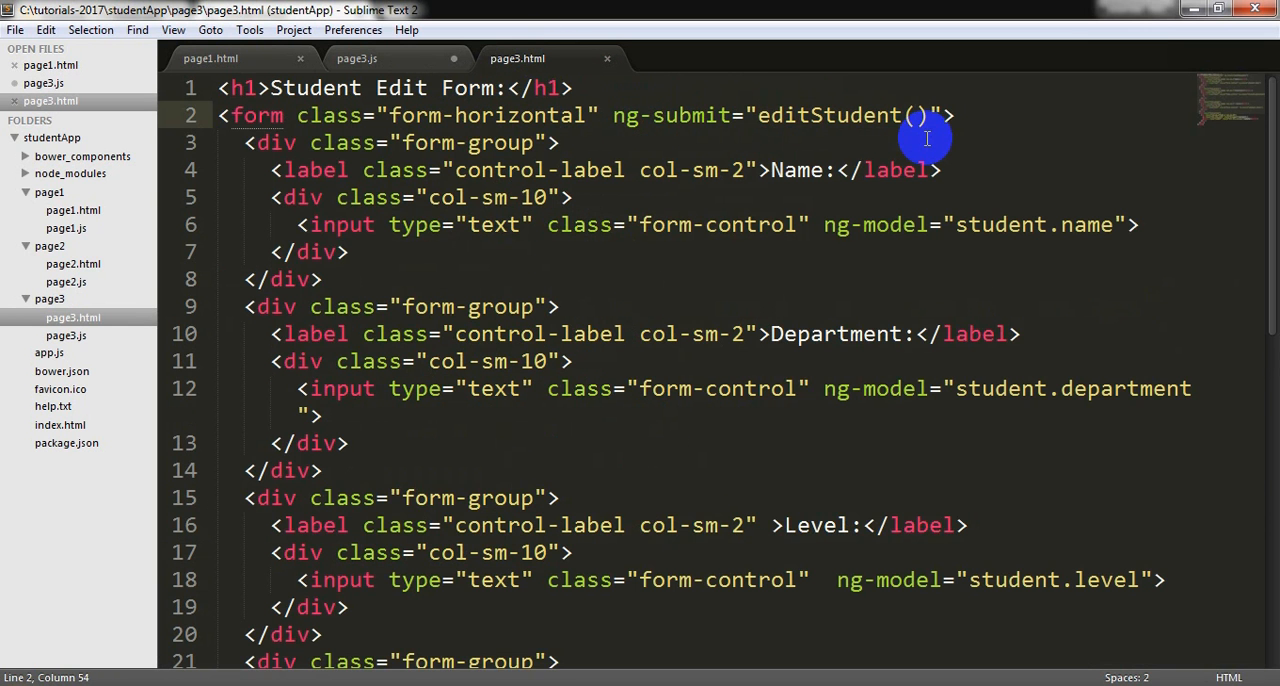
type("studen")
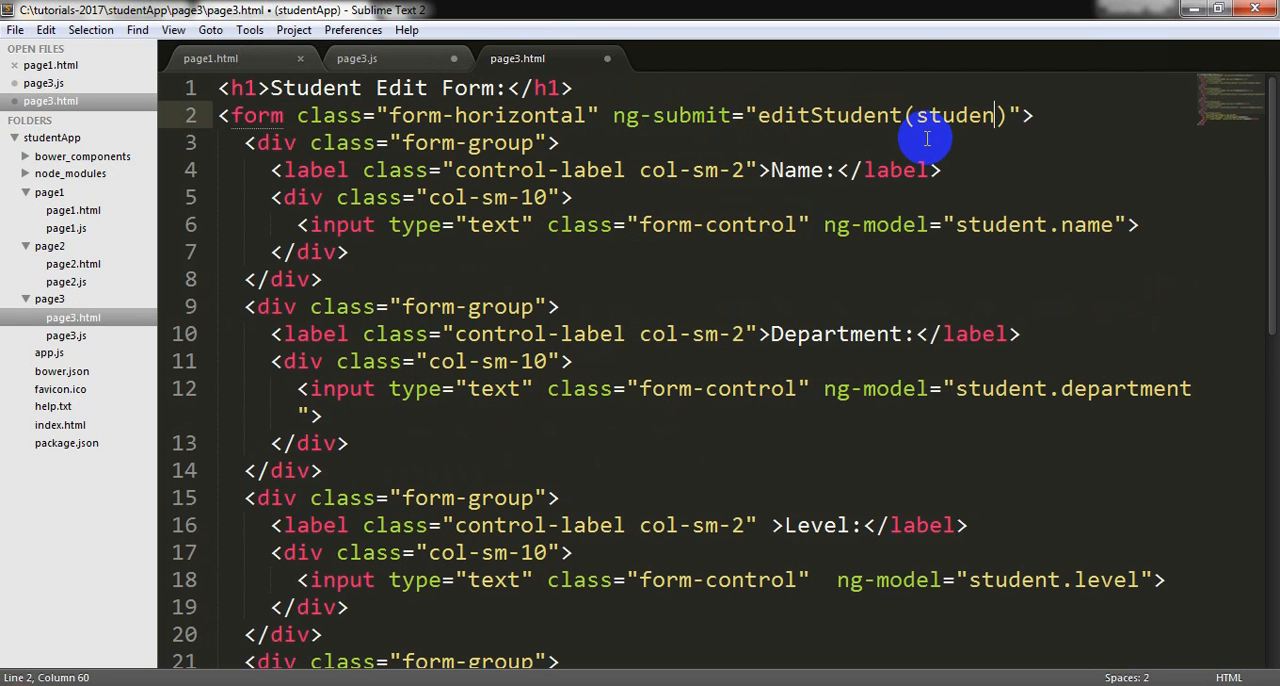
type(".$id")
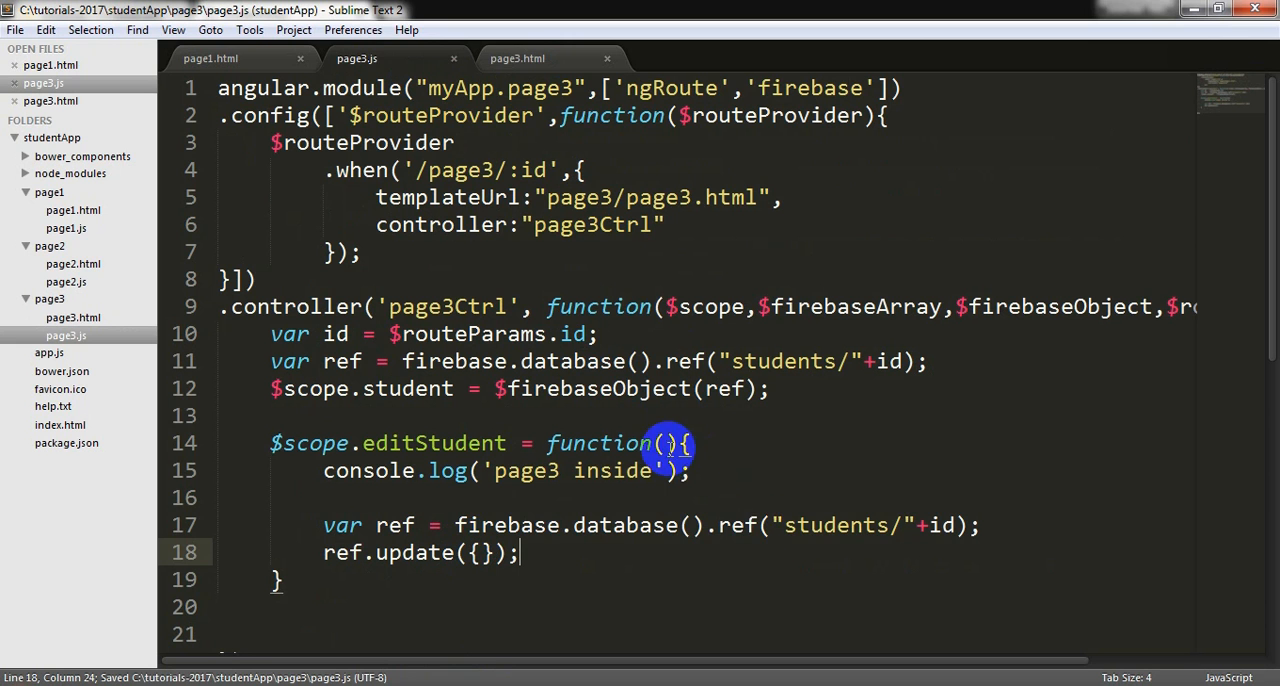
type("id")
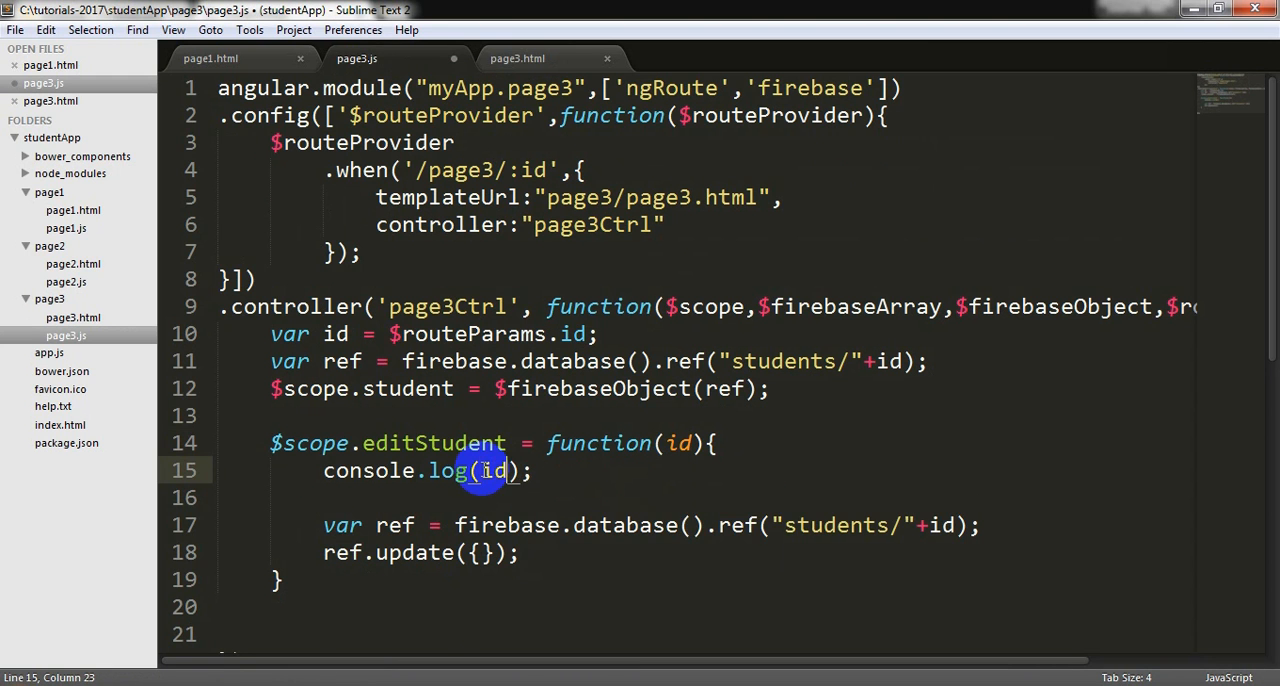
left_click(252, 12)
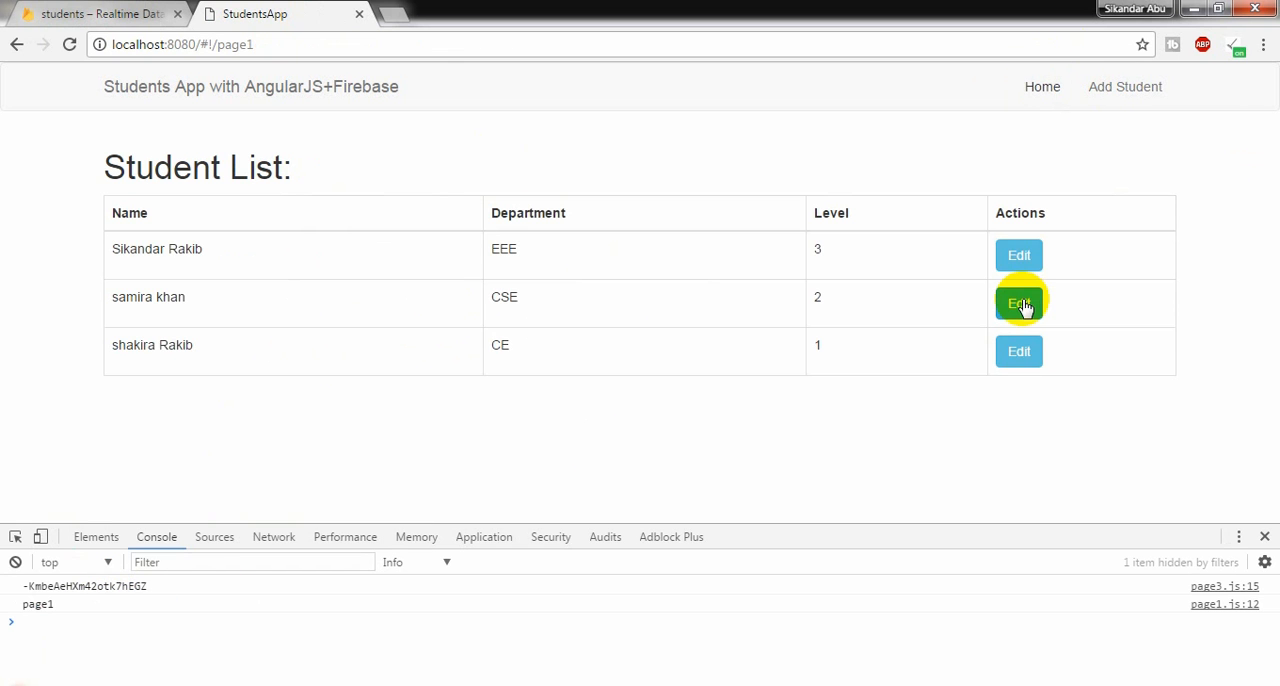
left_click(1018, 304)
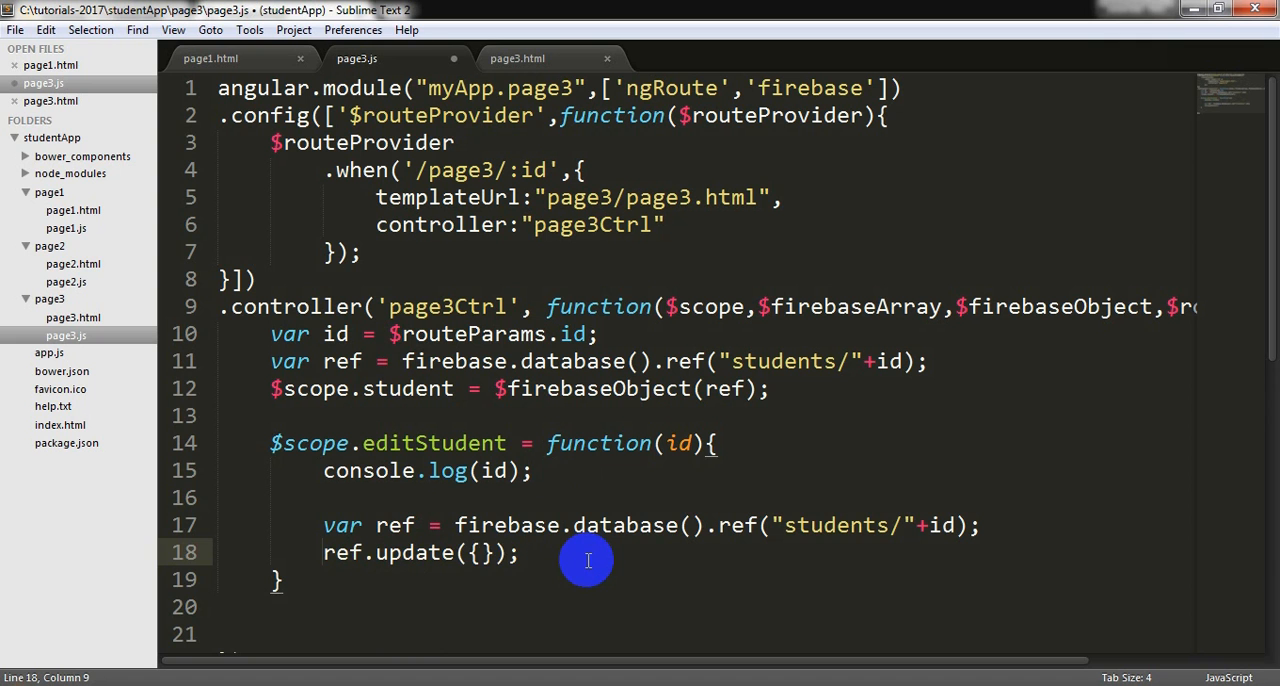
Fill the ref.update object with name, department and level from $scope.student.
key("Enter")
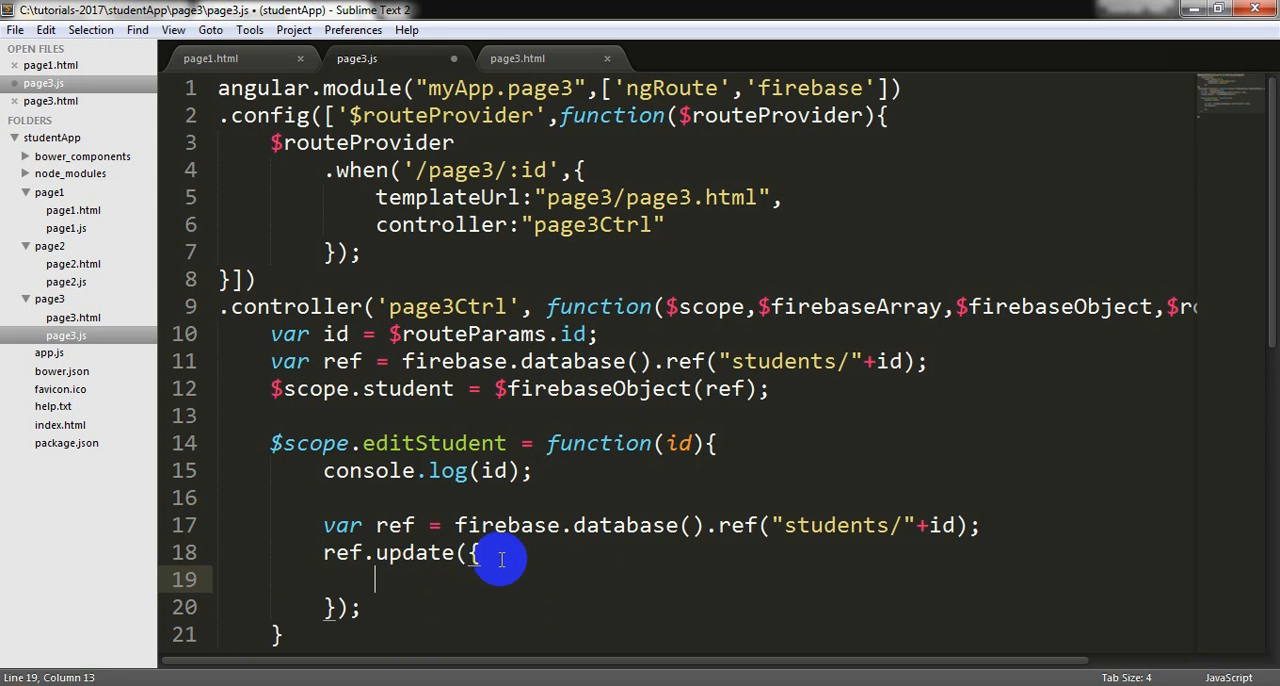
type("name:$scope")
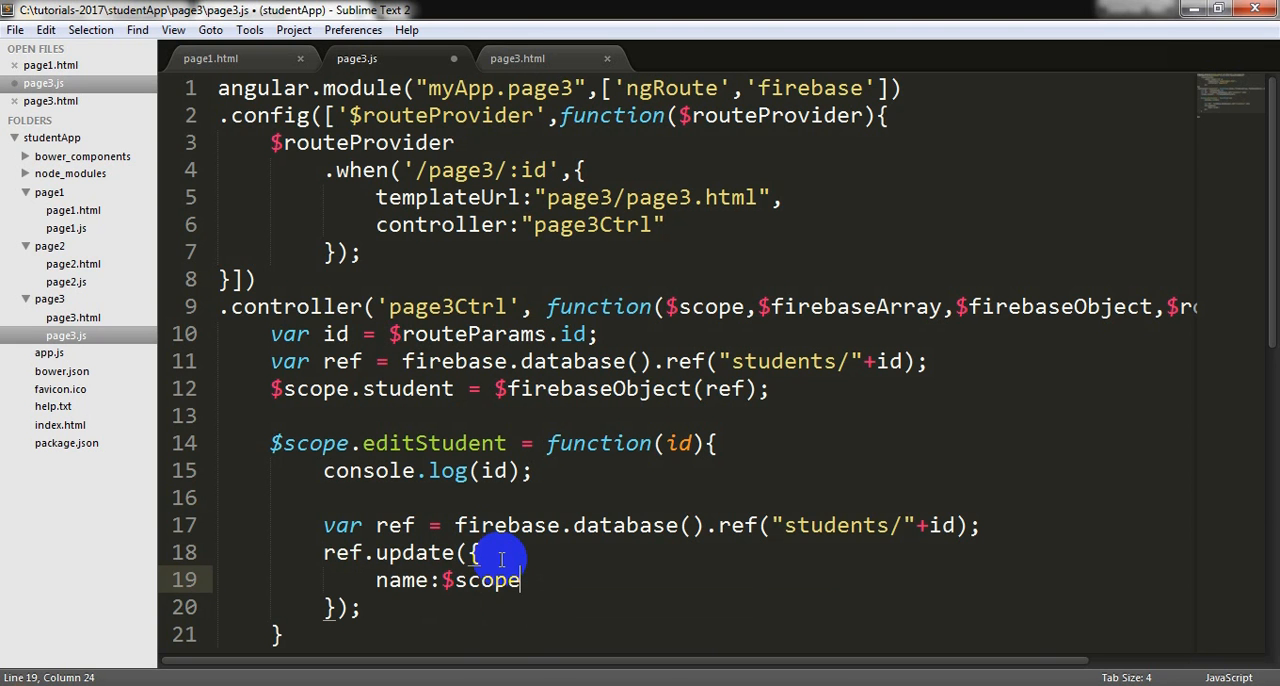
type(".student.name,")
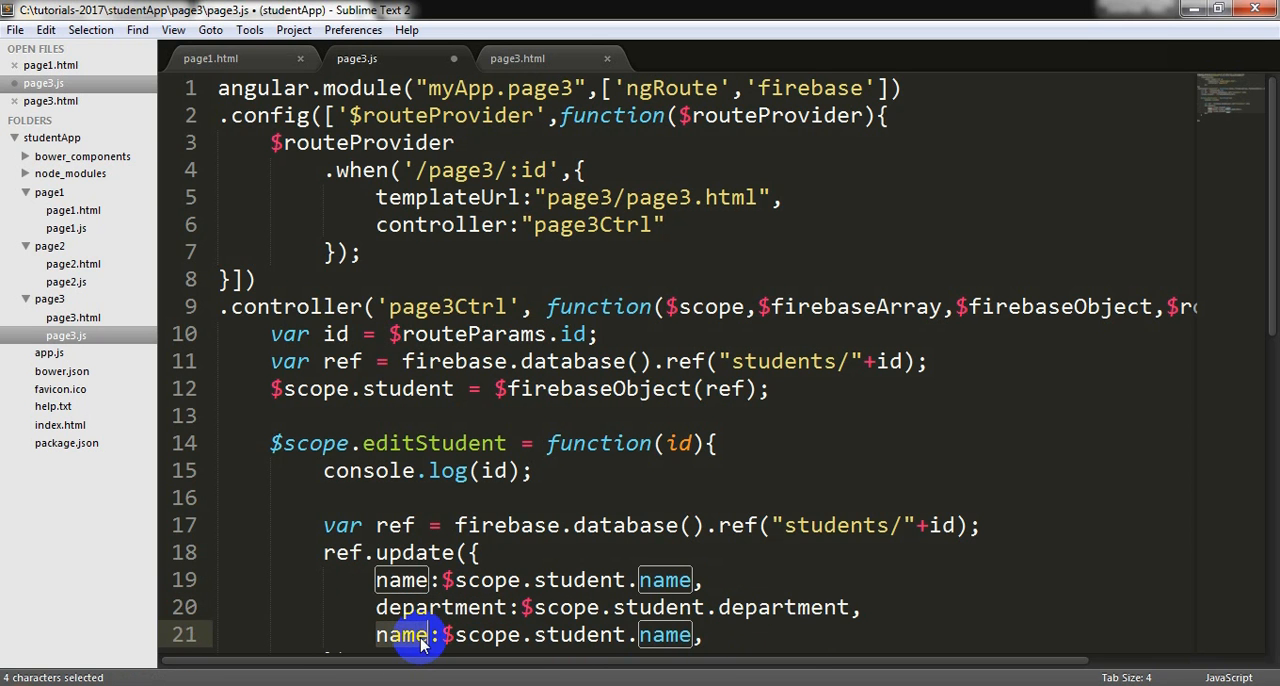
type("level")
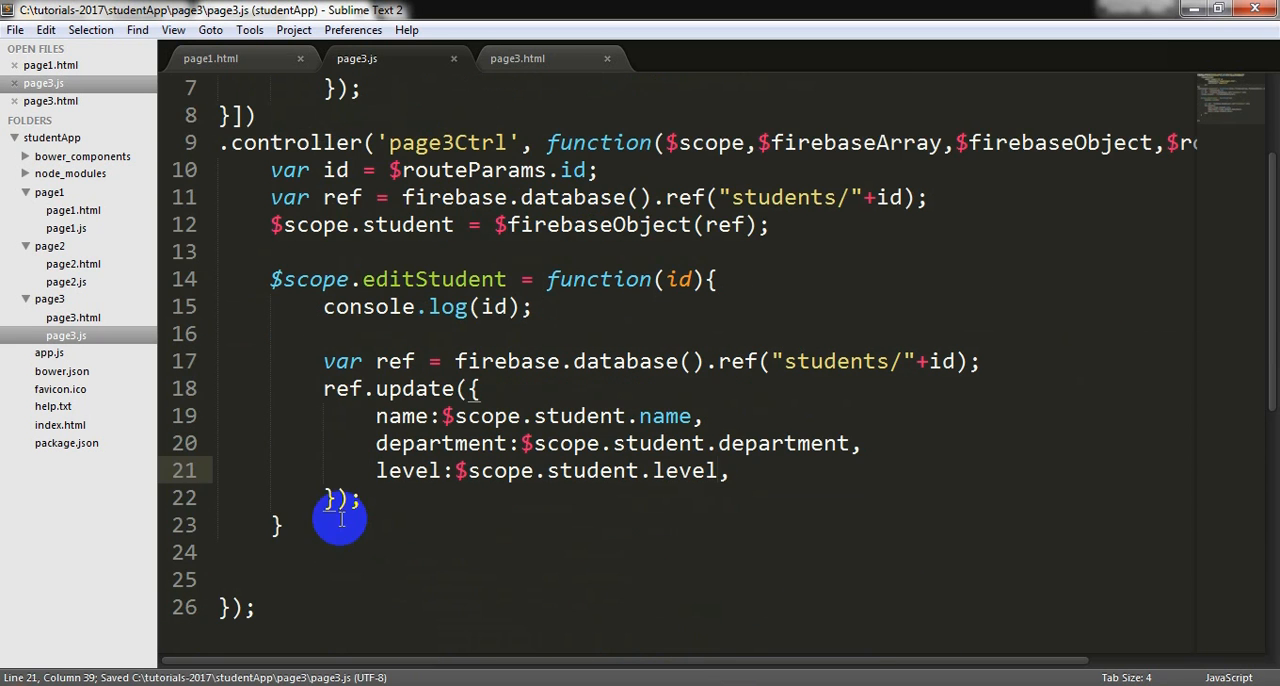
Chain .then with a success handler clearing the student fields and an error handler logging the error.
type(".then(function(),")
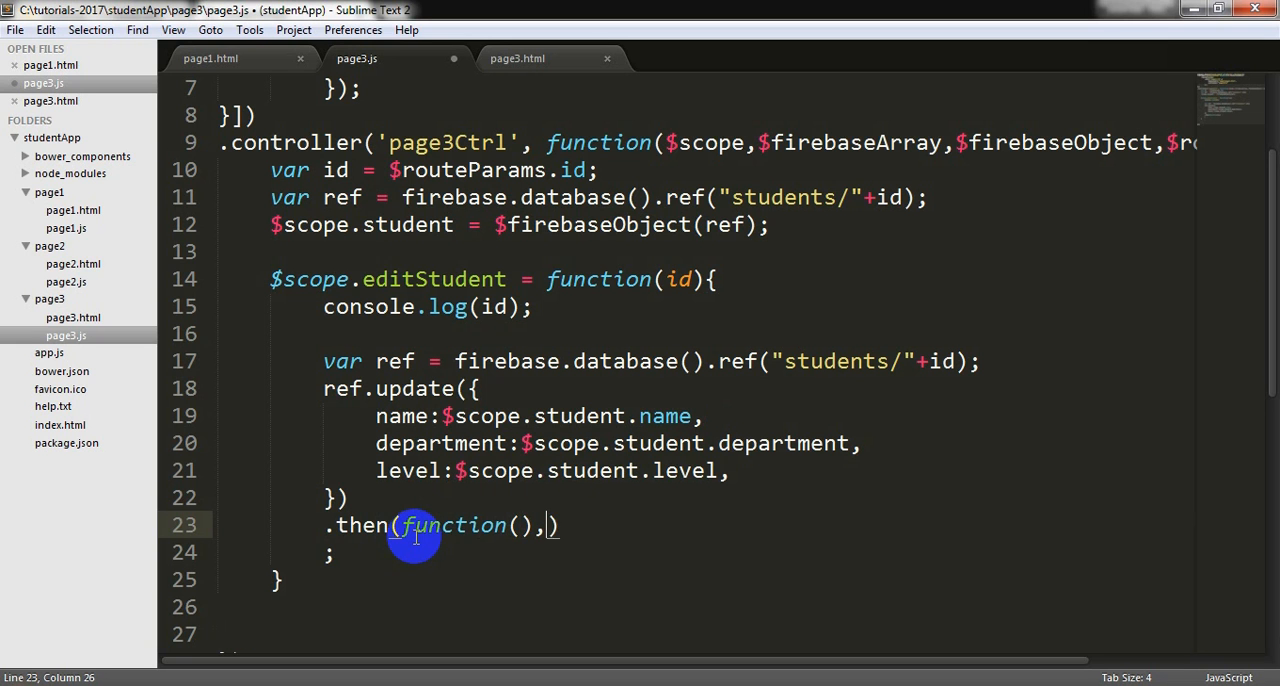
type("function()")
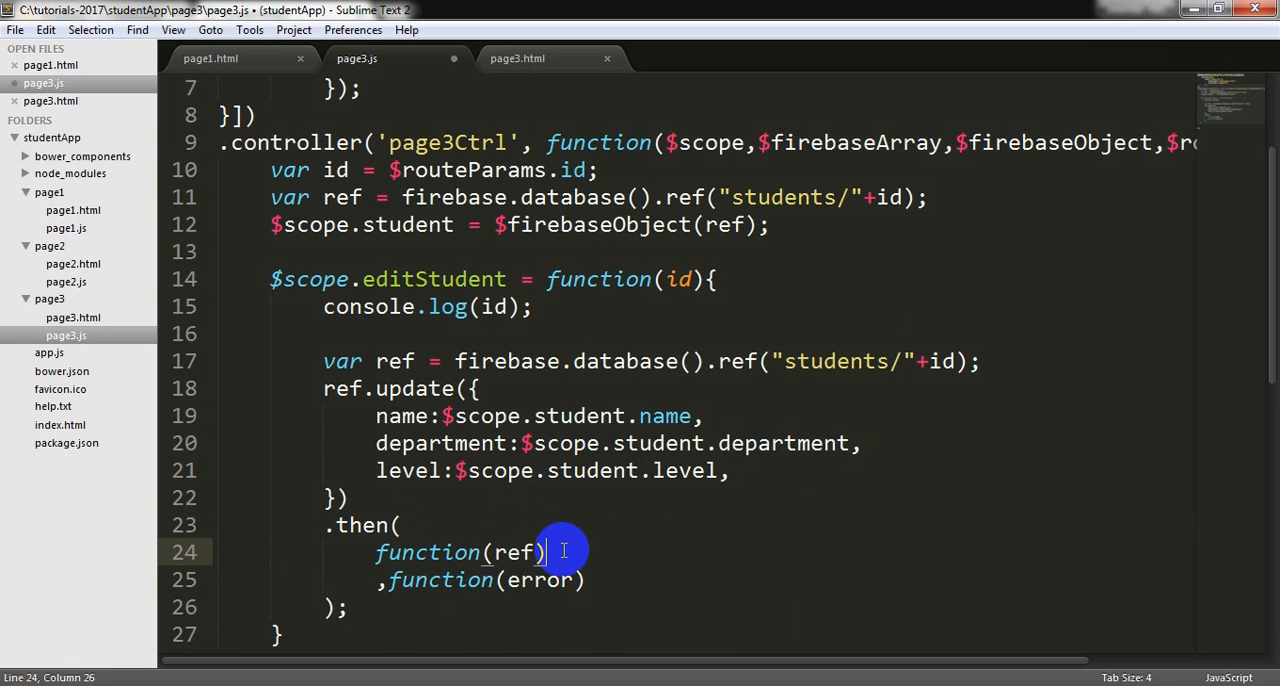
type("{")
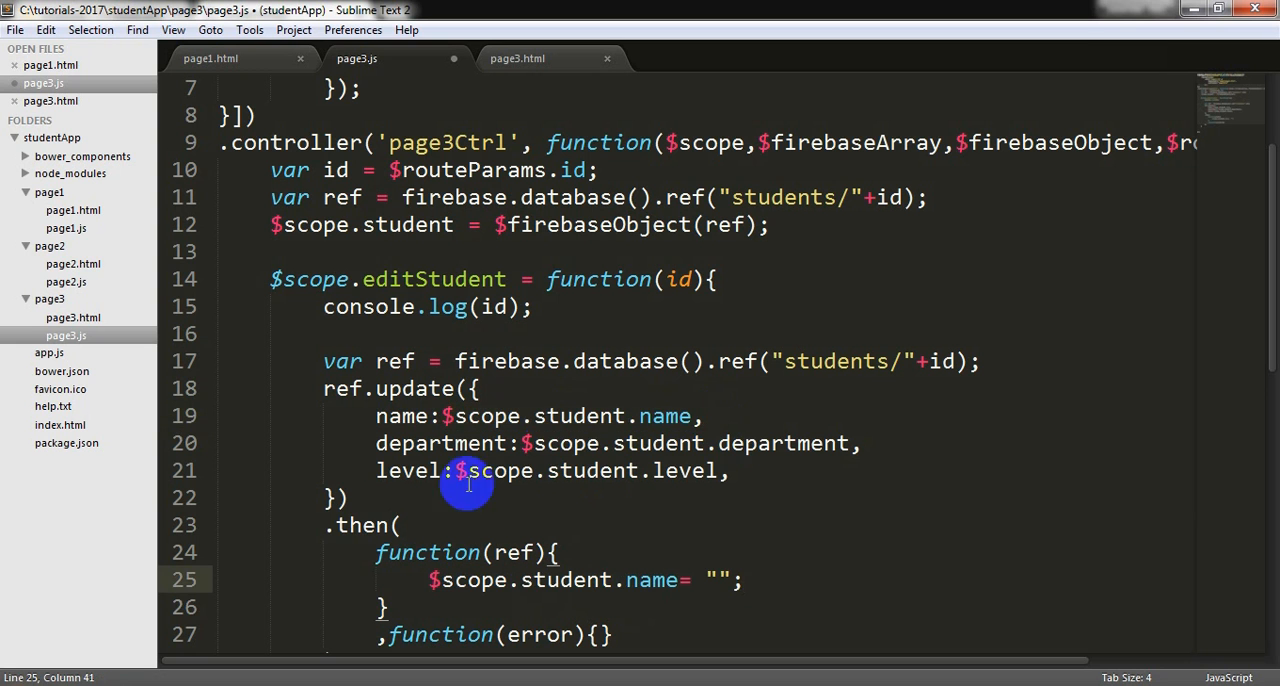
left_click(510, 606)
type("console")
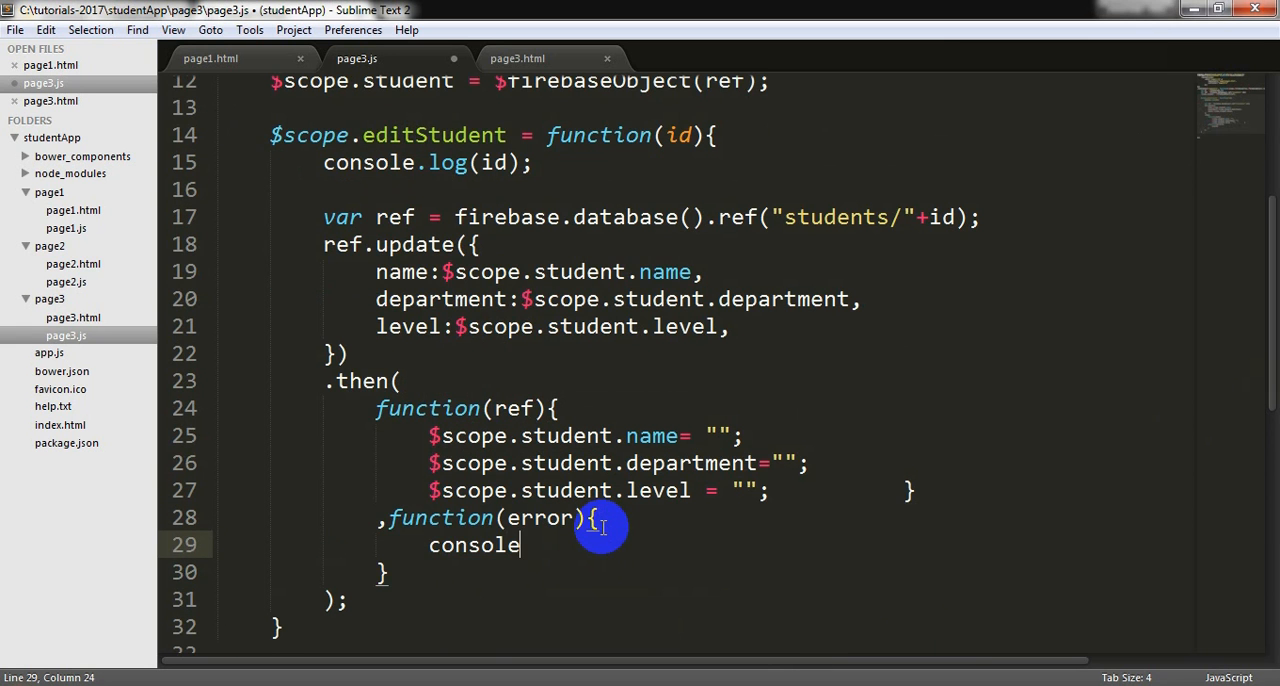
type(".log(error);")
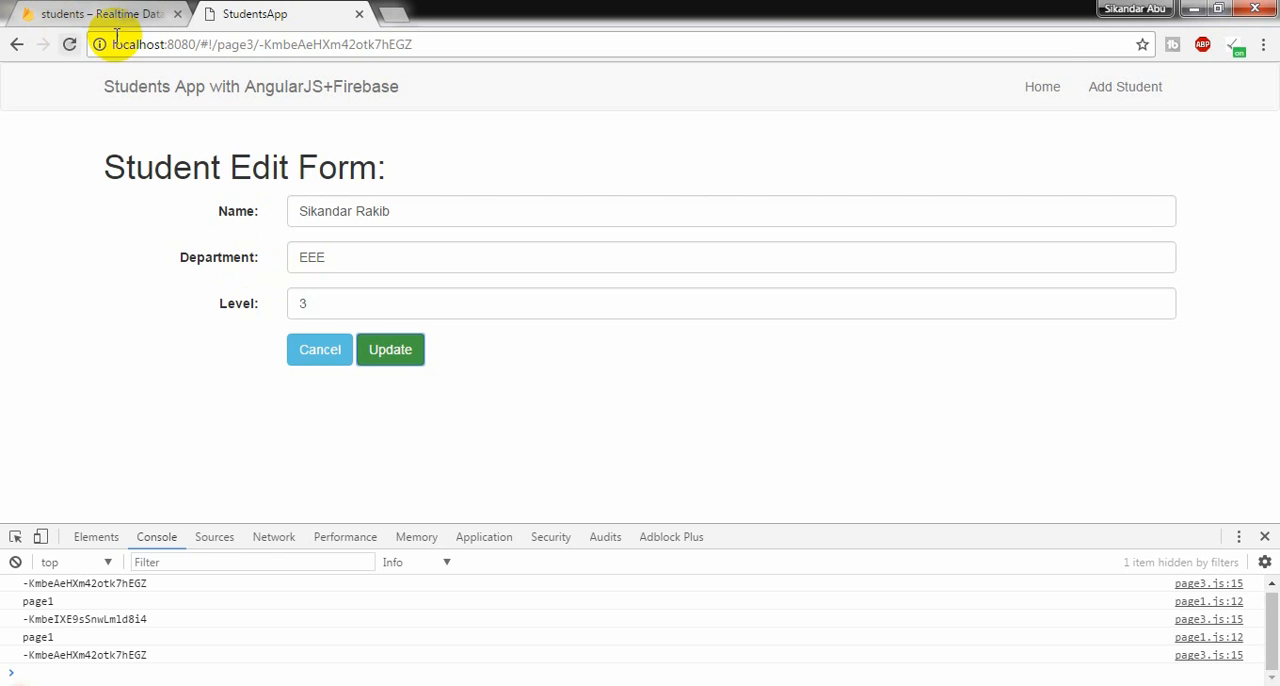
Edit the first student's name and level and save via Update, returning to the list.
left_click(390, 348)
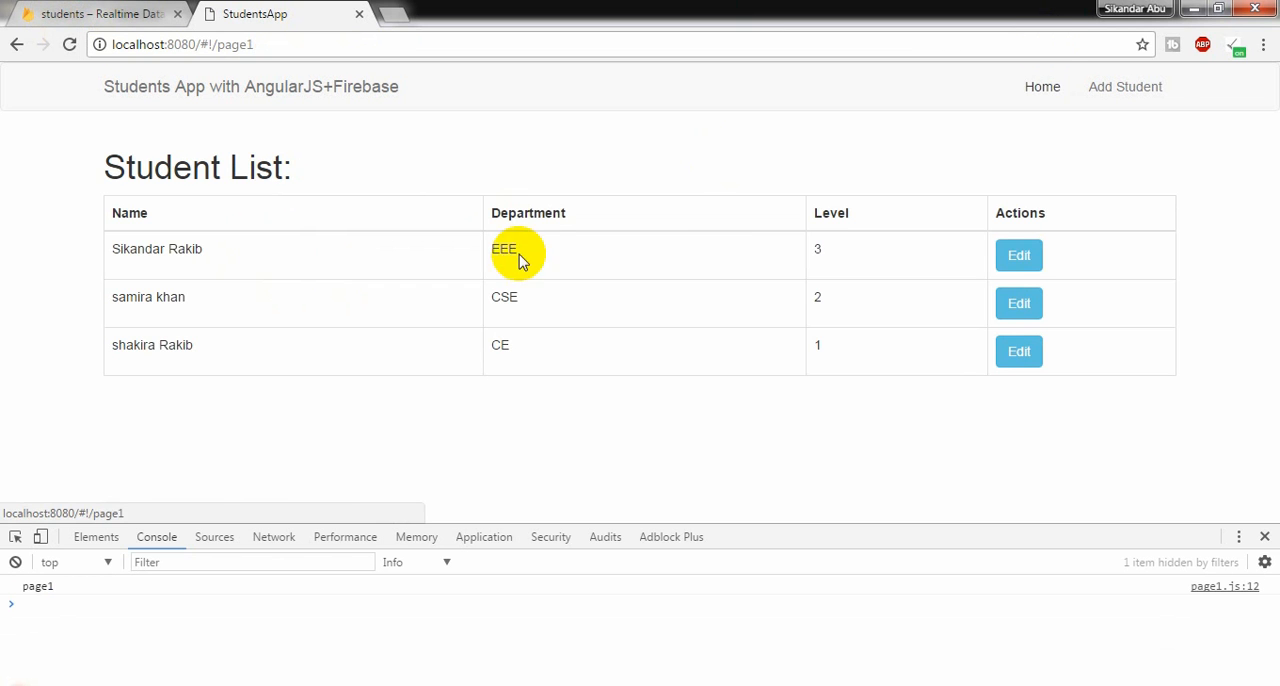
left_click(1018, 256)
type("1")
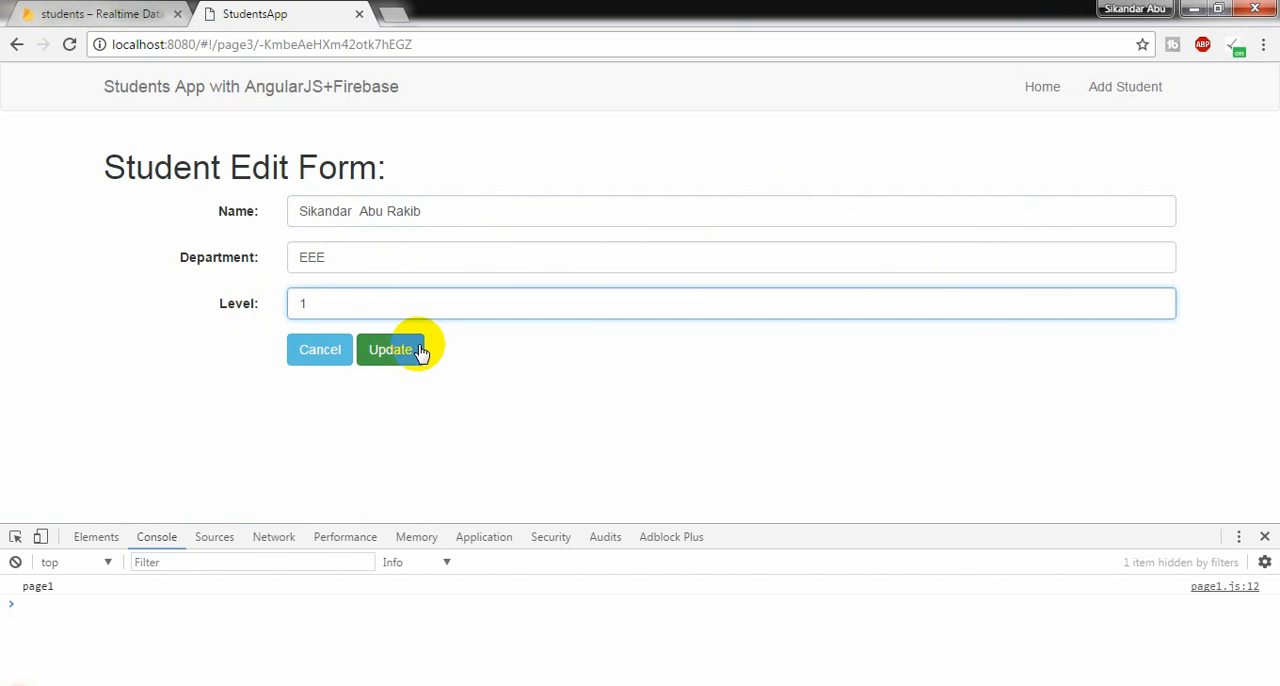
left_click(392, 348)
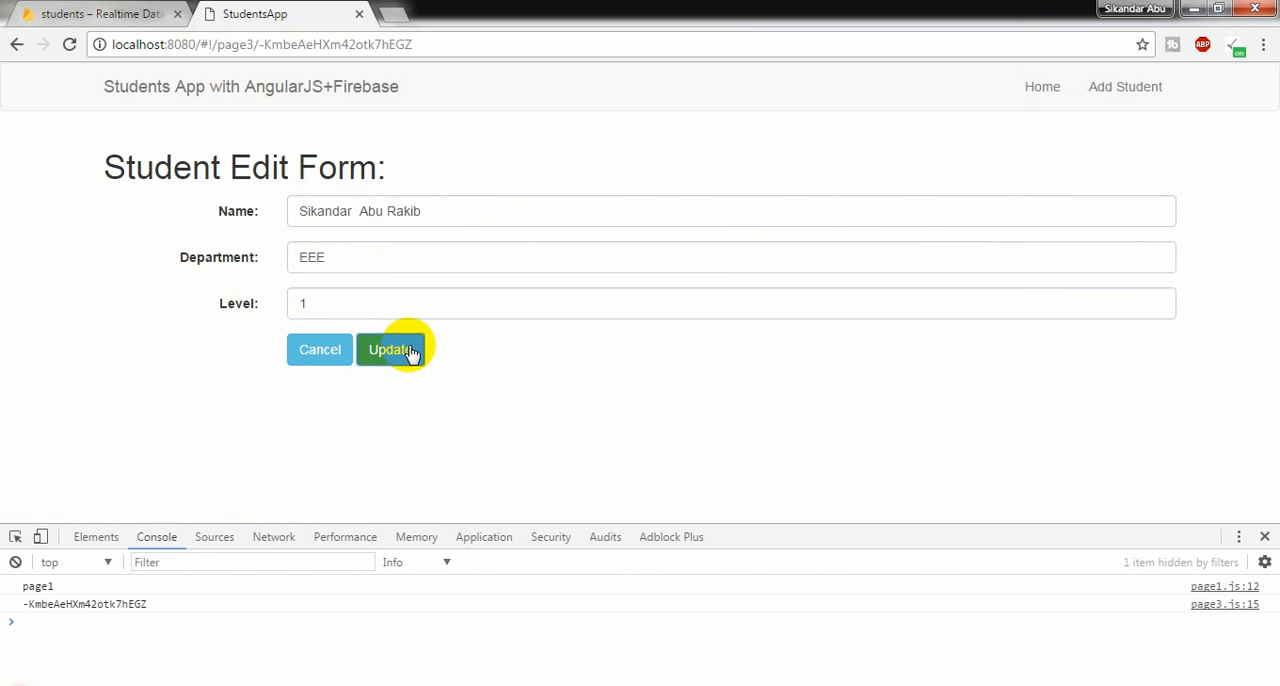
mouse_move(16, 620)
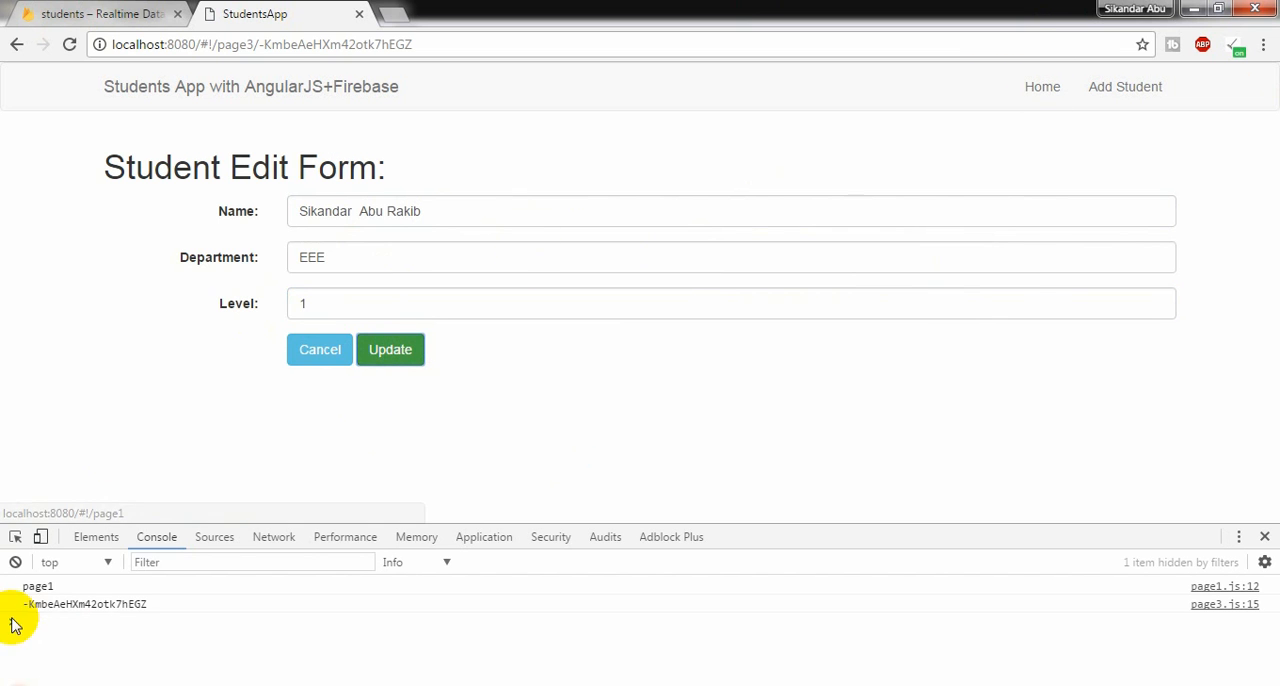
Edit the second student's name and level, then return to the student list via Home.
left_click(390, 348)
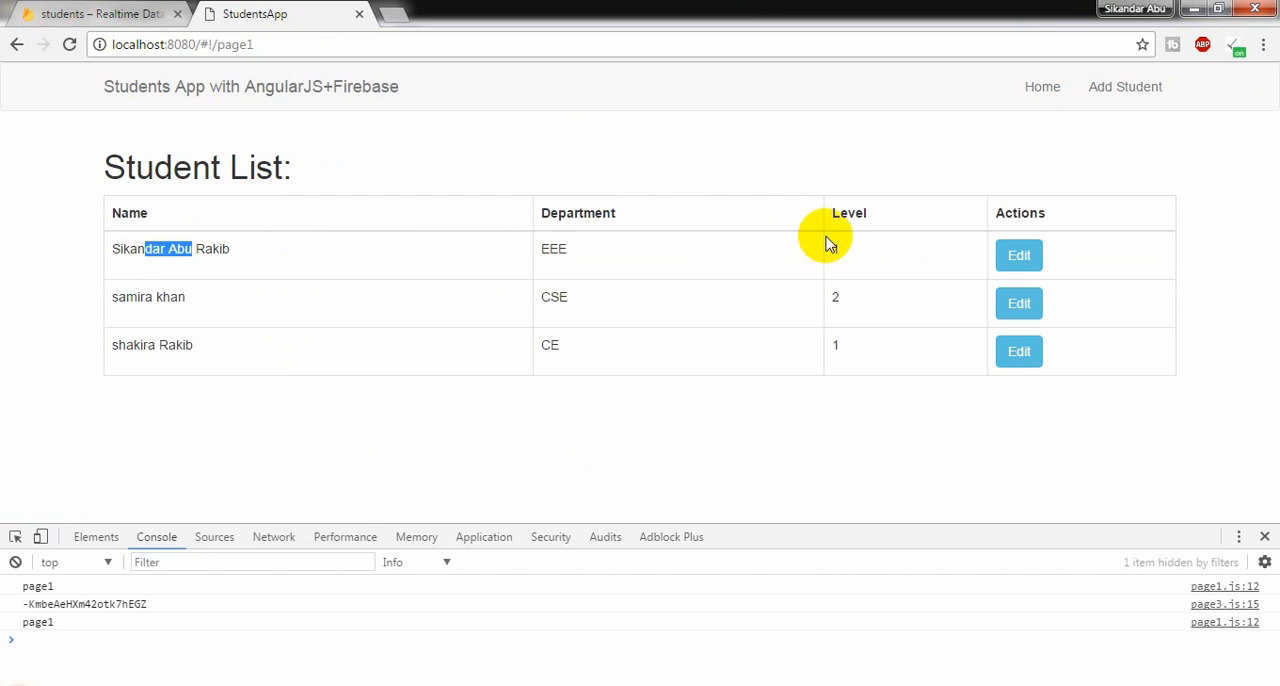
mouse_move(1018, 304)
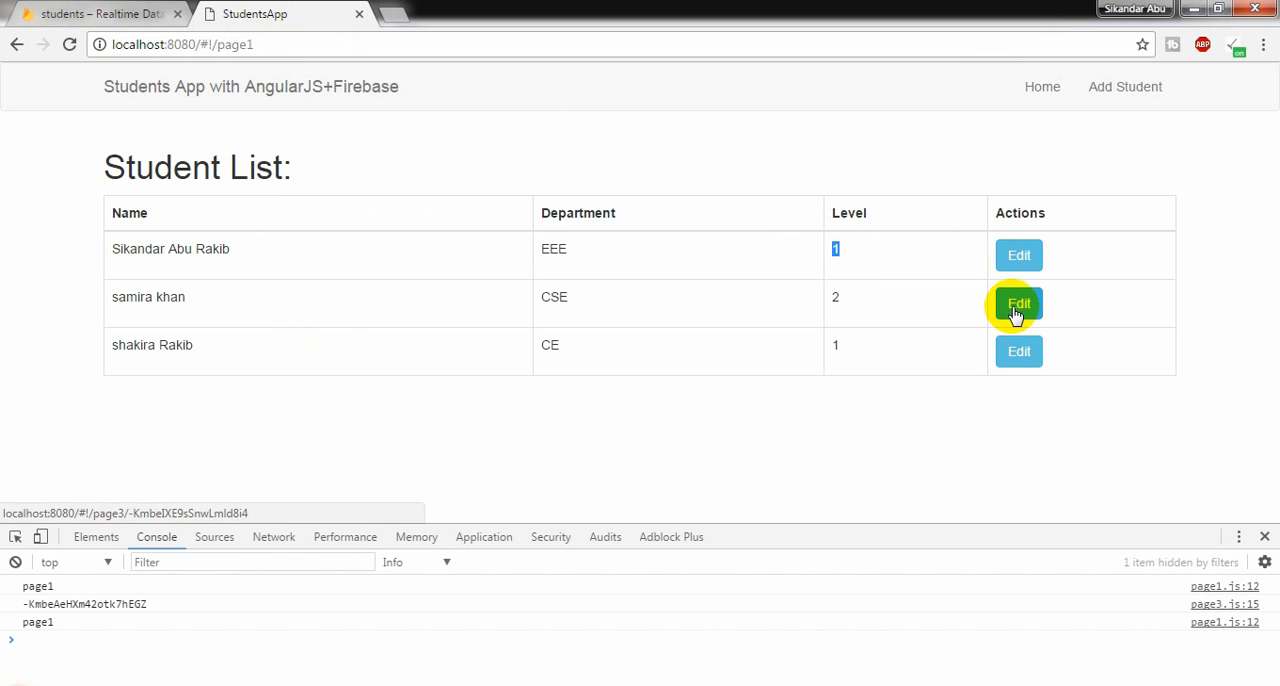
left_click(1018, 304)
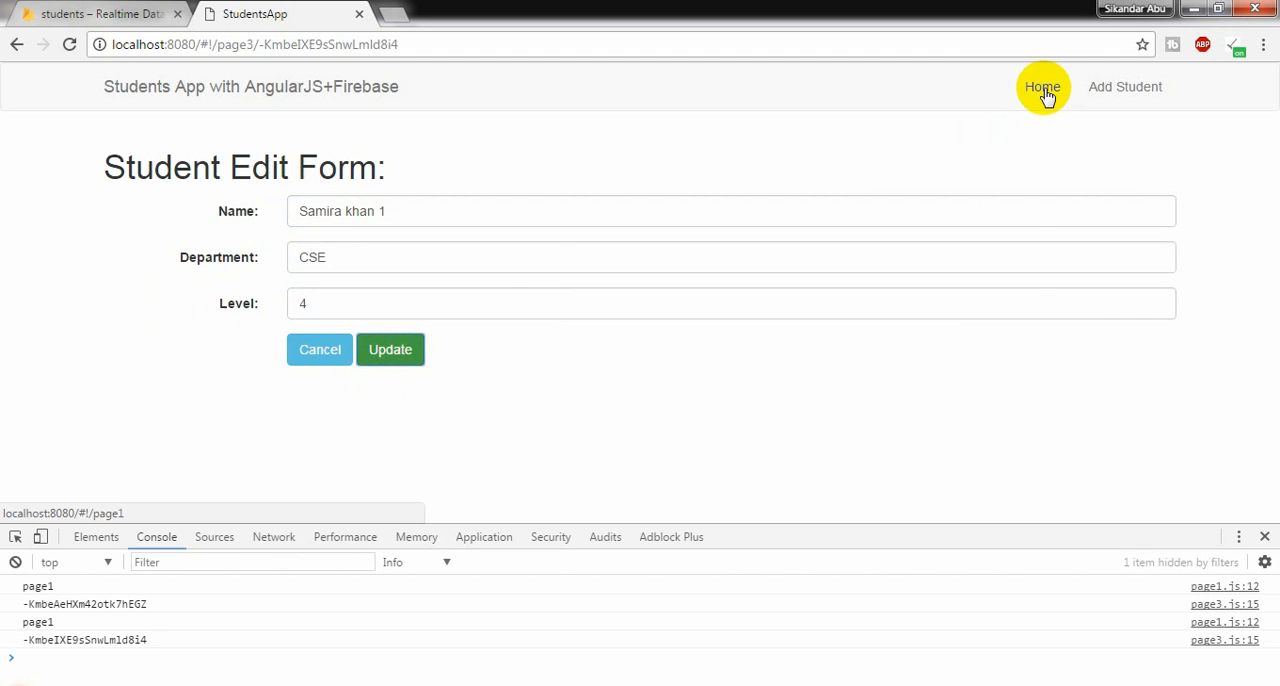
left_click(1042, 86)
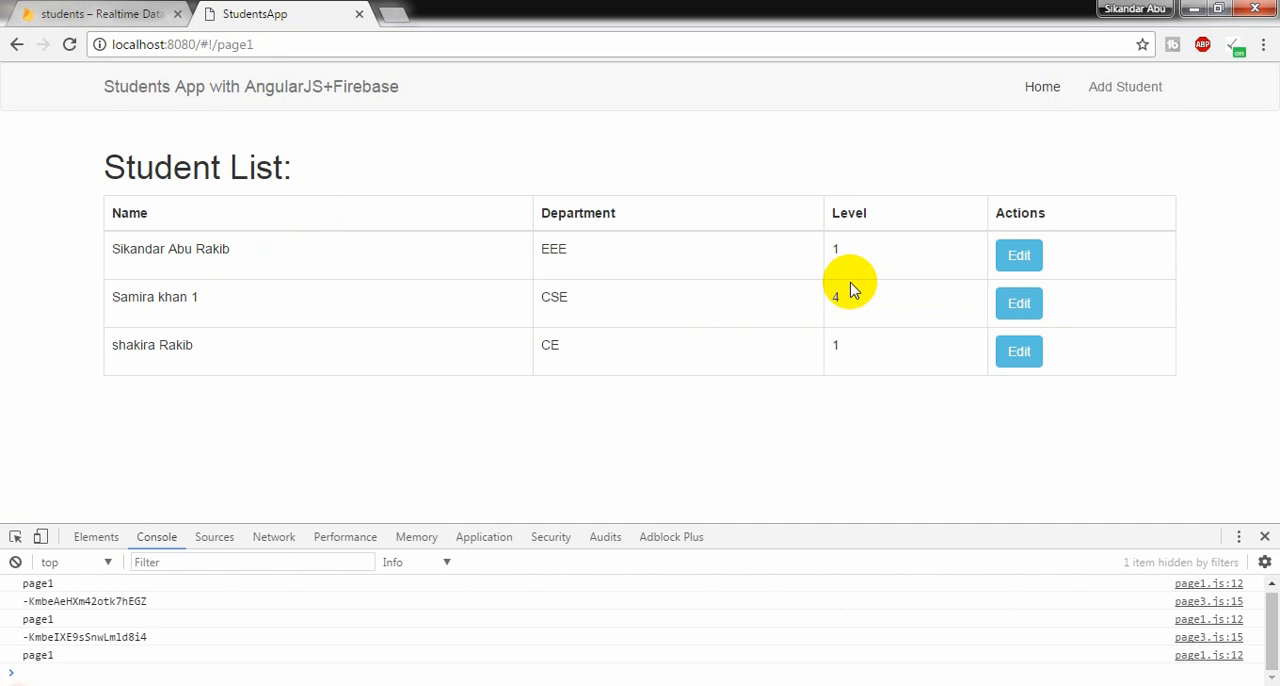
mouse_move(836, 284)
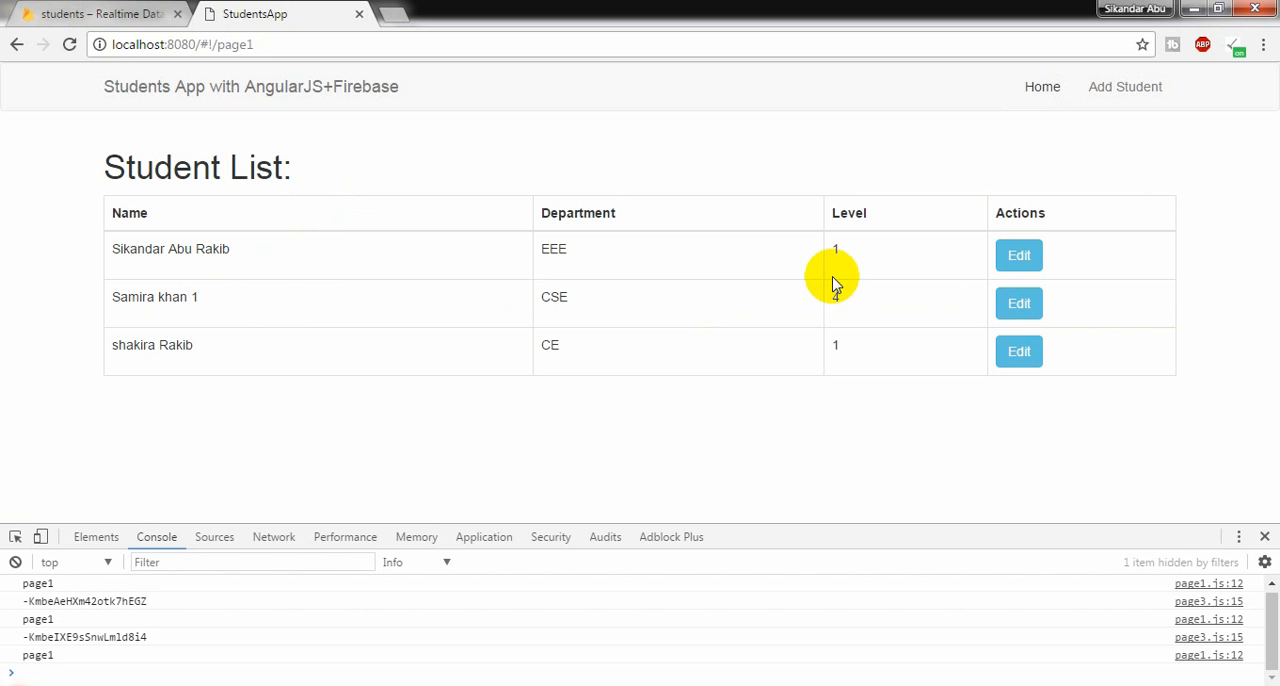
mouse_move(1042, 86)
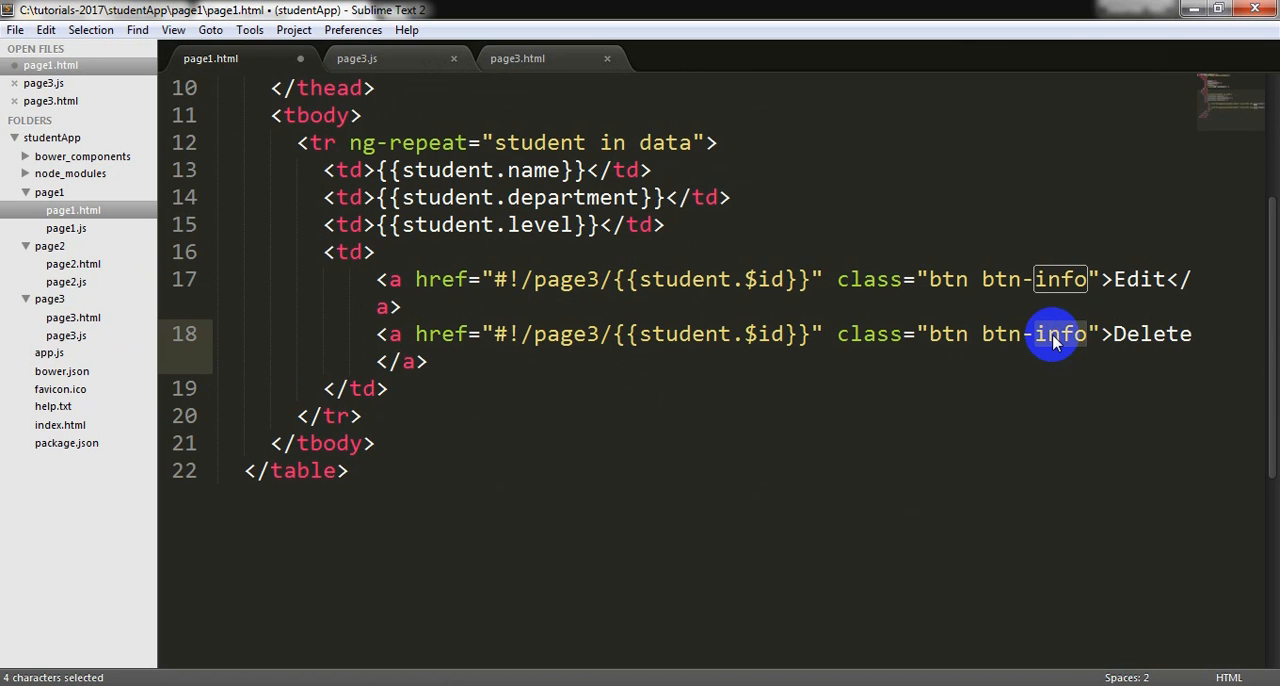
Make the second link a btn-danger Delete with empty href and ng-click="deleteStudent(student)".
type("danger")
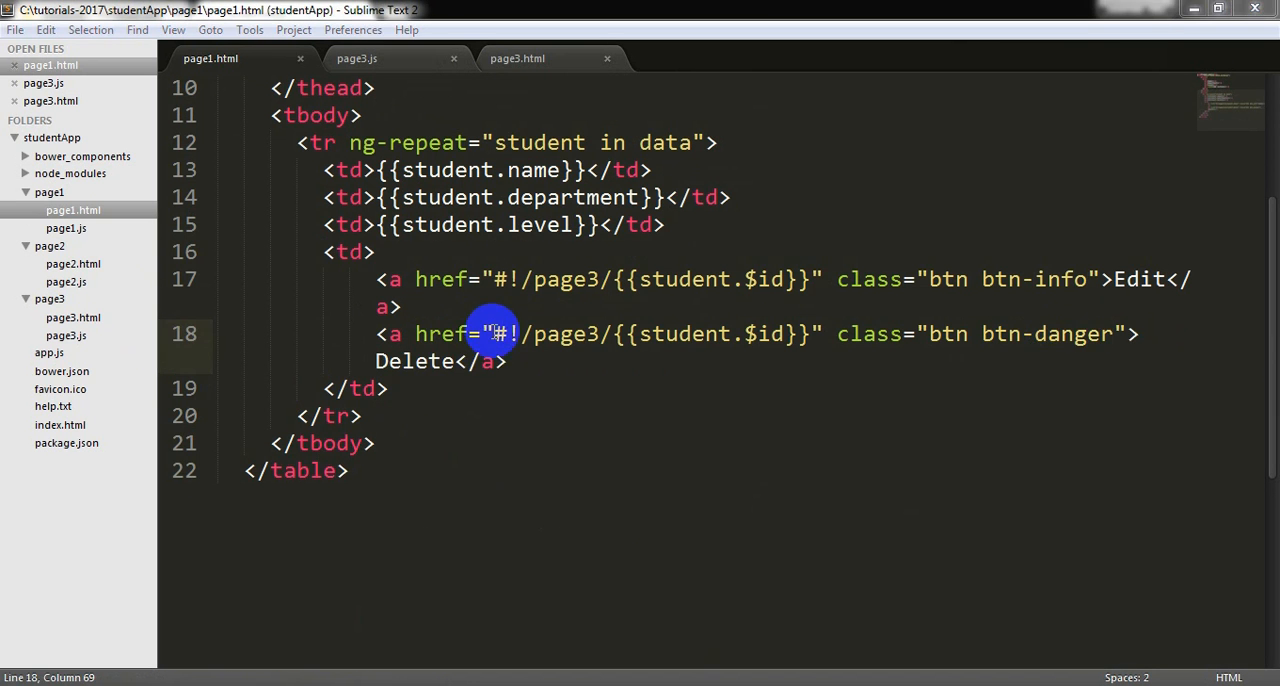
left_click_drag(492, 332, 810, 332)
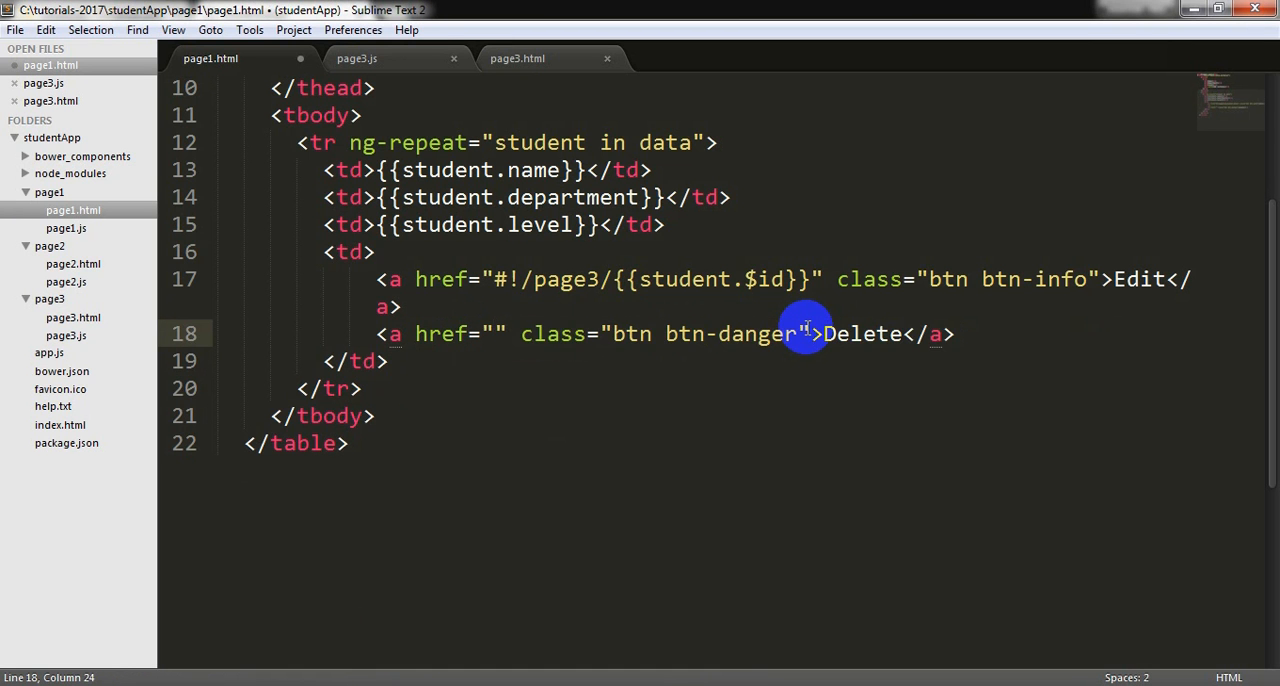
type("ng-click=\"deleteStudent(")
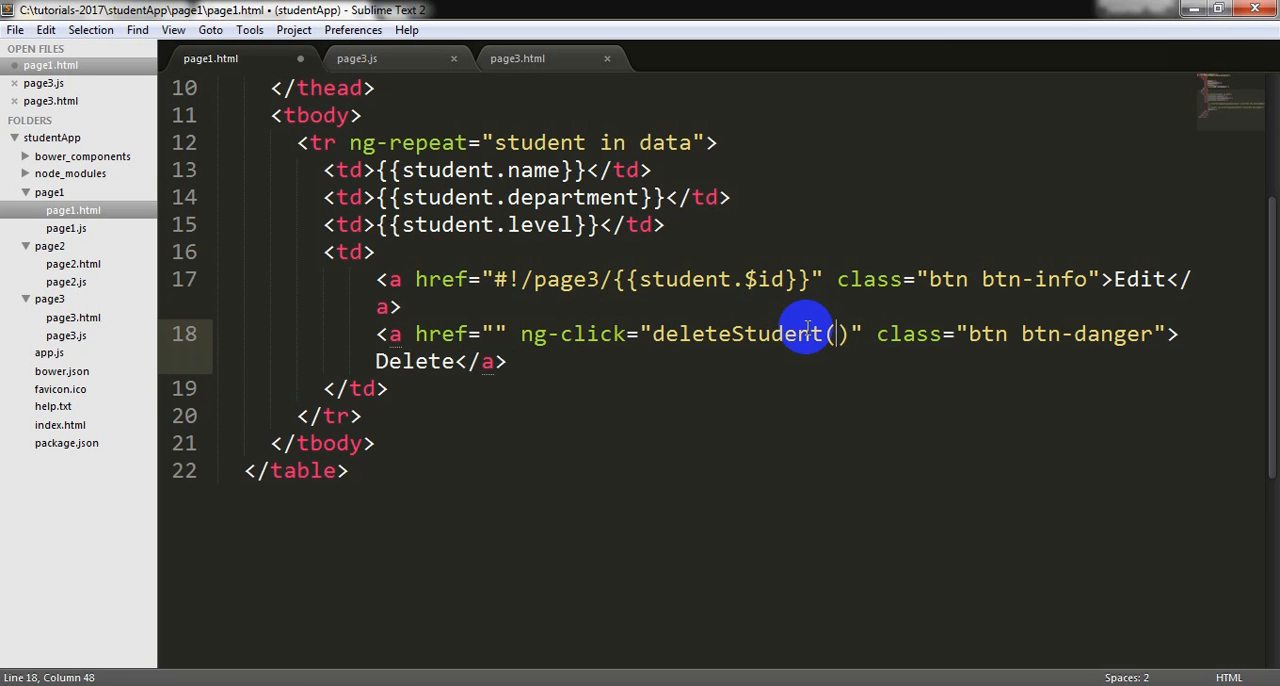
type("student")
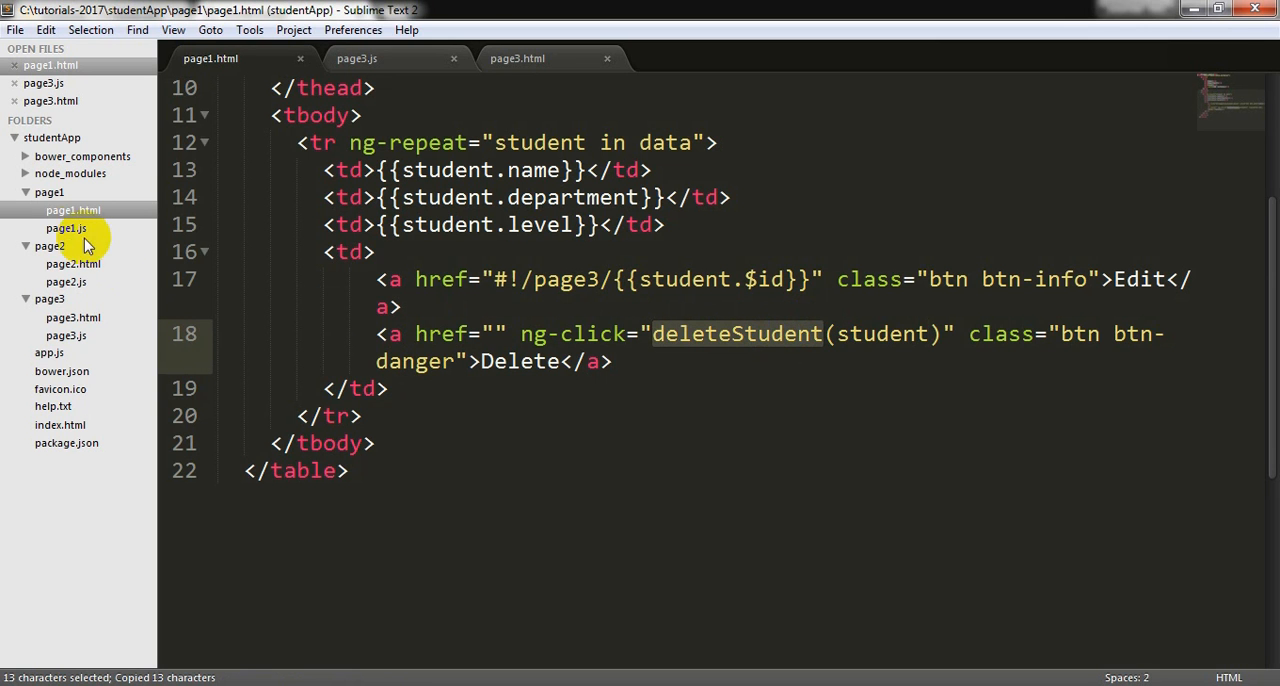
Switch to page1.js and add a blank line inside page1Ctrl for the new function.
left_click(66, 228)
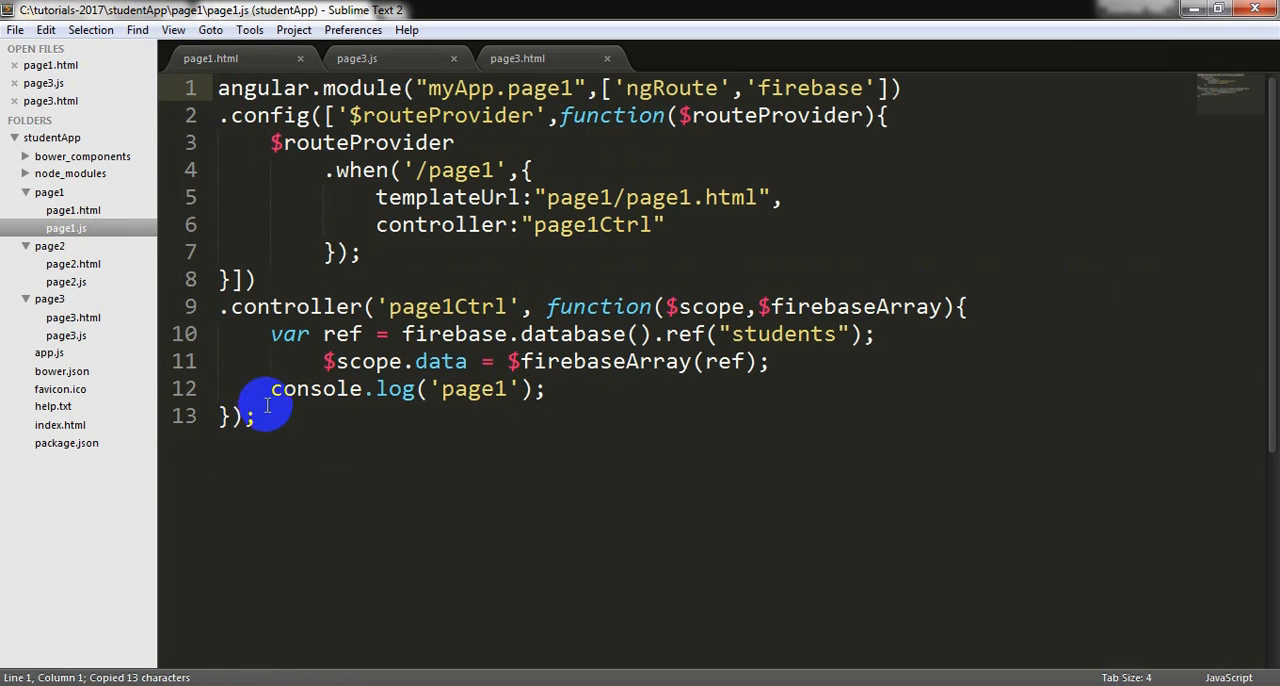
key("enter")
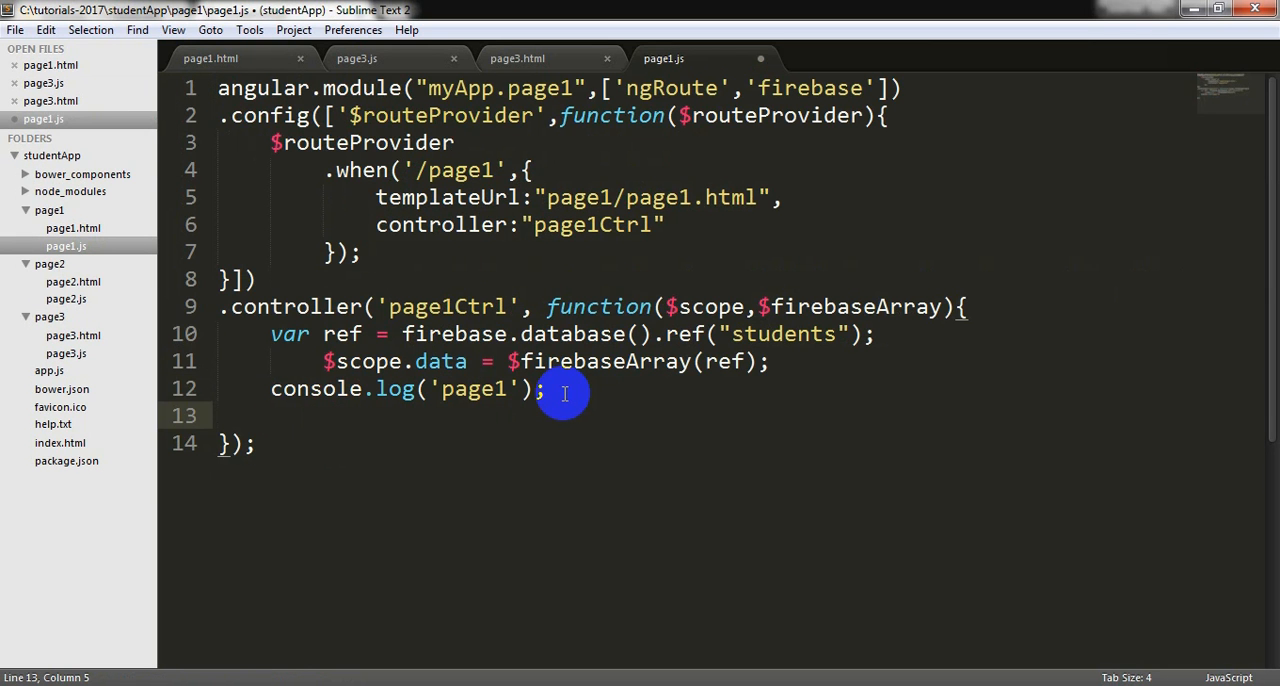
Define $scope.deleteStudent = function(info){ console.log(info); } in page1Ctrl.
type("$Scope.")
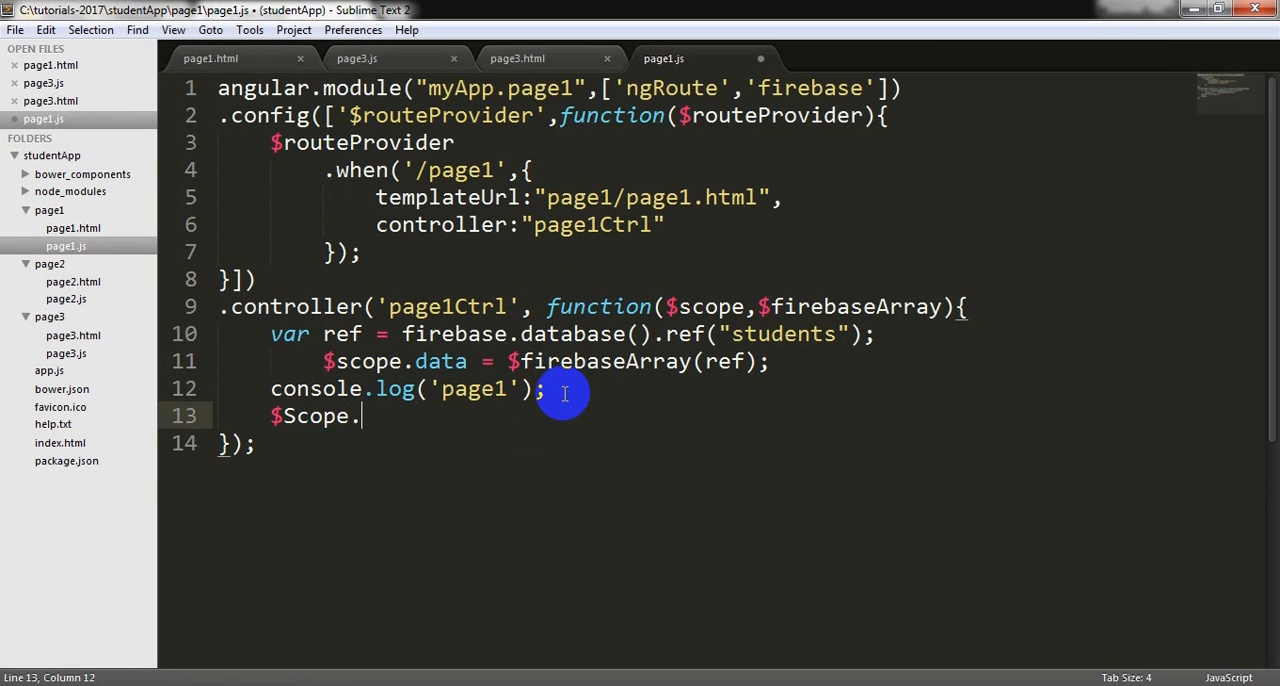
type("deleteStudent =")
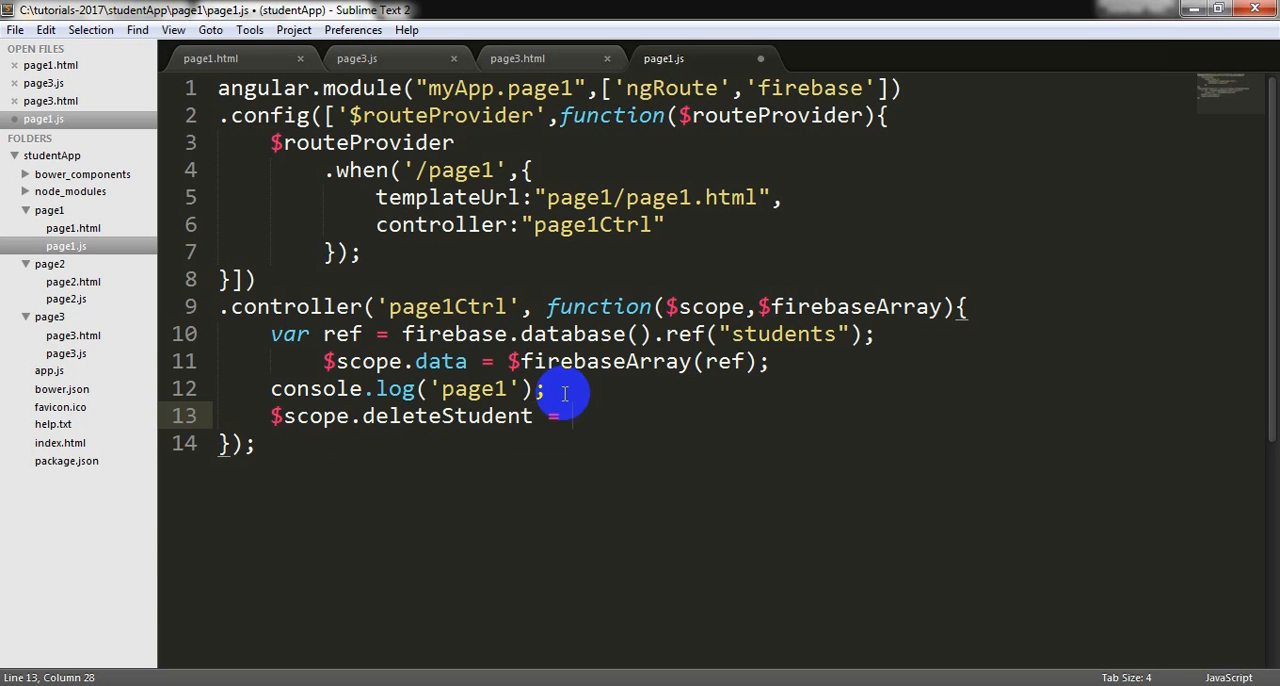
type("function(){")
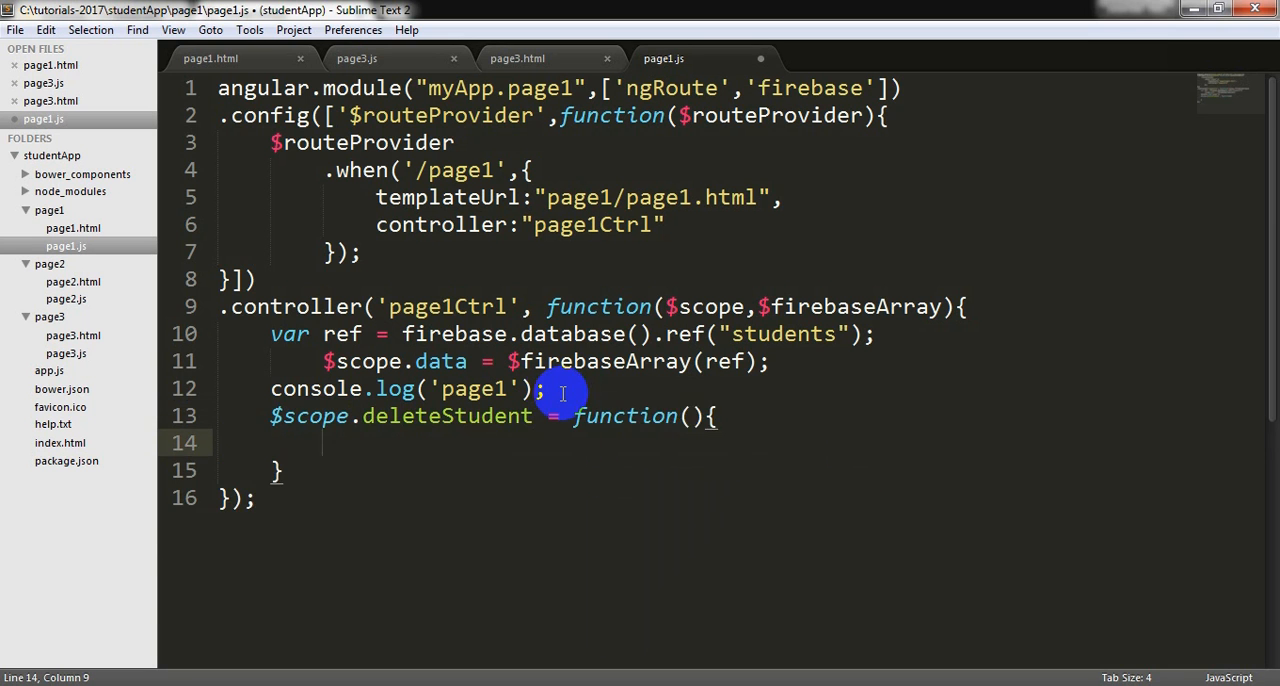
type("info")
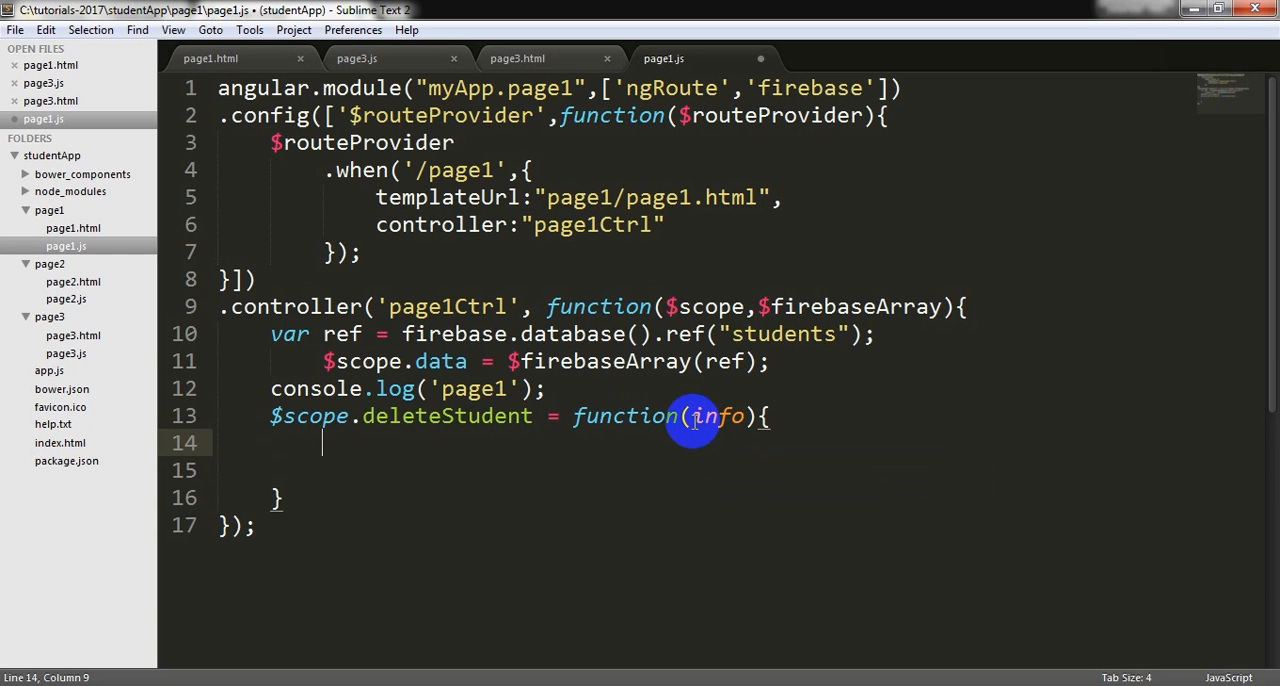
type("console")
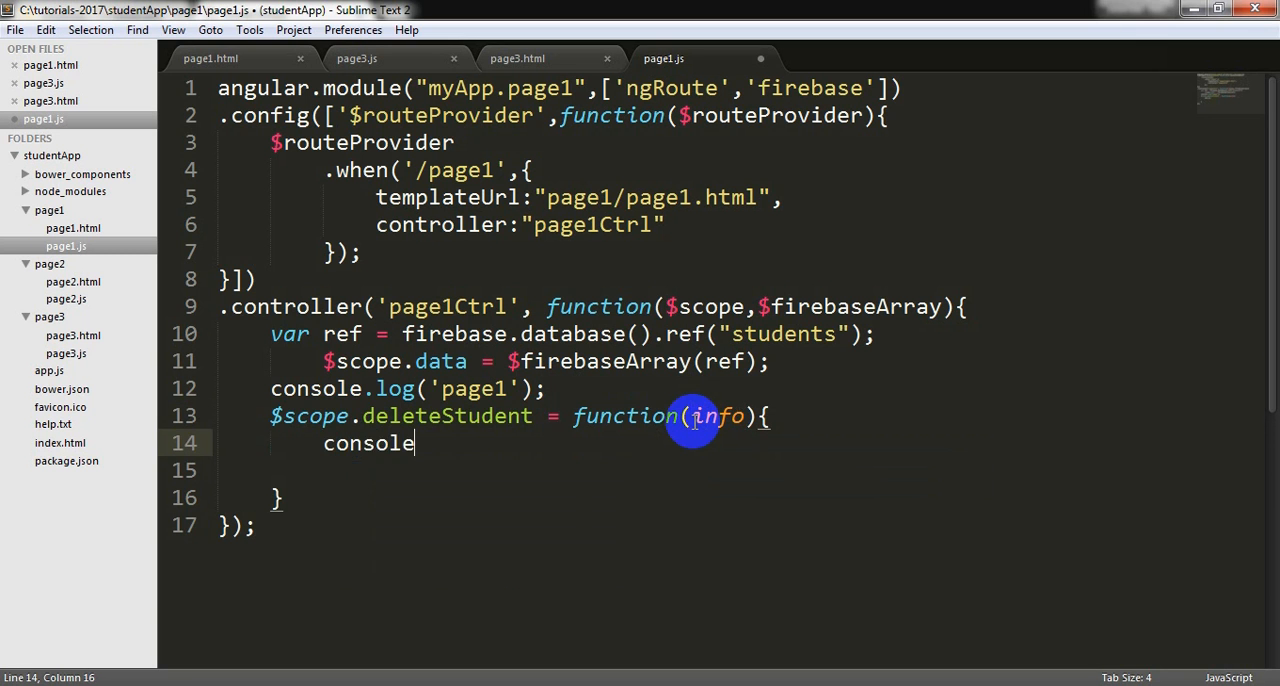
type(".log();")
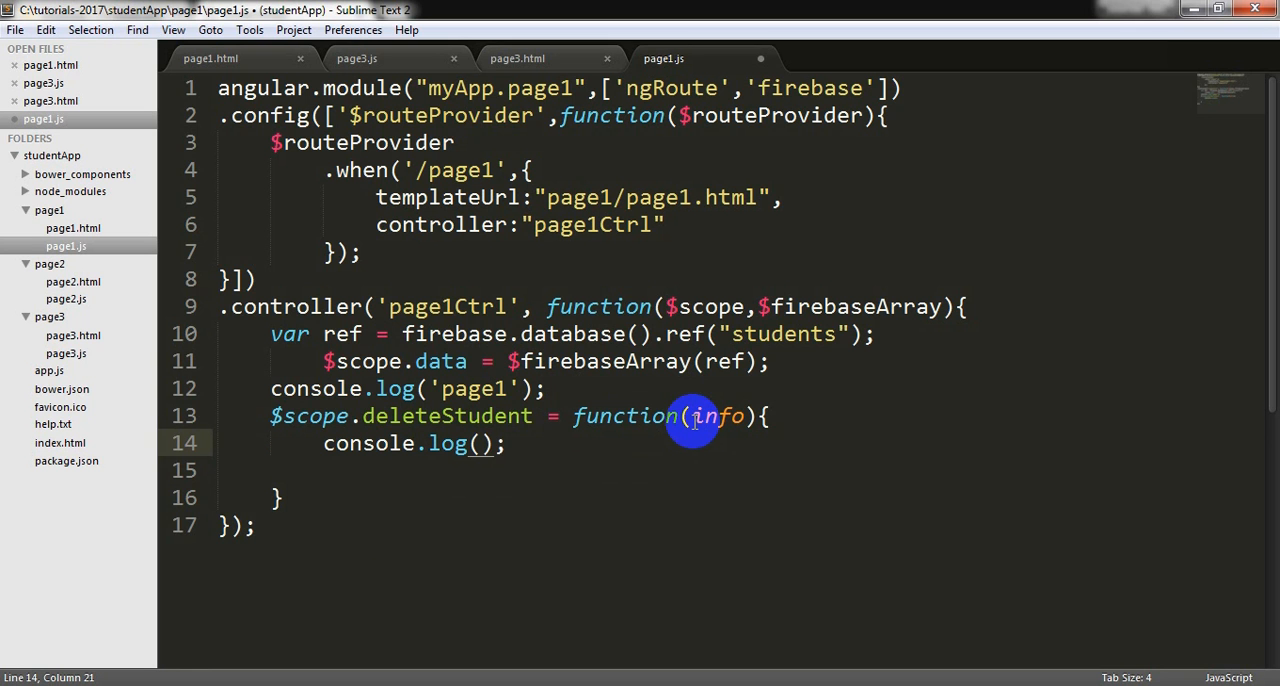
type("info")
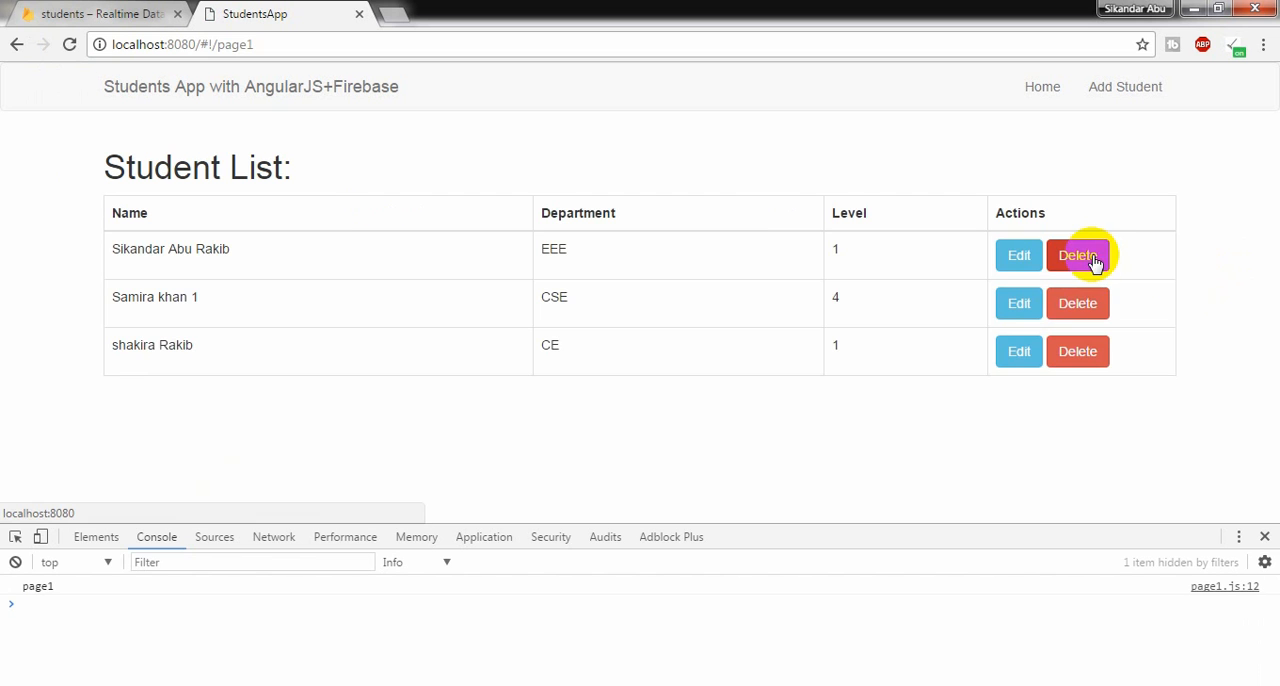
Delete the first and second student rows and watch their records log to the console.
left_click(1078, 256)
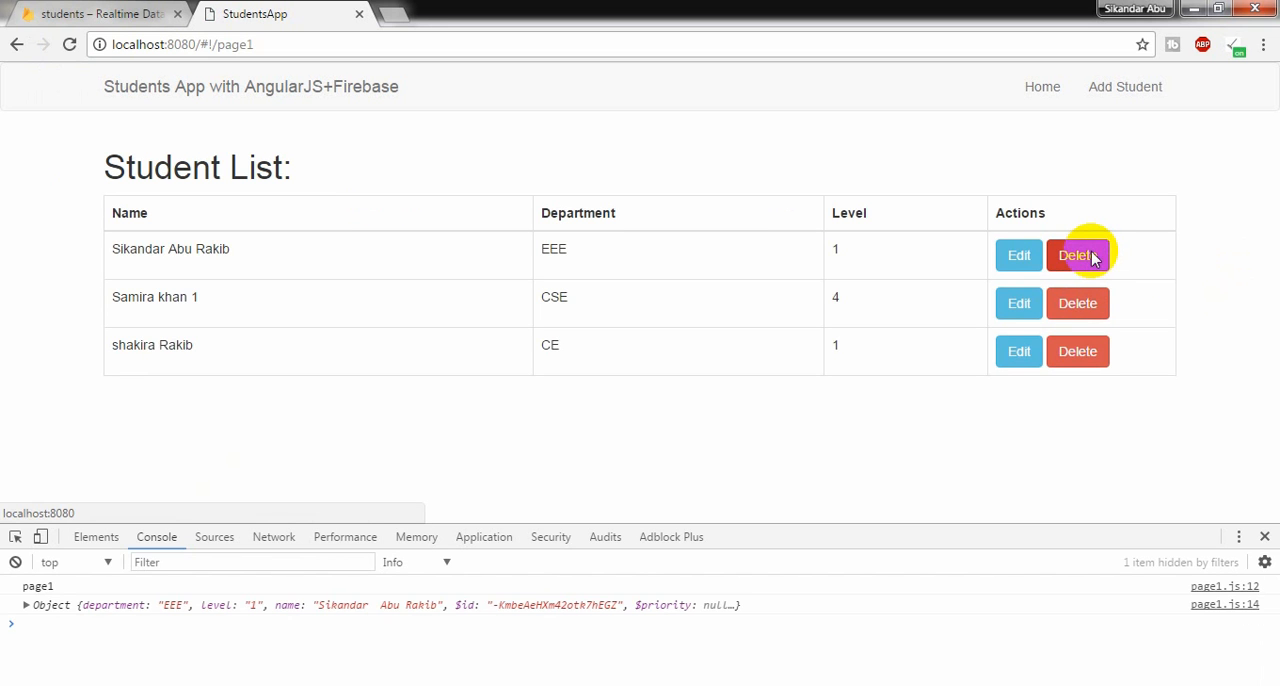
mouse_move(1076, 304)
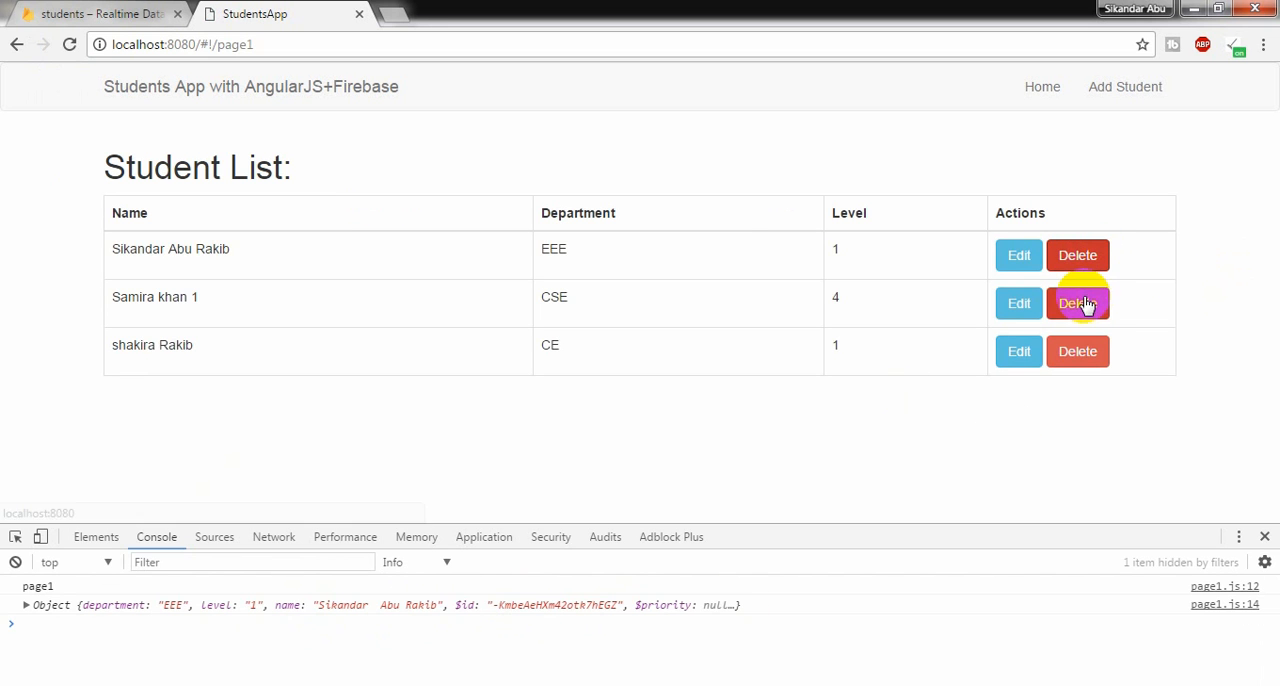
left_click(1078, 304)
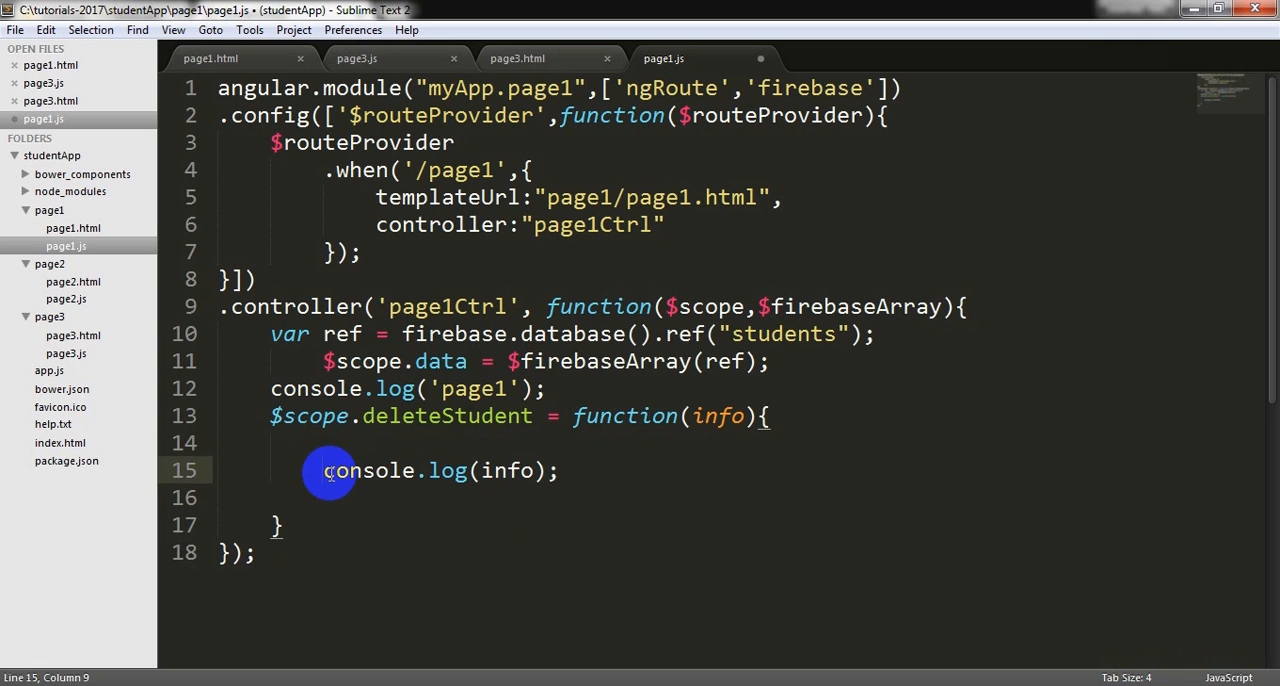
Call $scope.data.$remove(info) inside deleteStudent.
type("$")
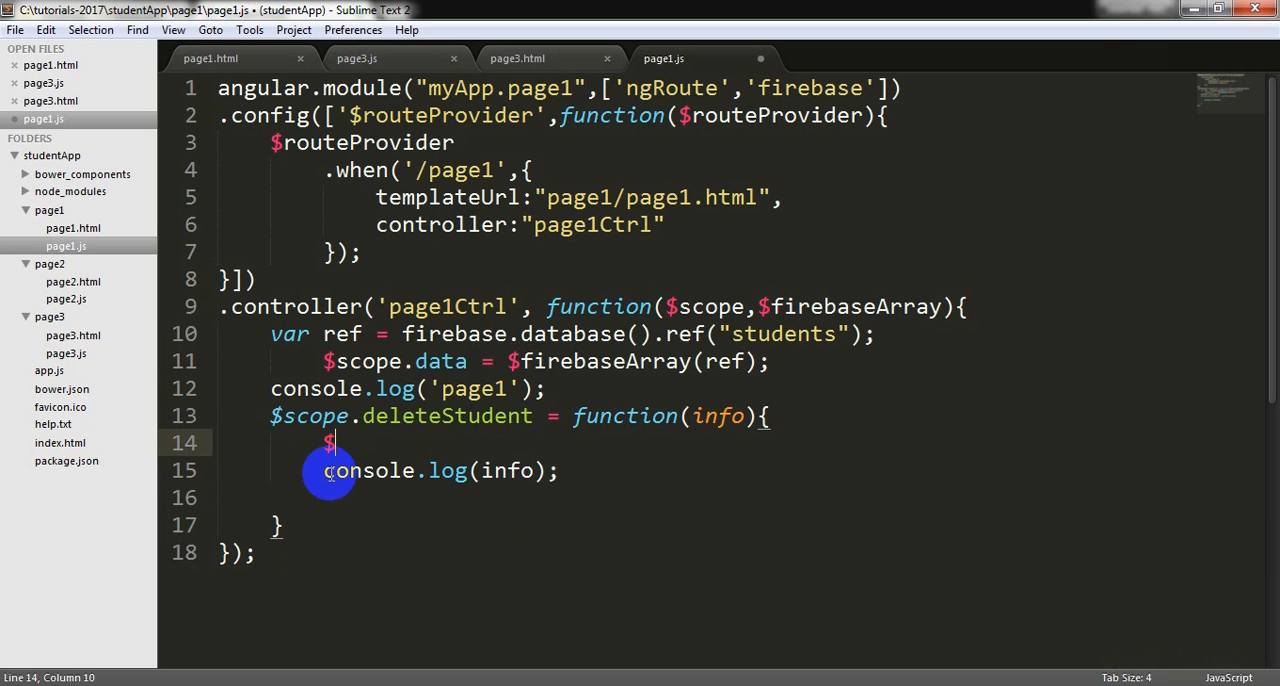
type("scope.")
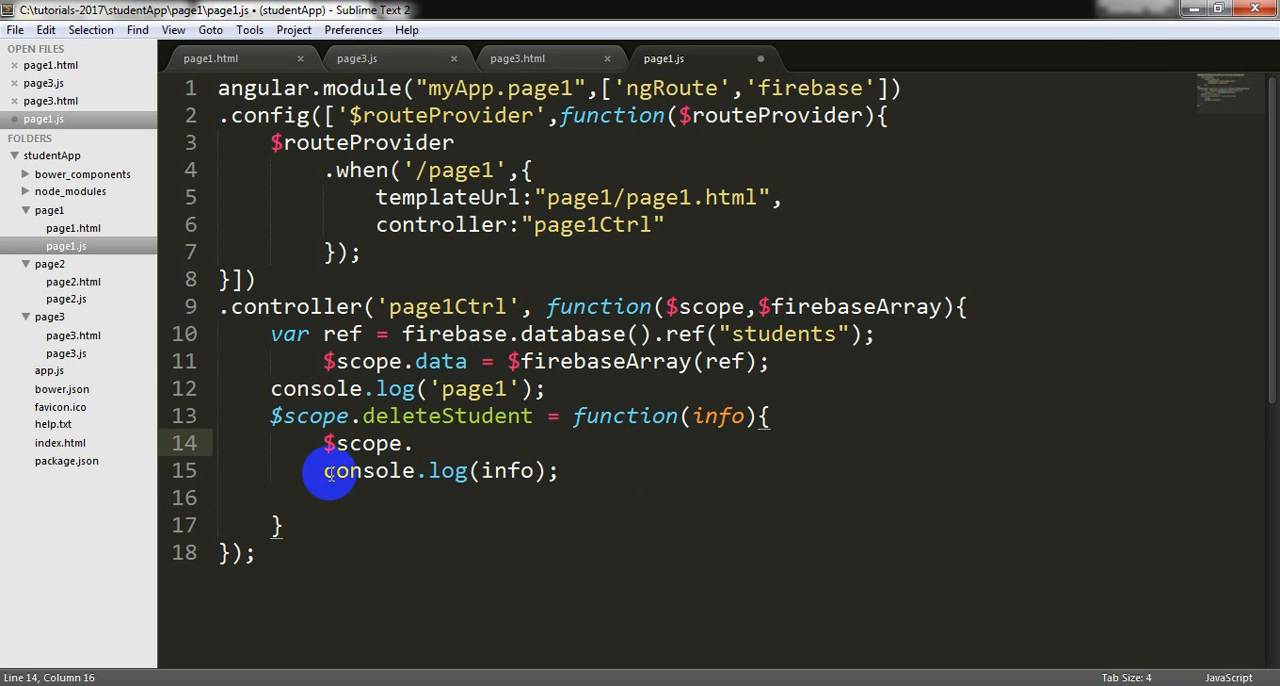
type("data.")
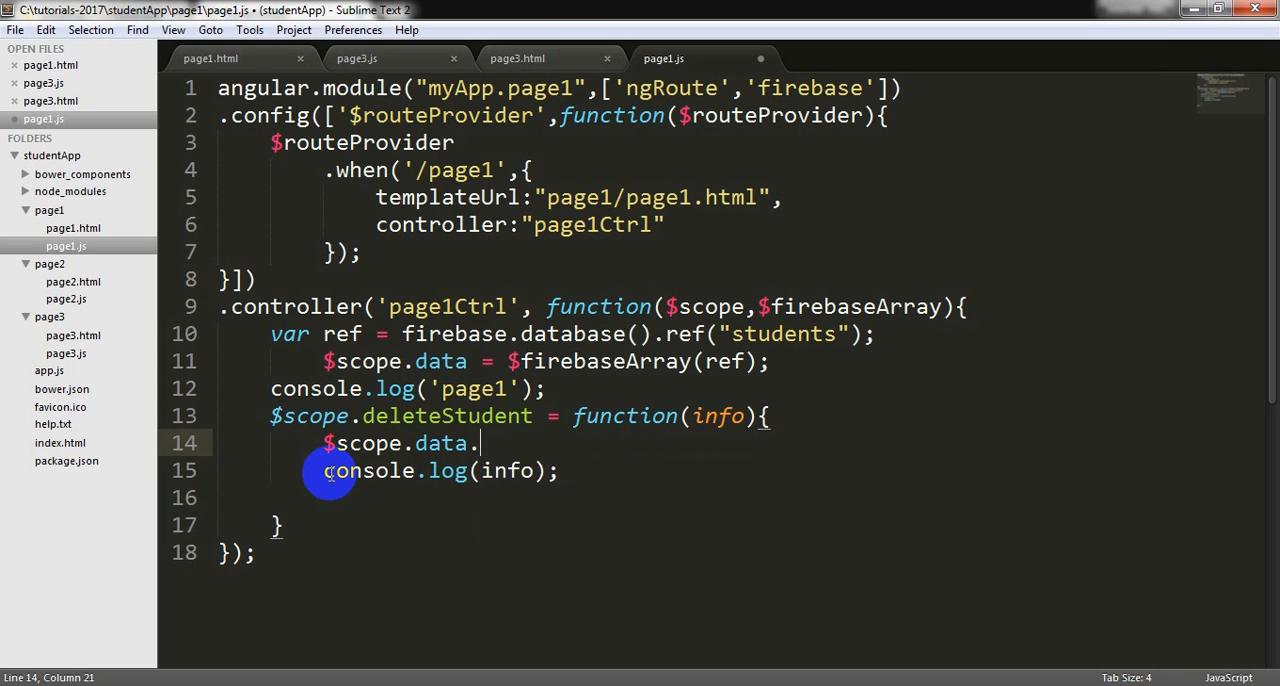
type("$remove(info")
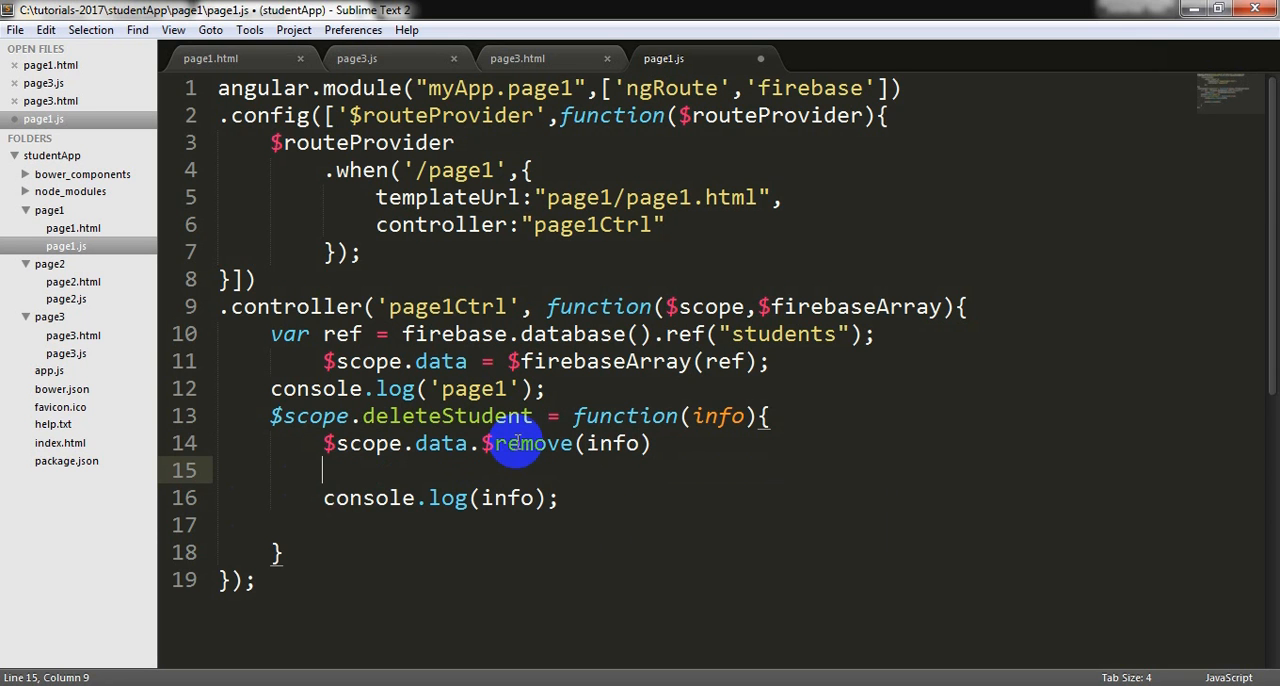
Chain .then with a success handler logging info and an error handler logging error, and save page1.js.
type(".then()")
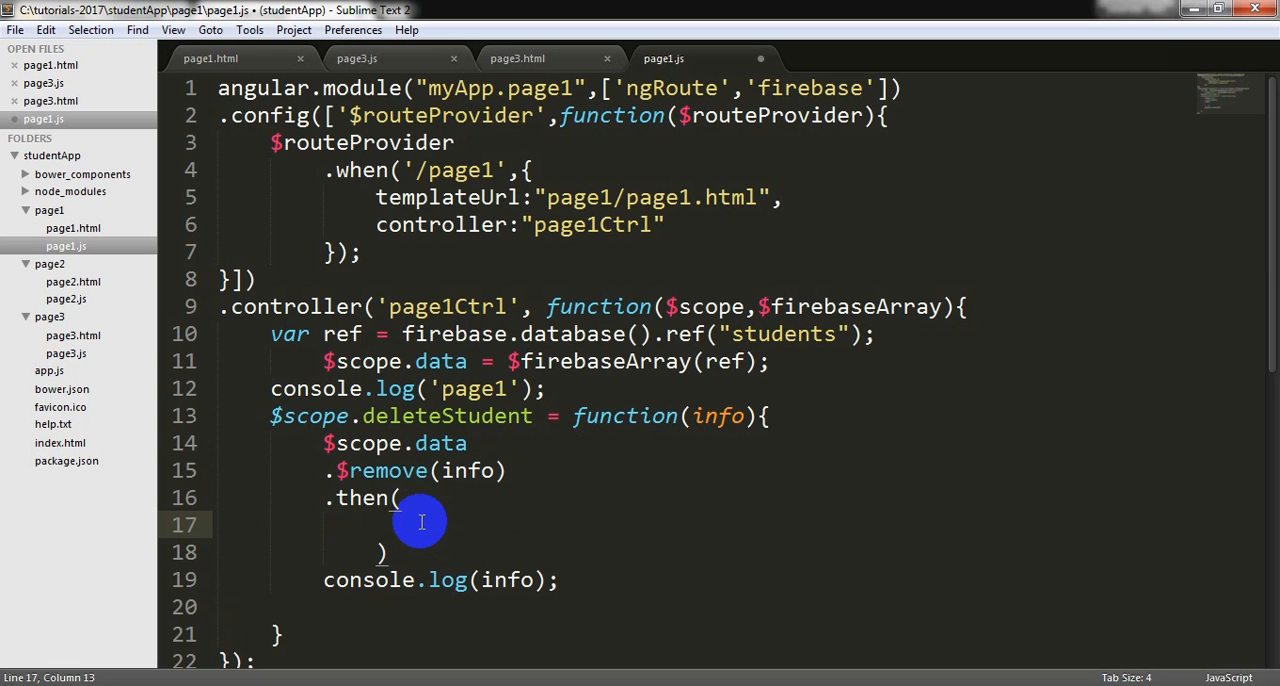
type("function(){")
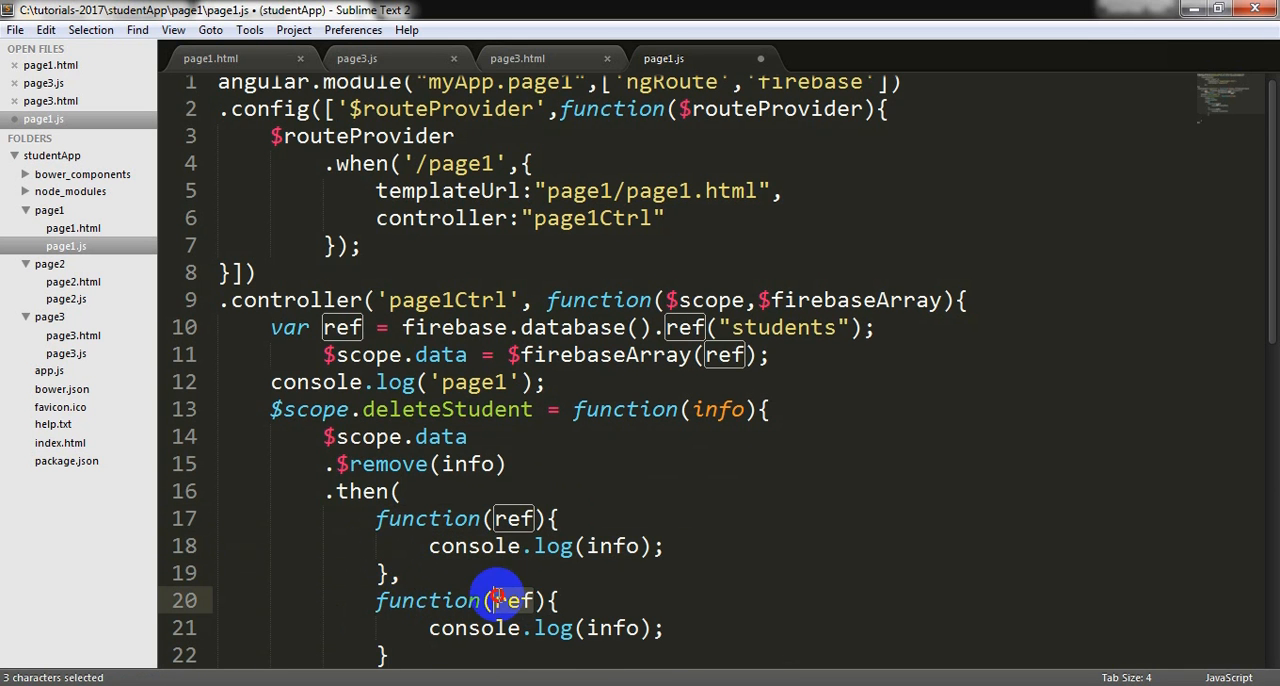
type("error")
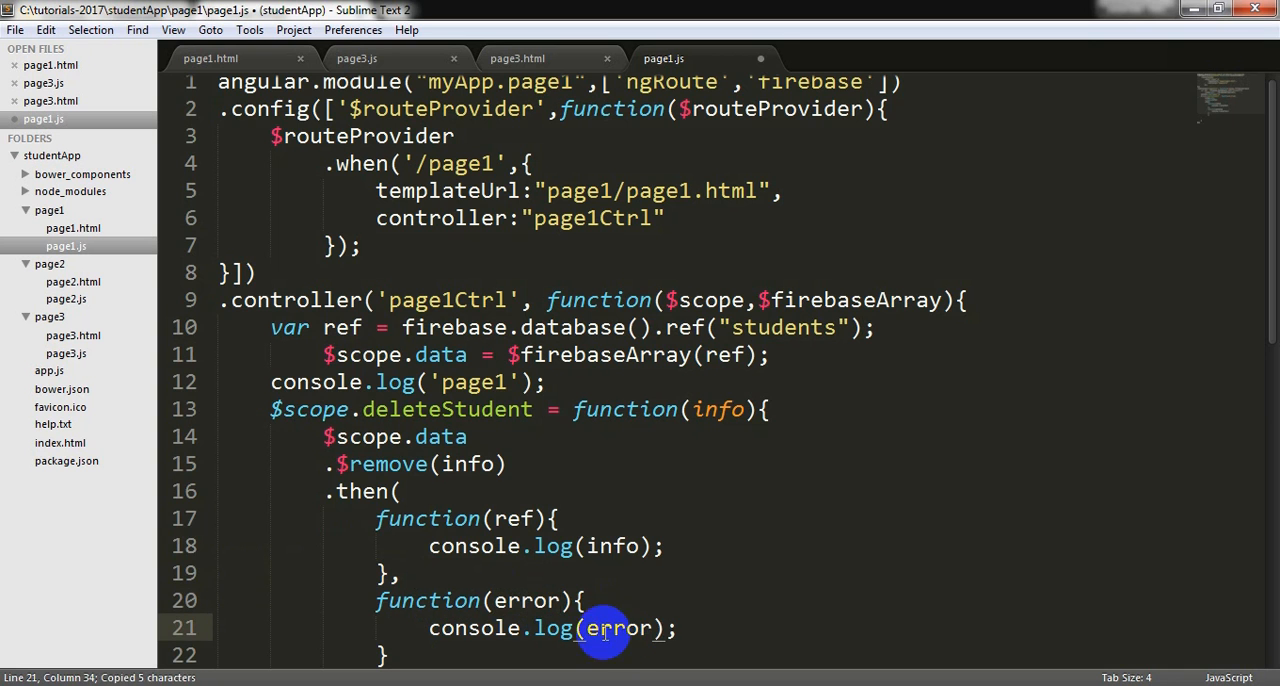
key("ctrl+s")
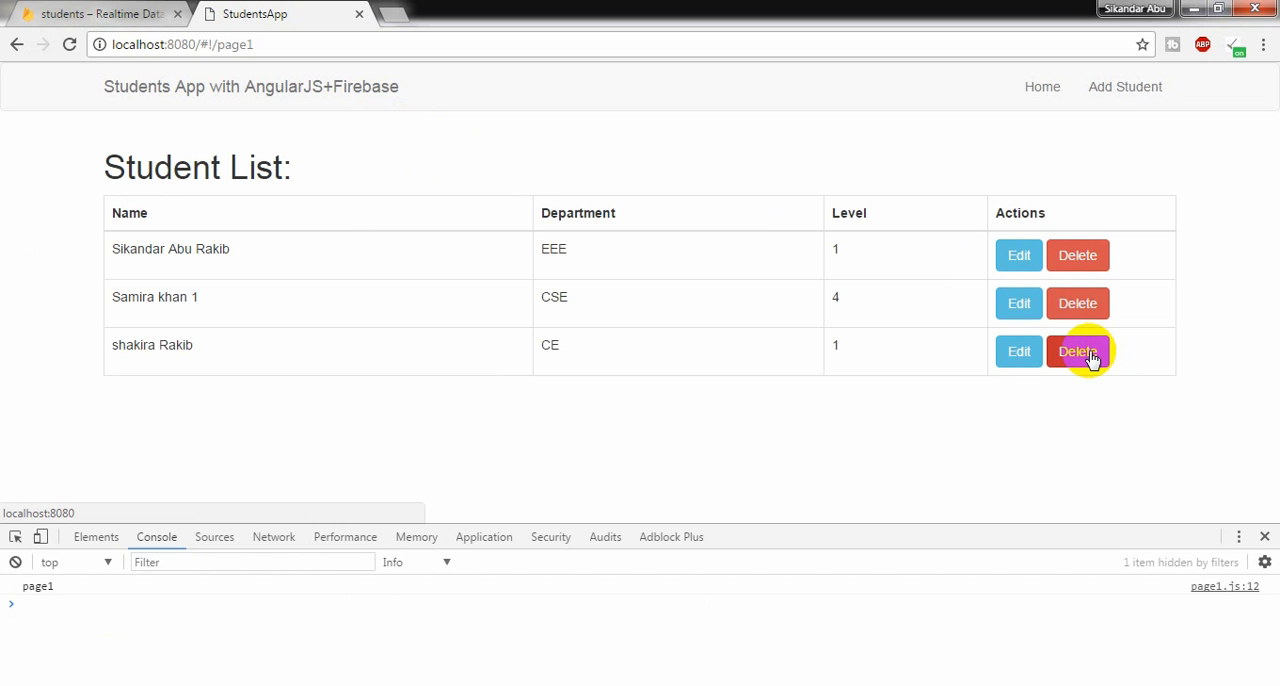
left_click(1076, 350)
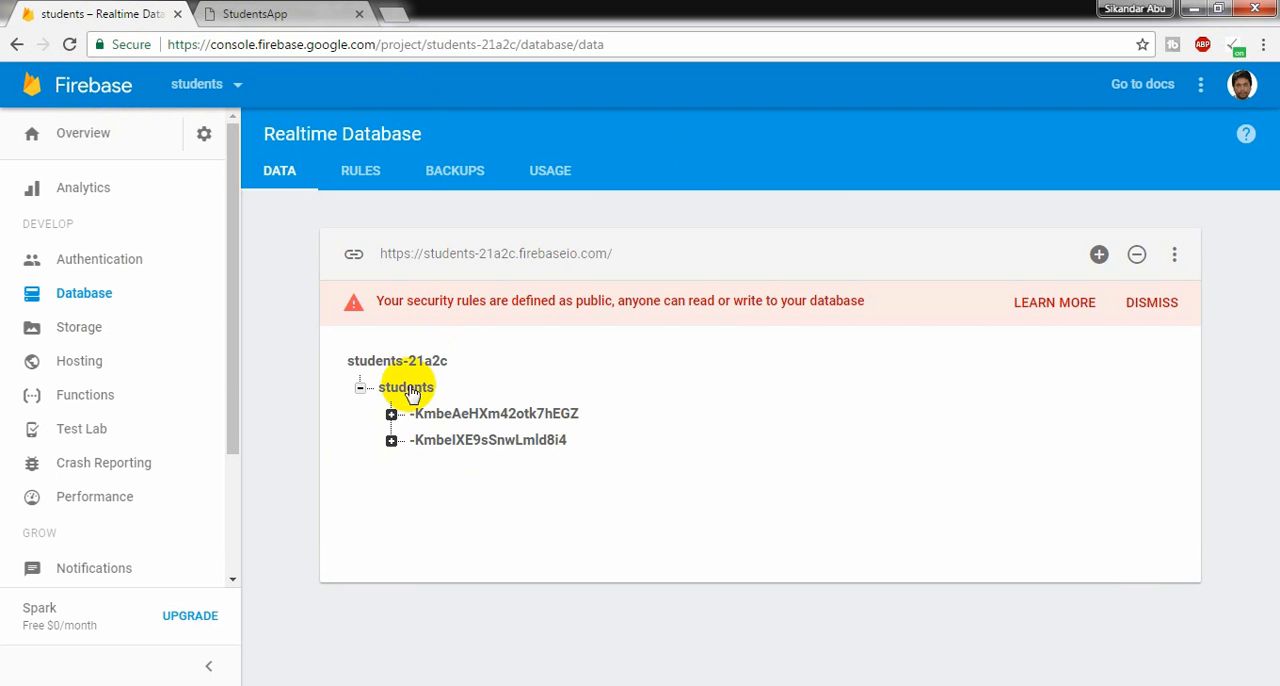
mouse_move(480, 440)
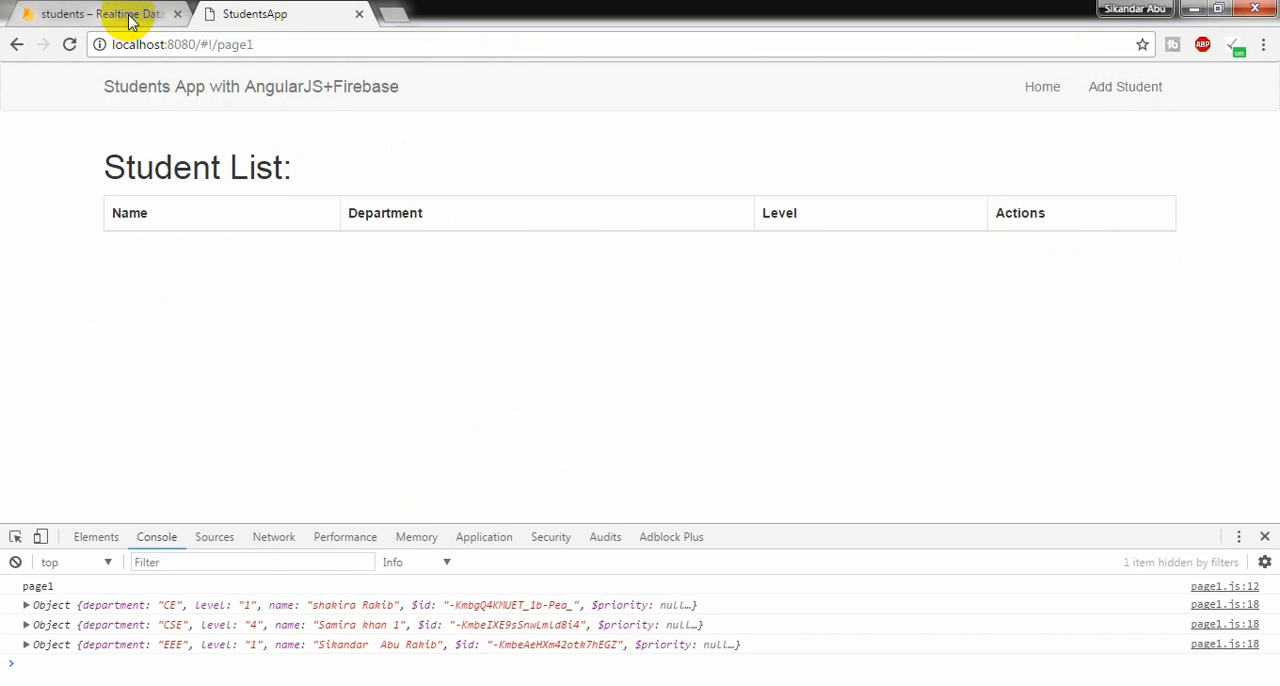
Add a new student rakib in department eee at level 3.
left_click(1124, 86)
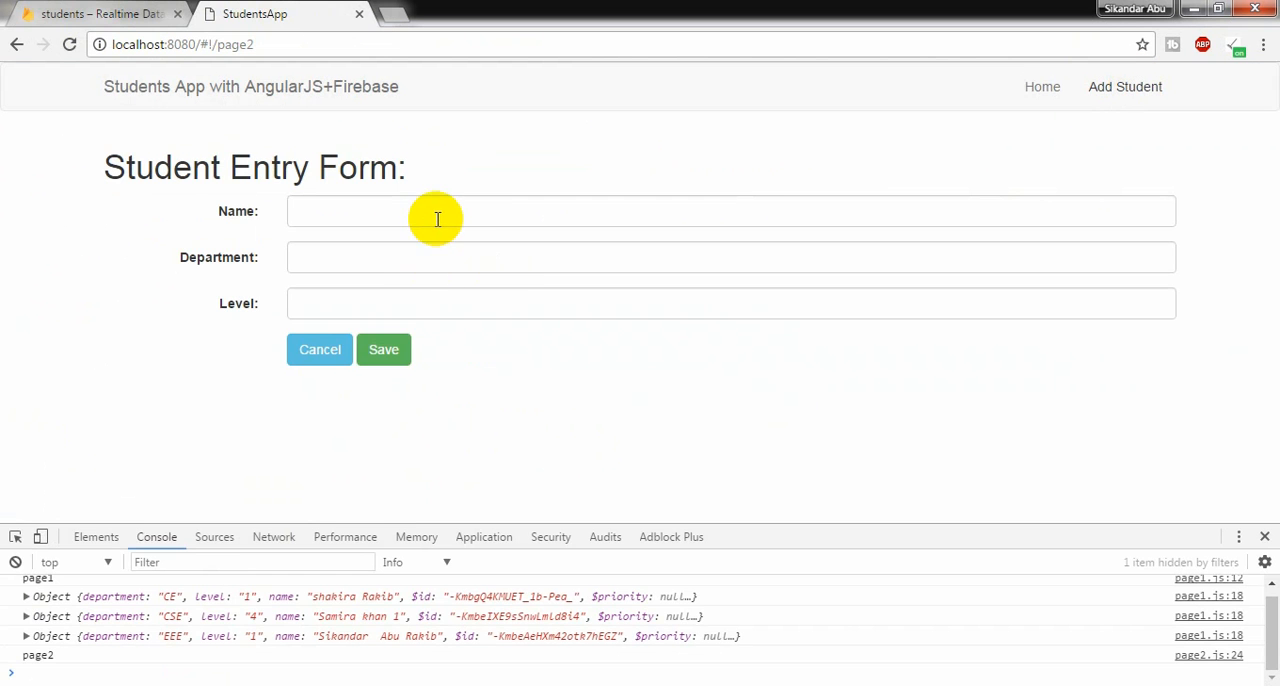
type("rakib")
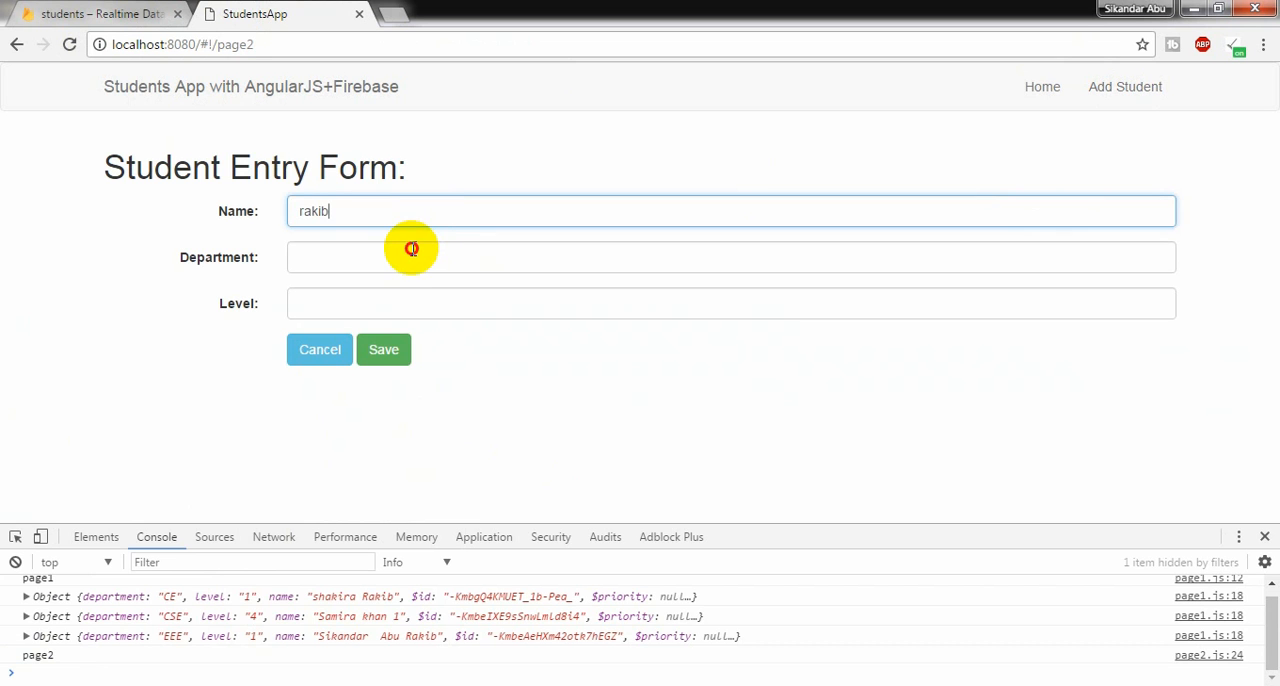
type("eee")
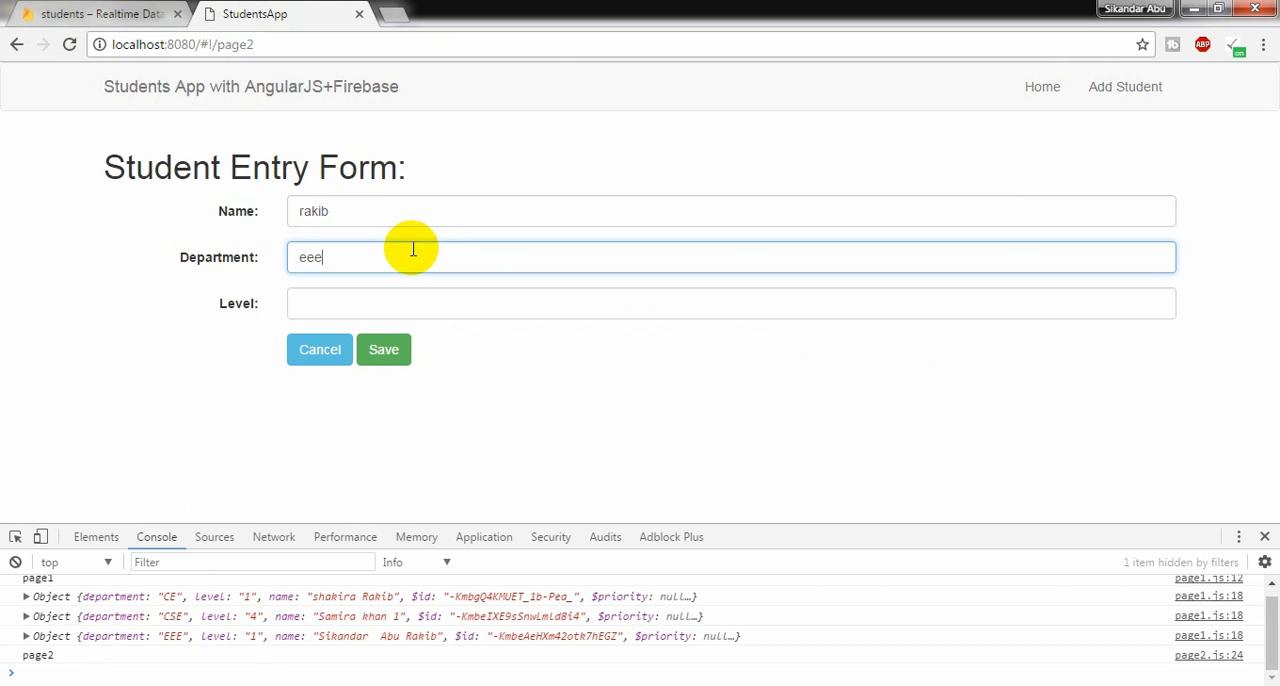
type("3")
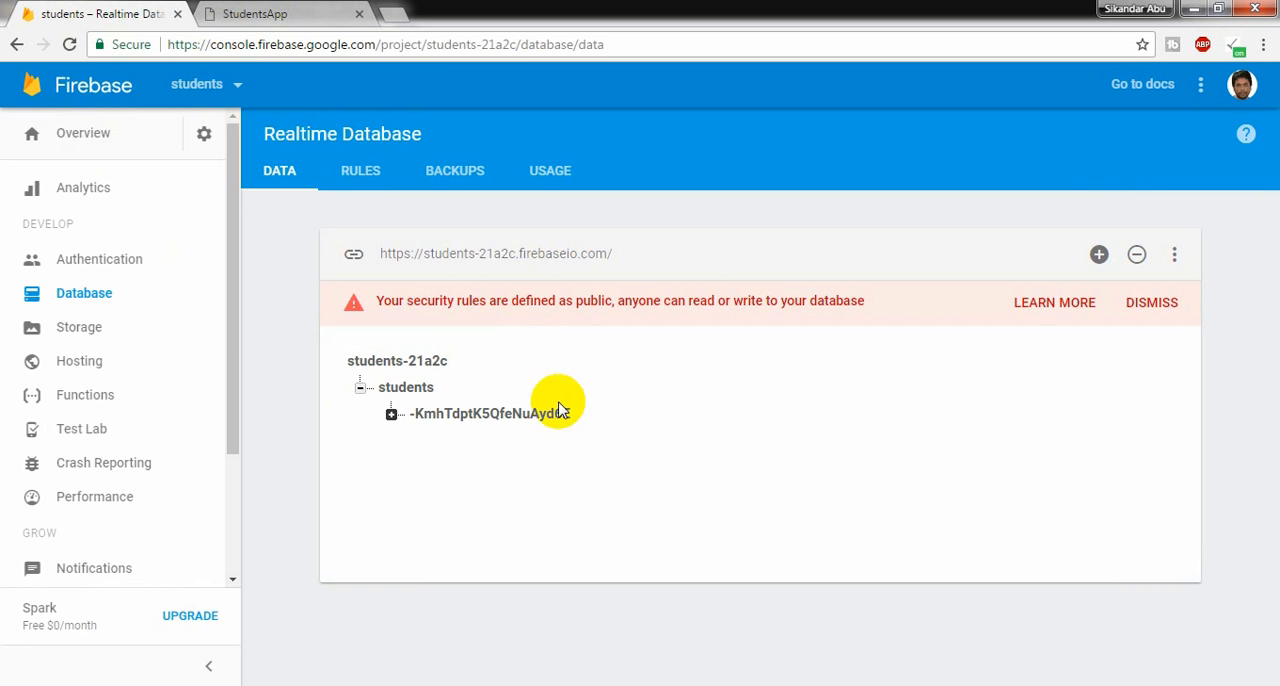
Add samira (cse, 4) and shakira (cse, 1) as new students and save them.
left_click(256, 14)
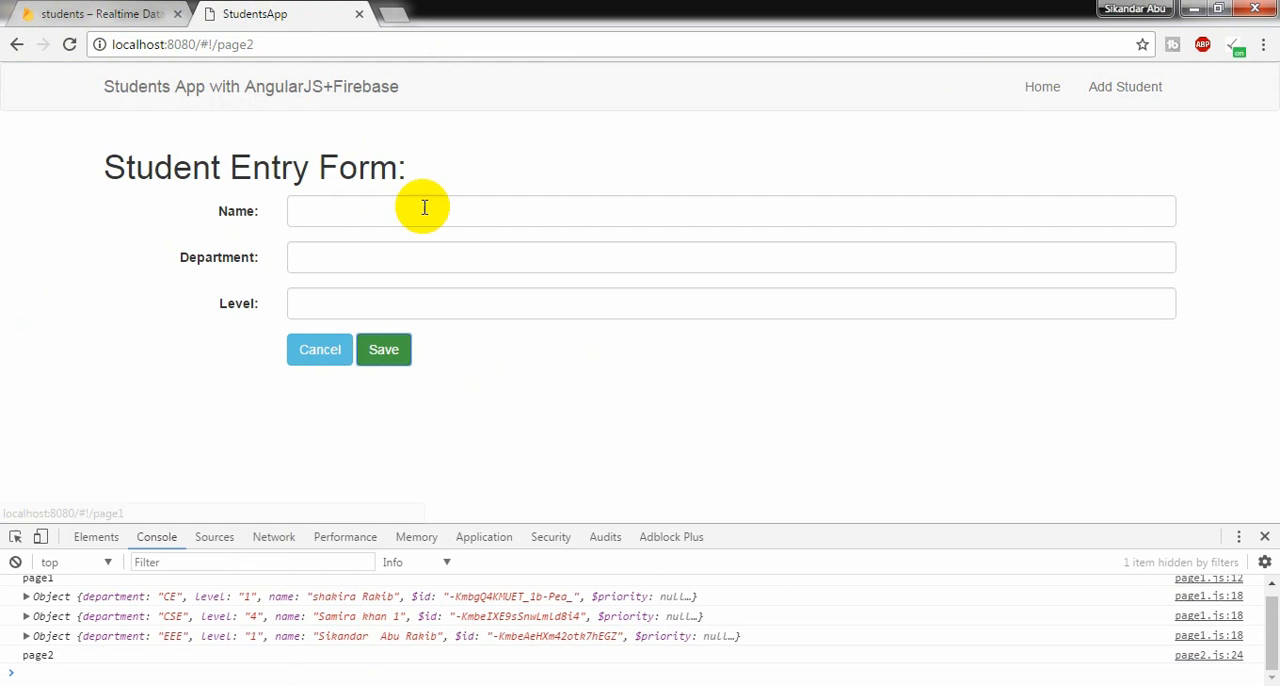
type("samira")
type("cs")
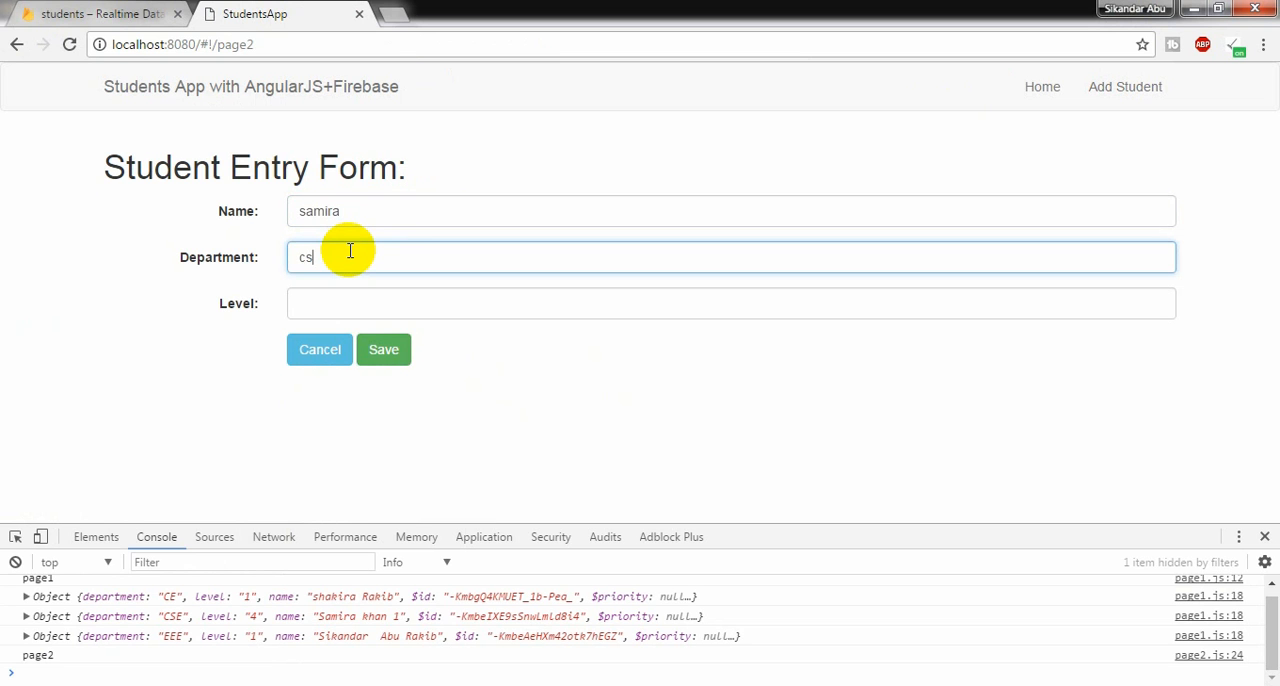
left_click(730, 304)
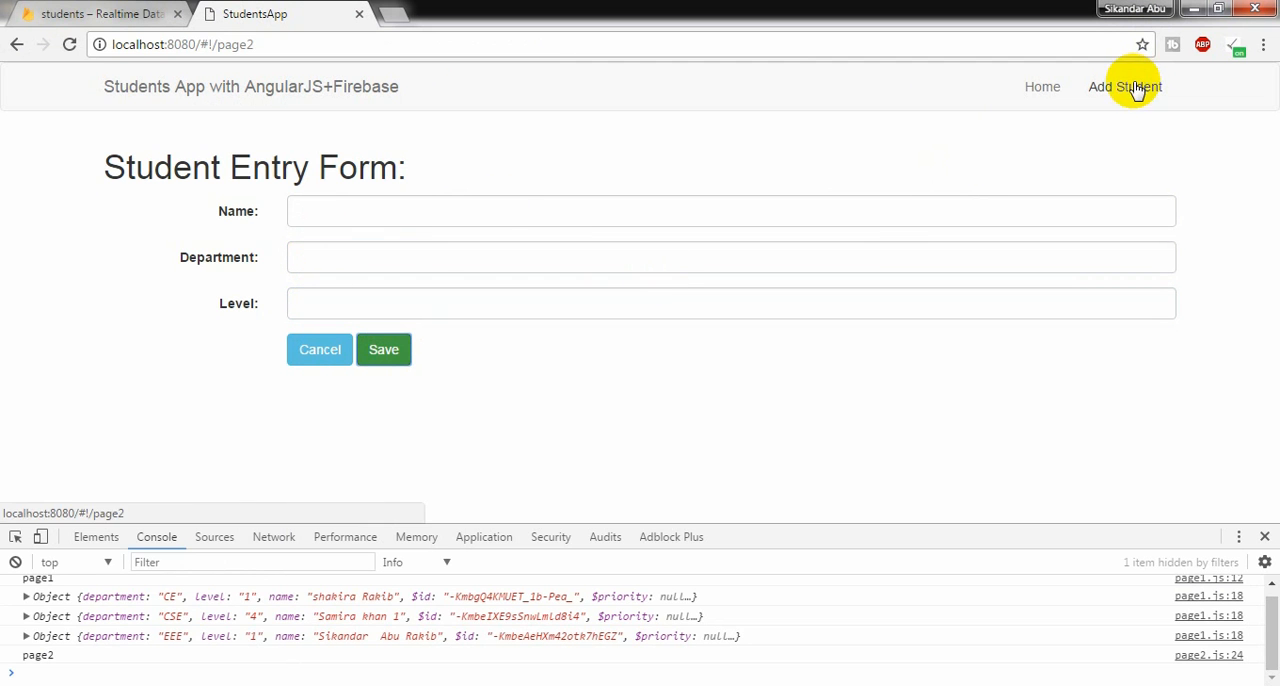
type("shaki")
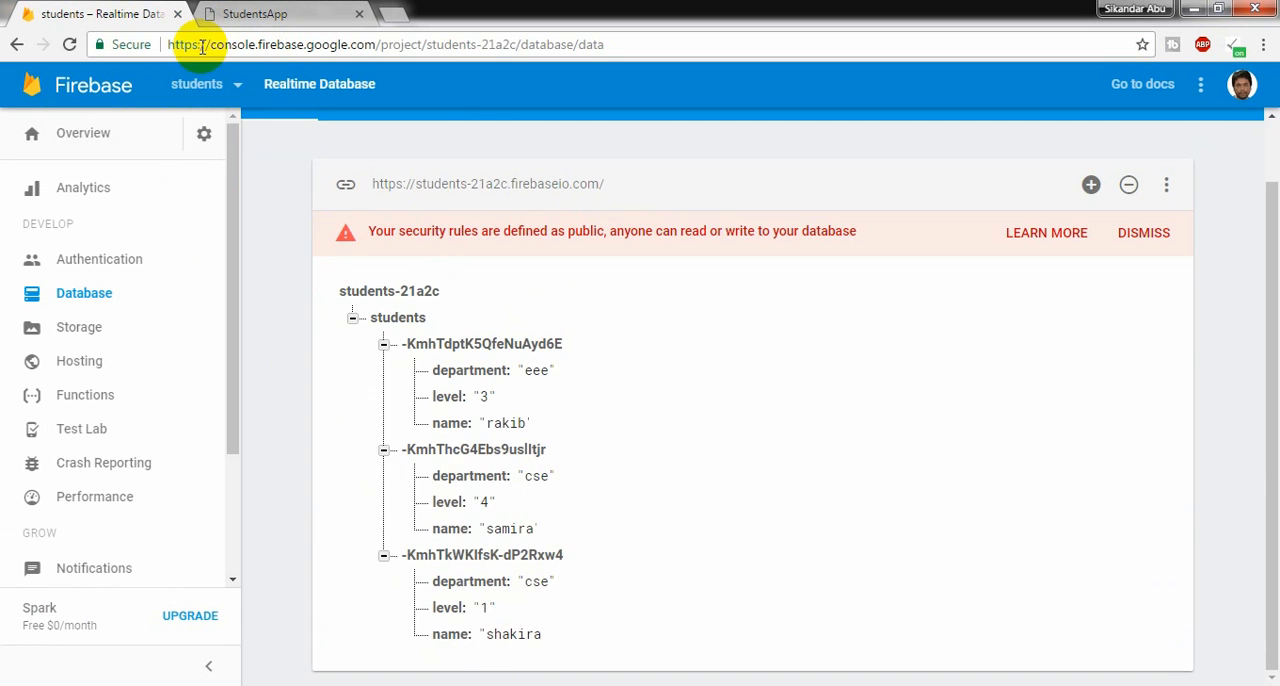
left_click(280, 12)
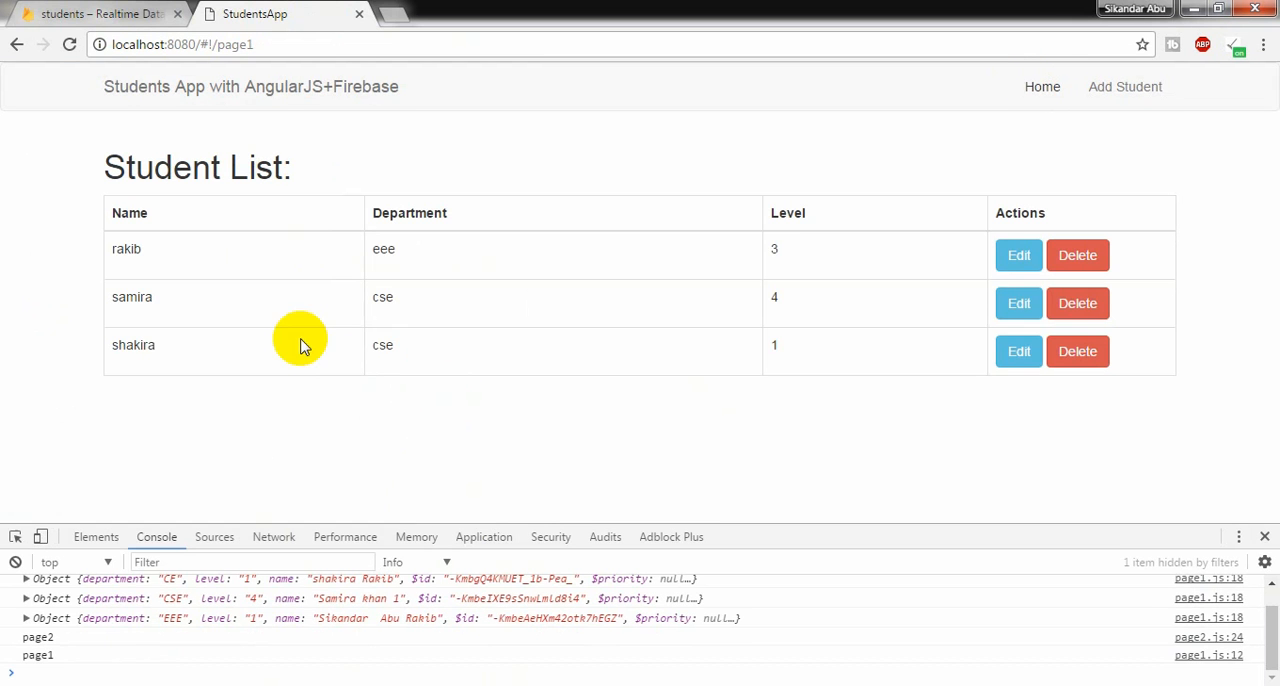
left_click(1018, 350)
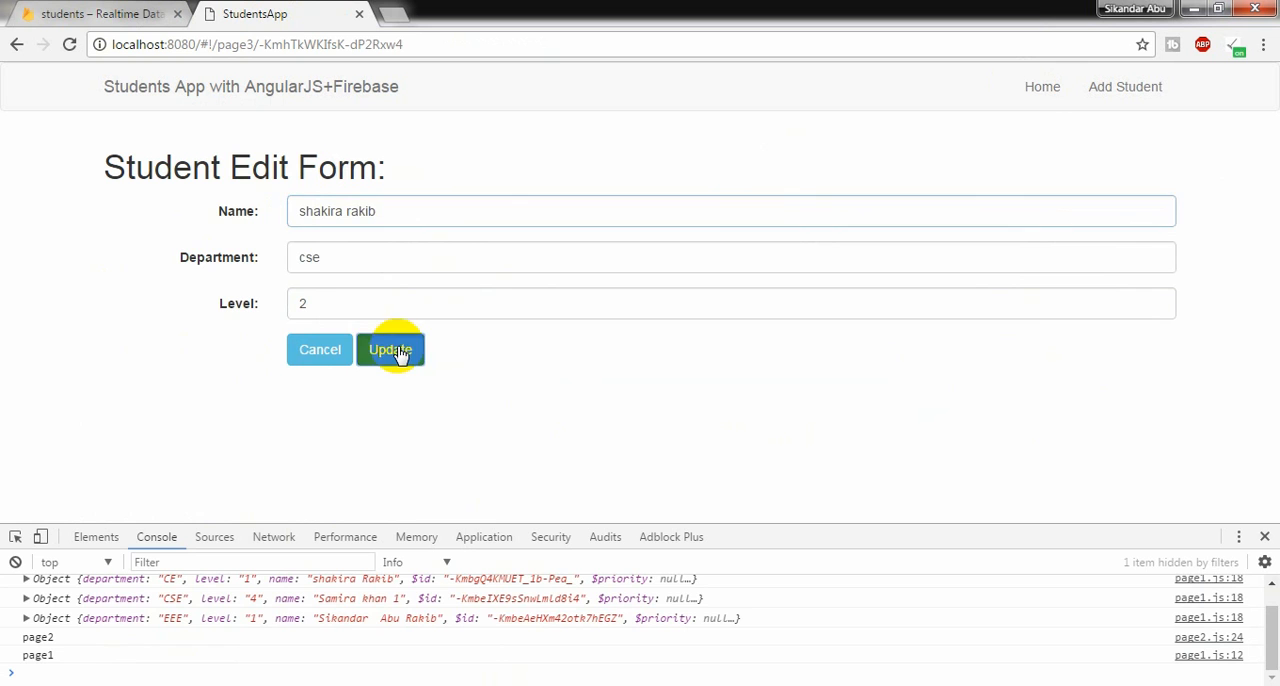
left_click(390, 348)
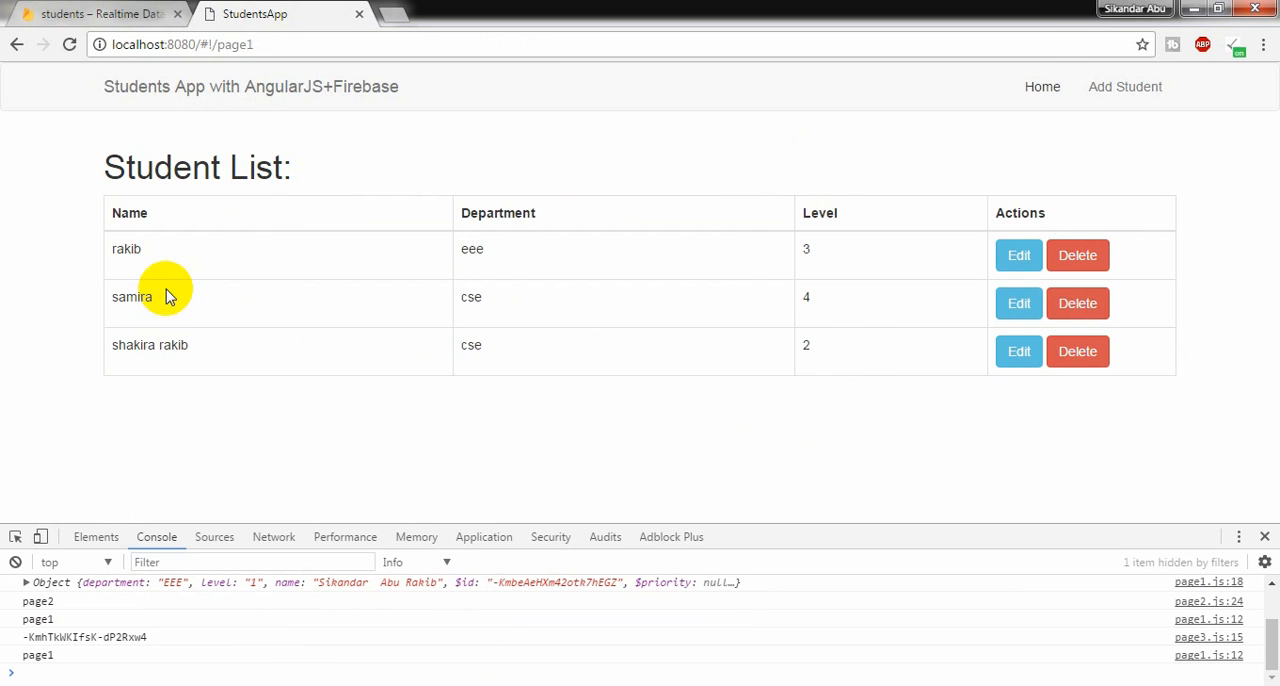
left_click(1018, 304)
type("CE")
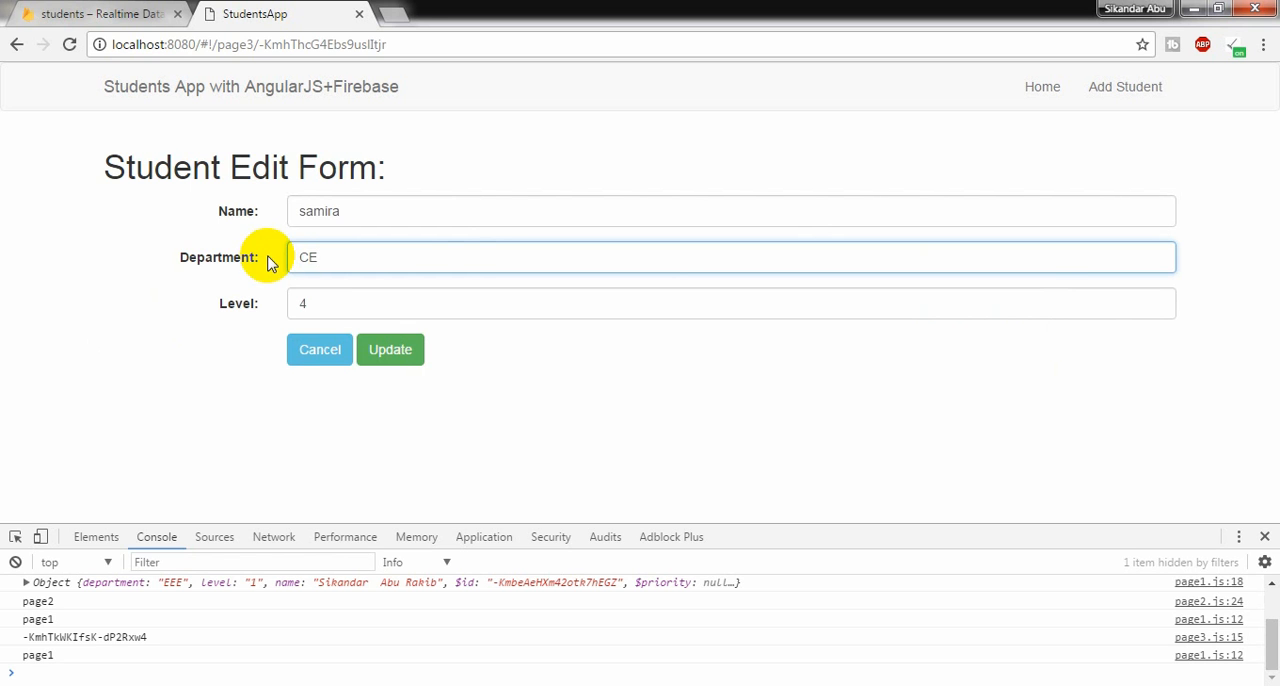
type("raki")
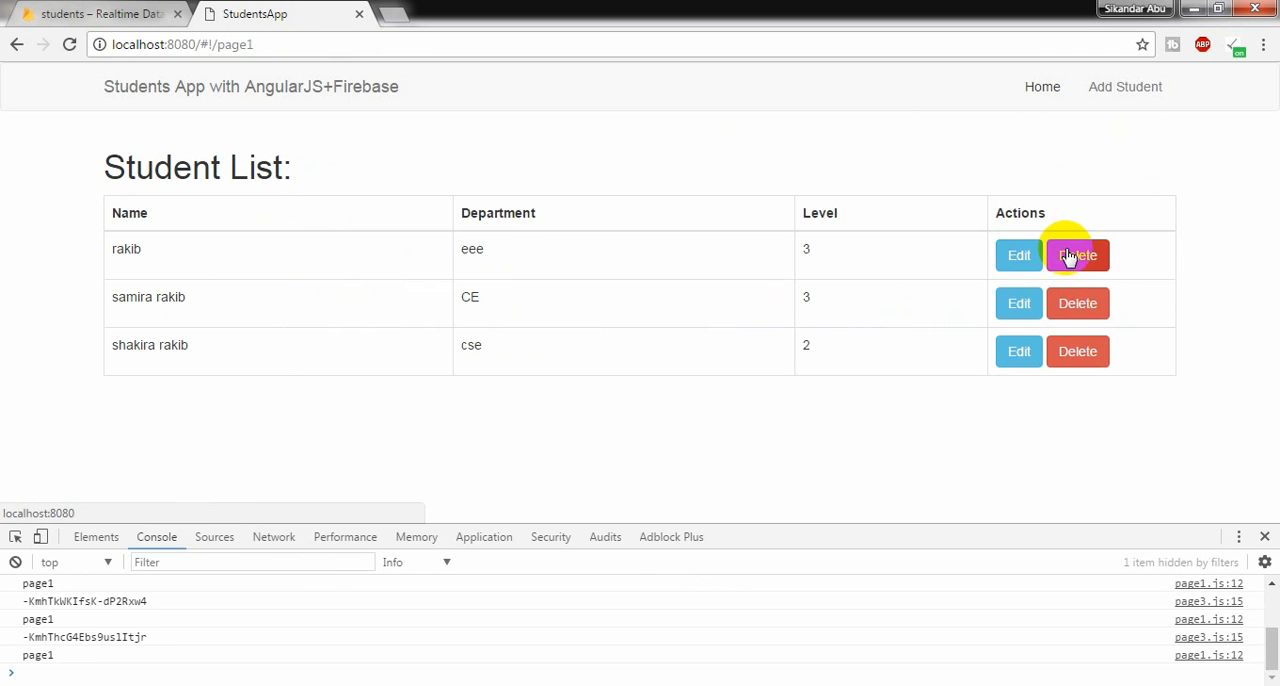
left_click(1018, 256)
type("4")
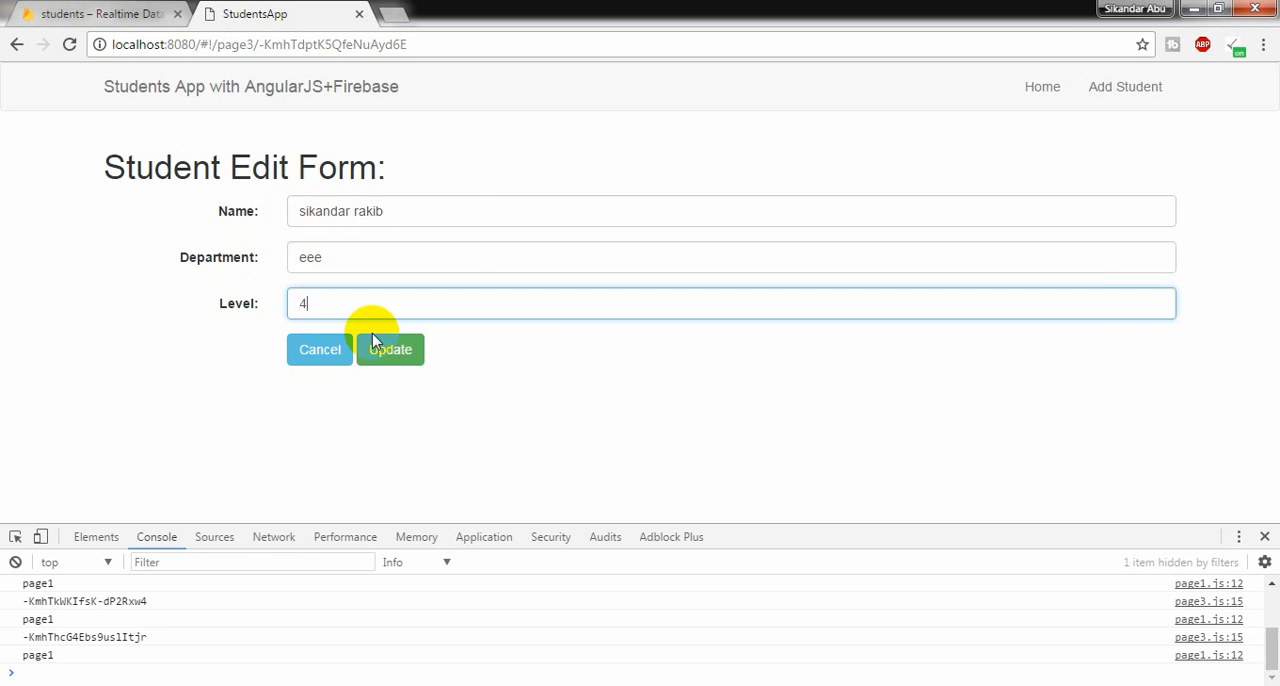
left_click(390, 348)
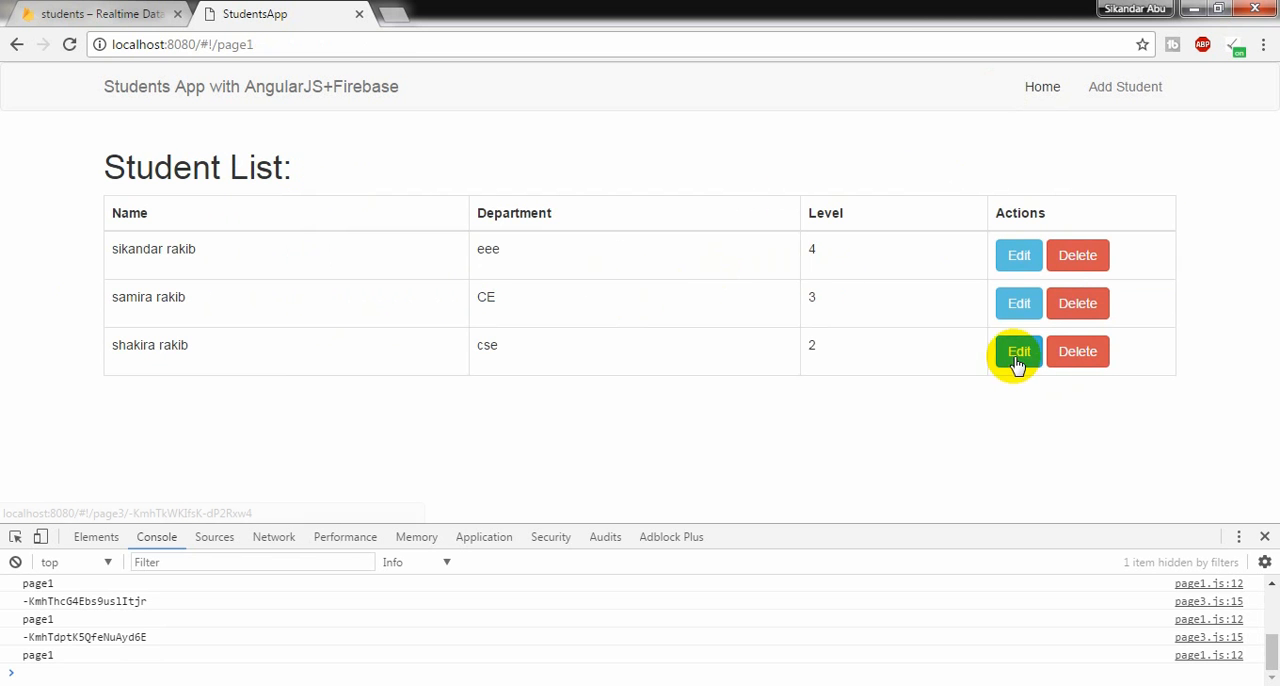
mouse_move(1078, 350)
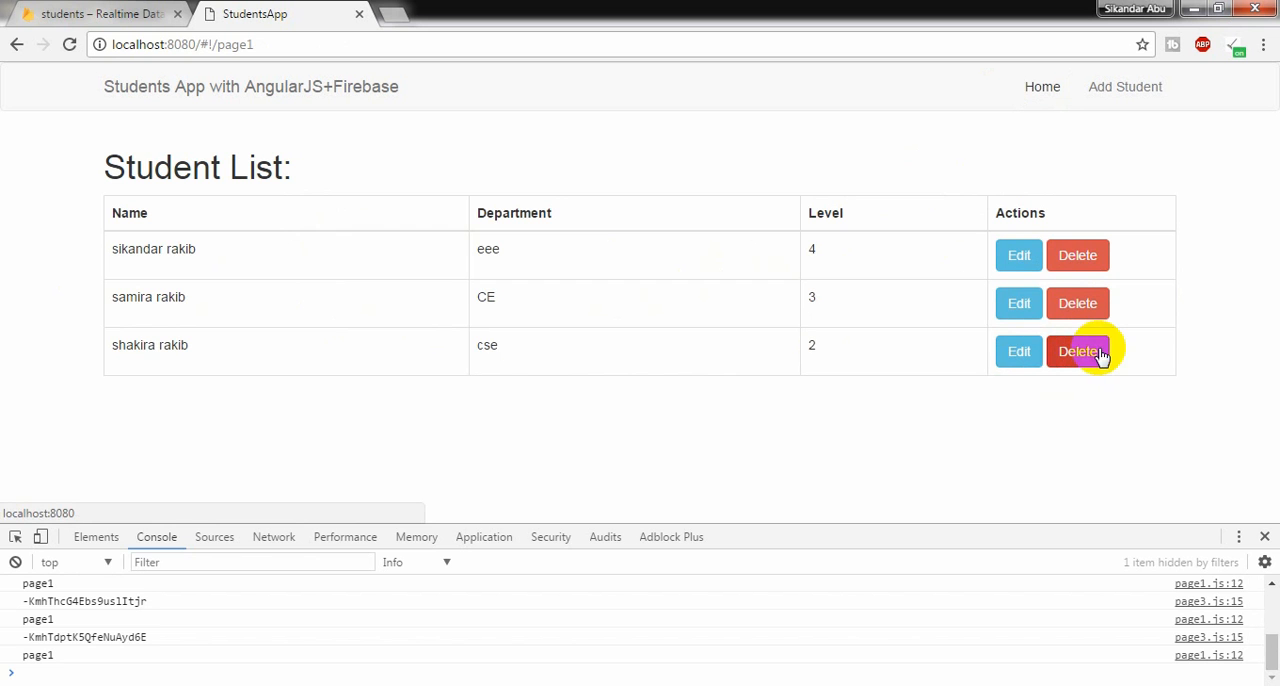
left_click(1078, 350)
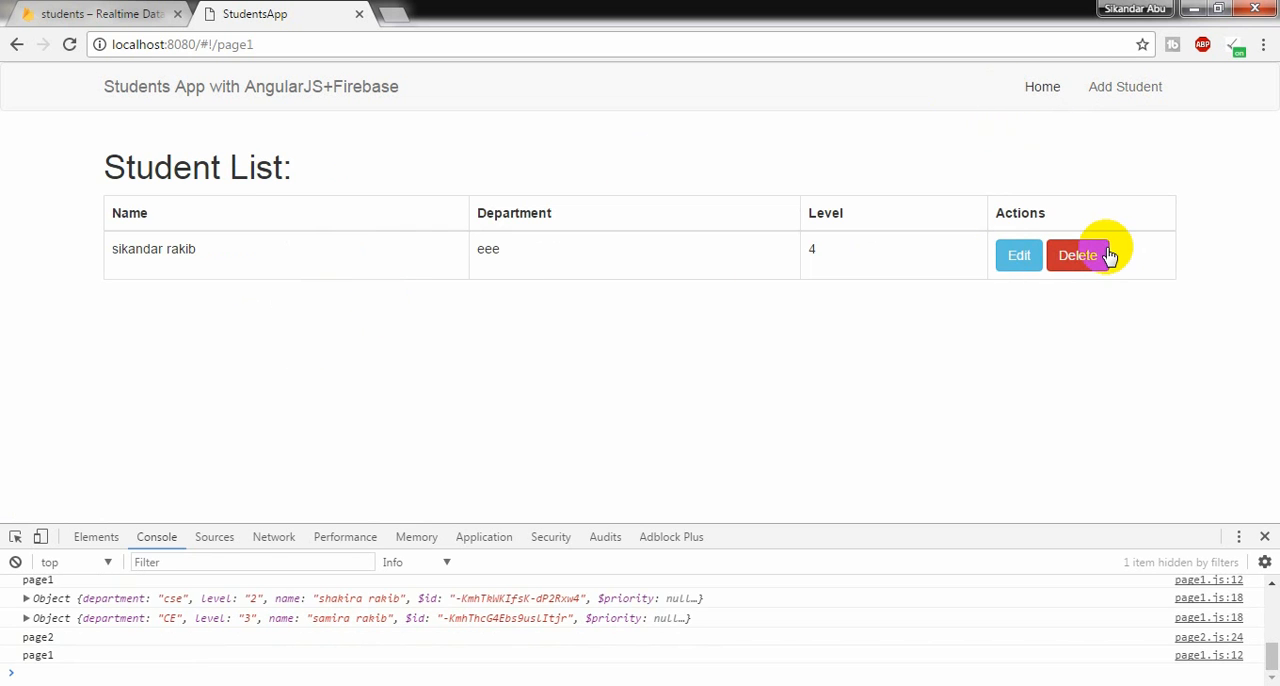
mouse_move(640, 408)
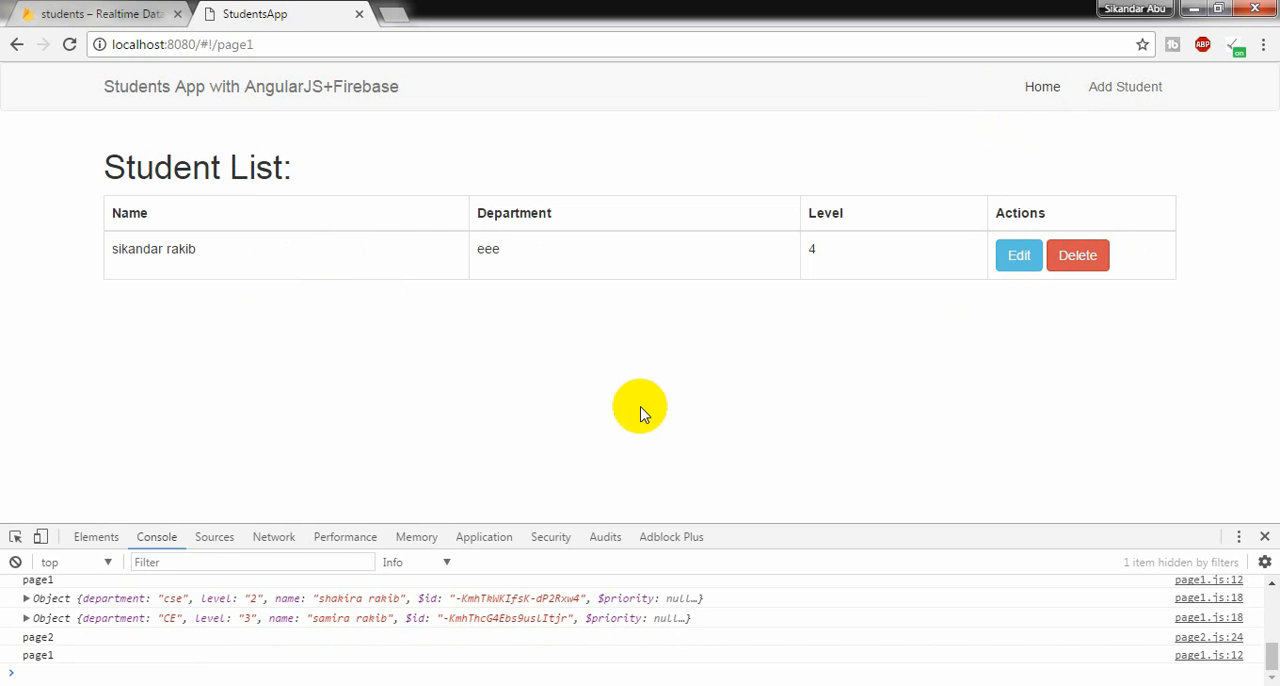
mouse_move(532, 424)
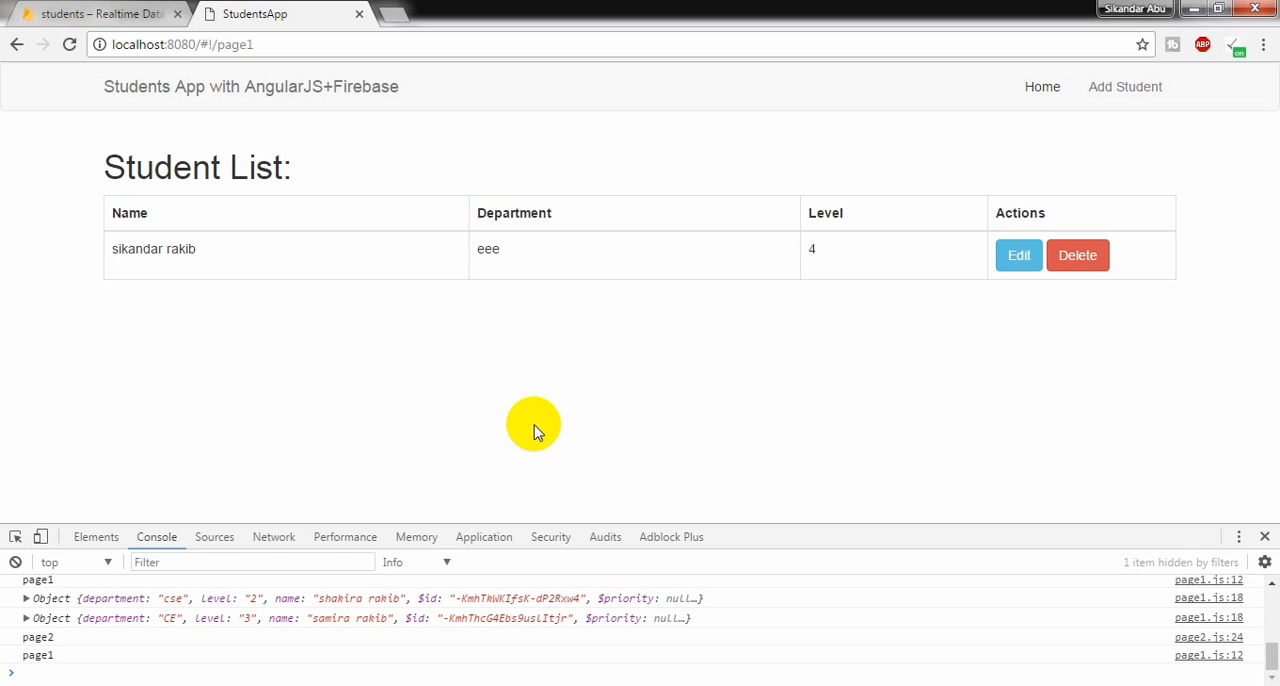
mouse_move(524, 424)
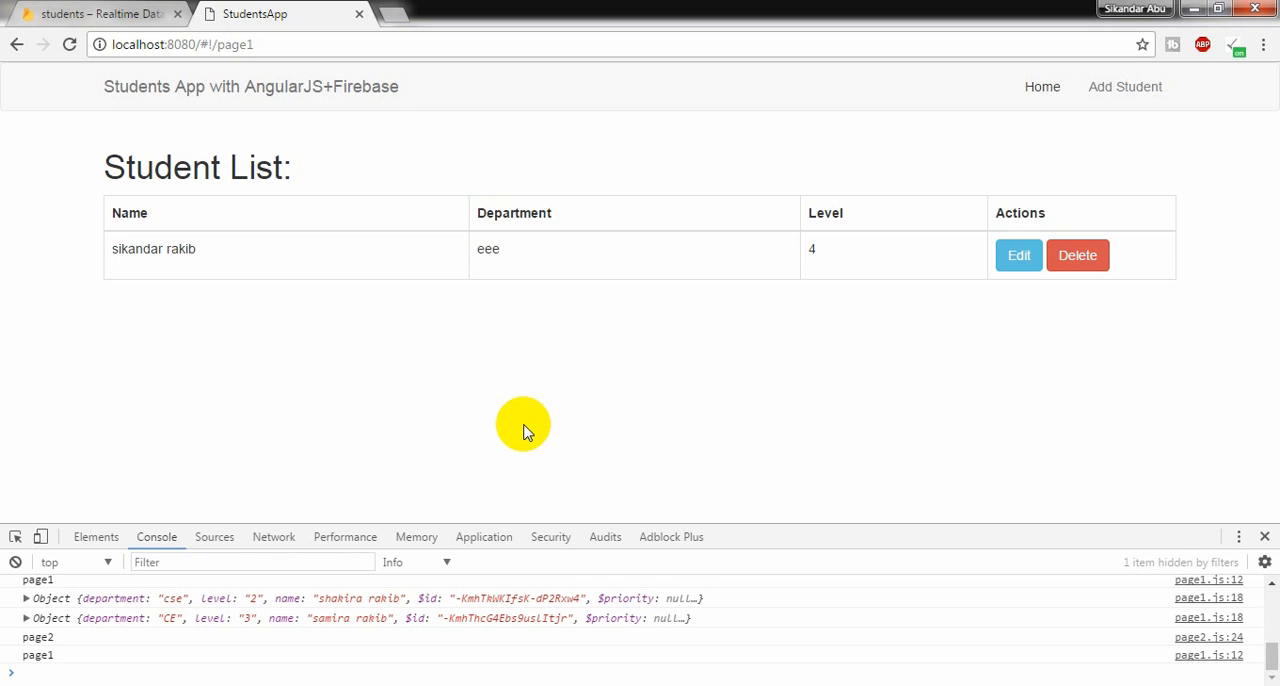
mouse_move(516, 420)
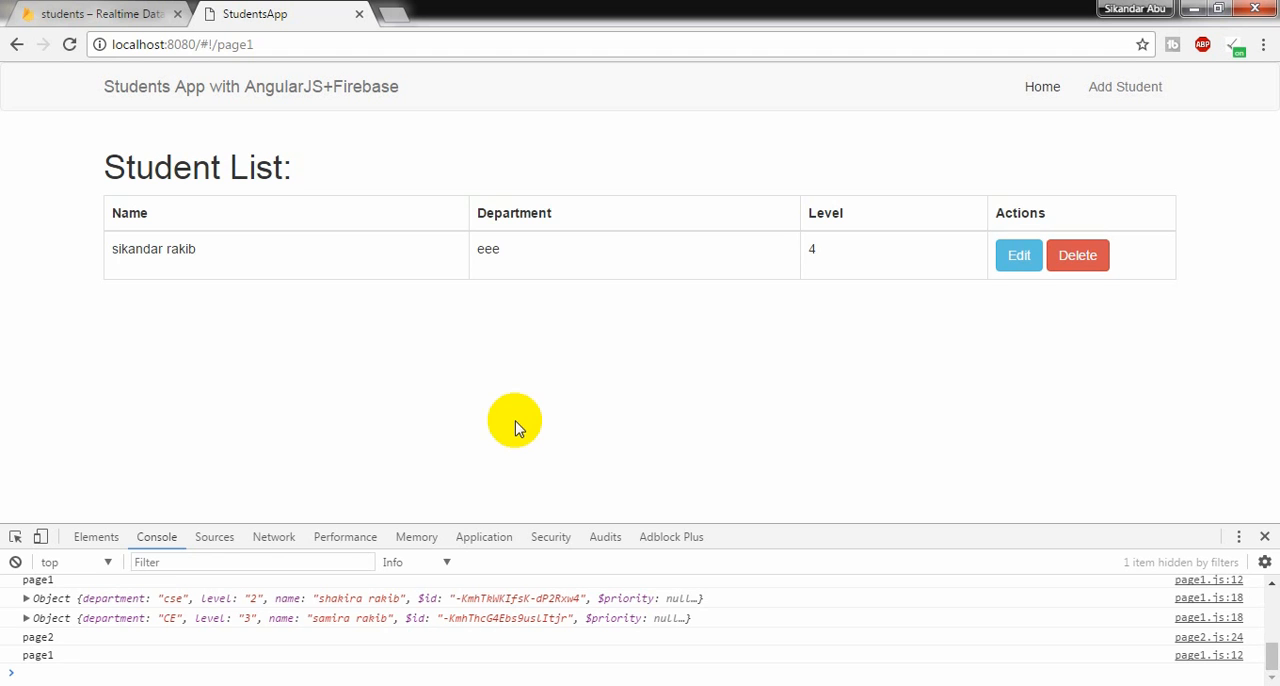